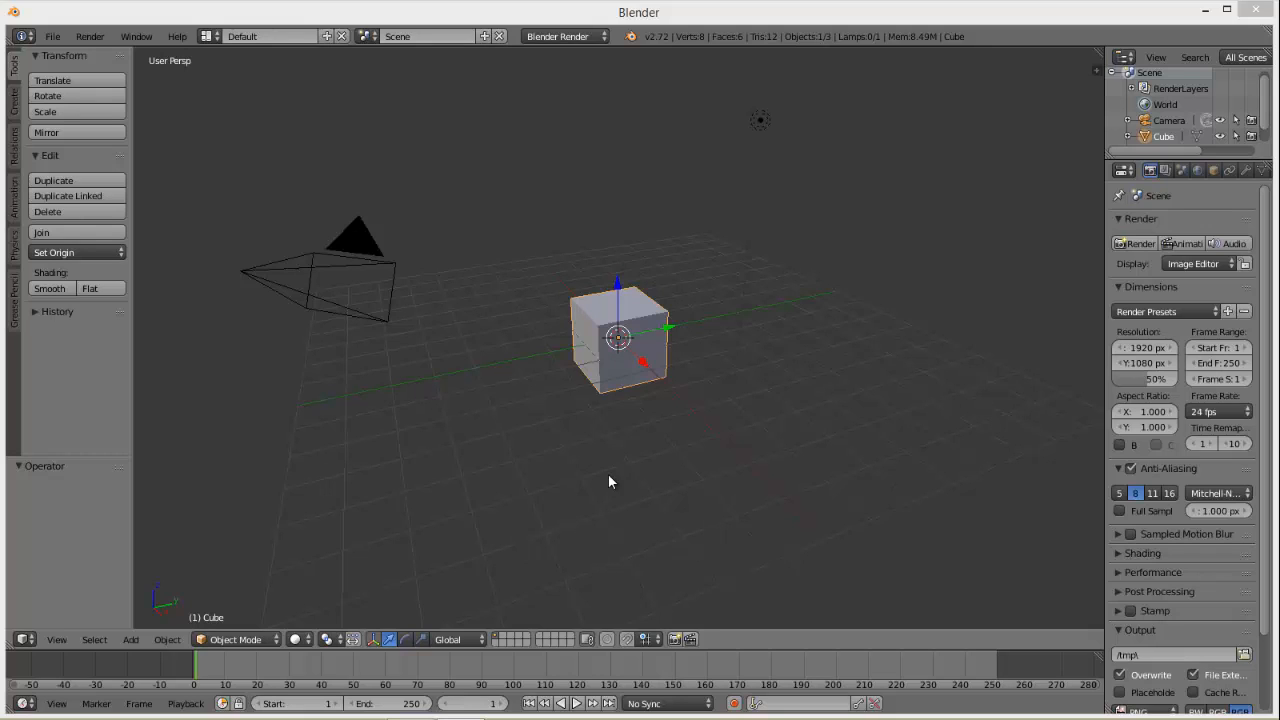
pyautogui.moveTo(1148, 300)
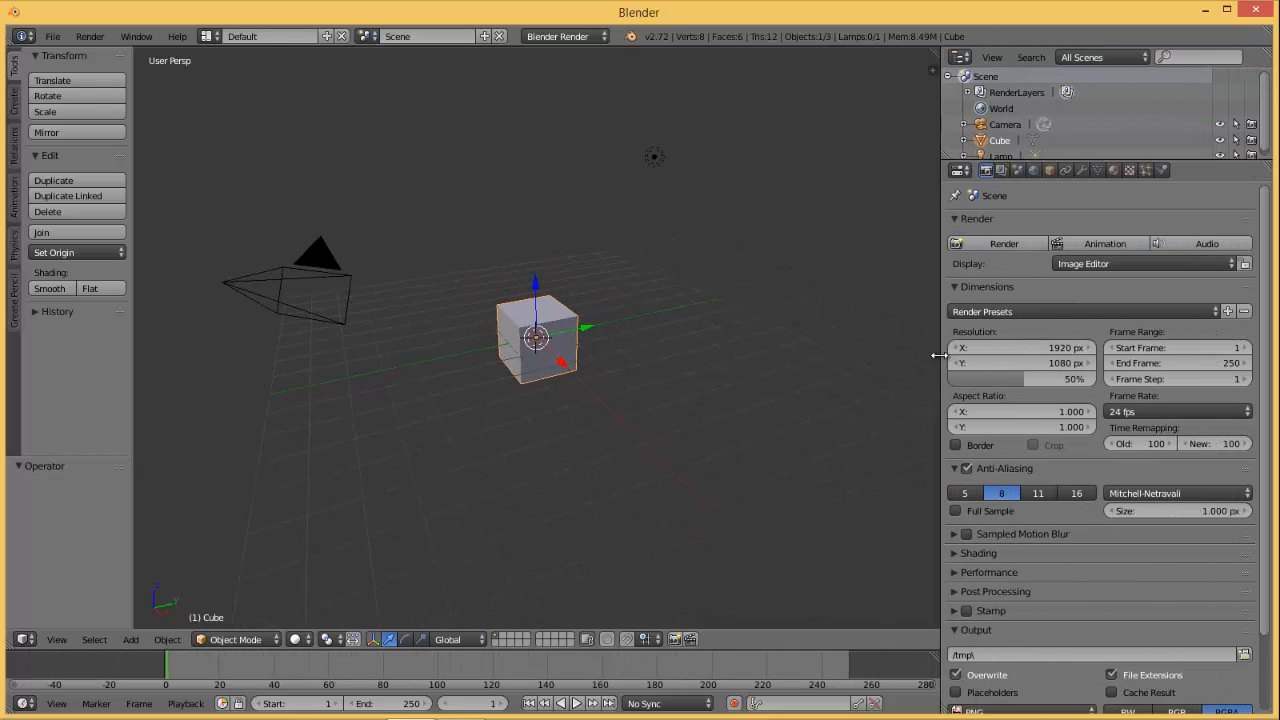
# Show the cube's mesh data properties, including its shape keys.
pyautogui.click(1096, 170)
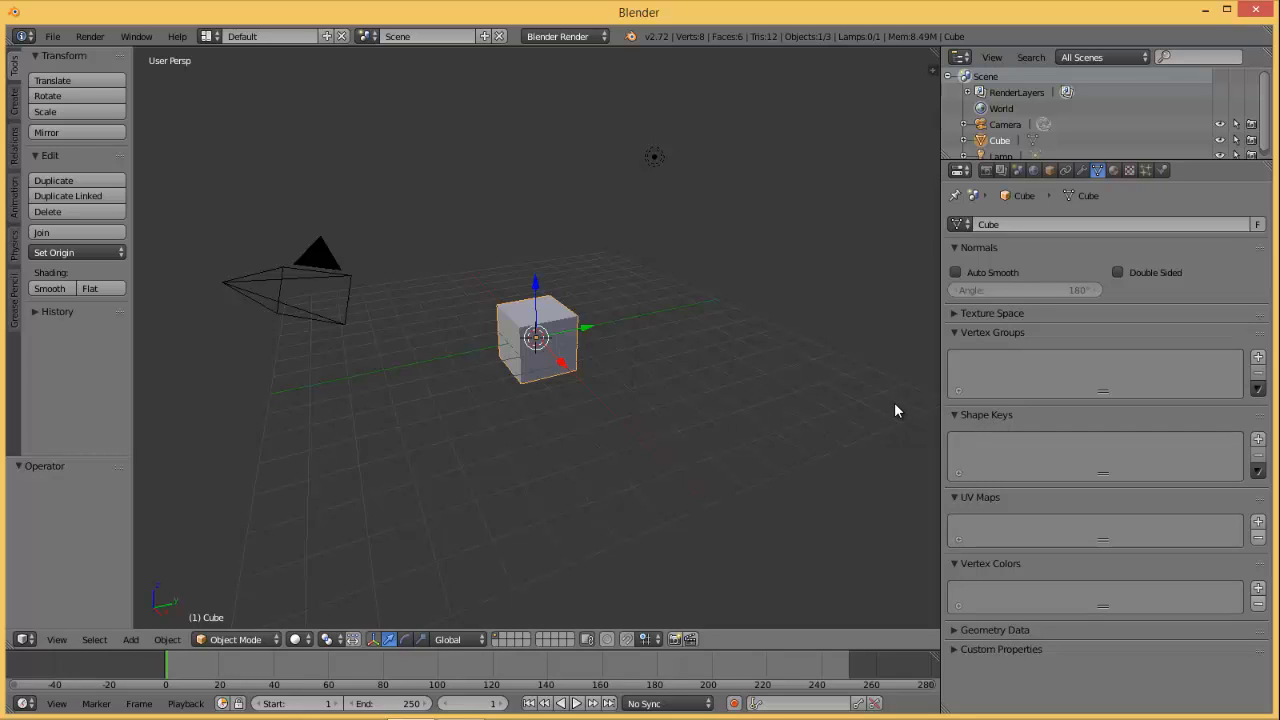
pyautogui.moveTo(938, 404)
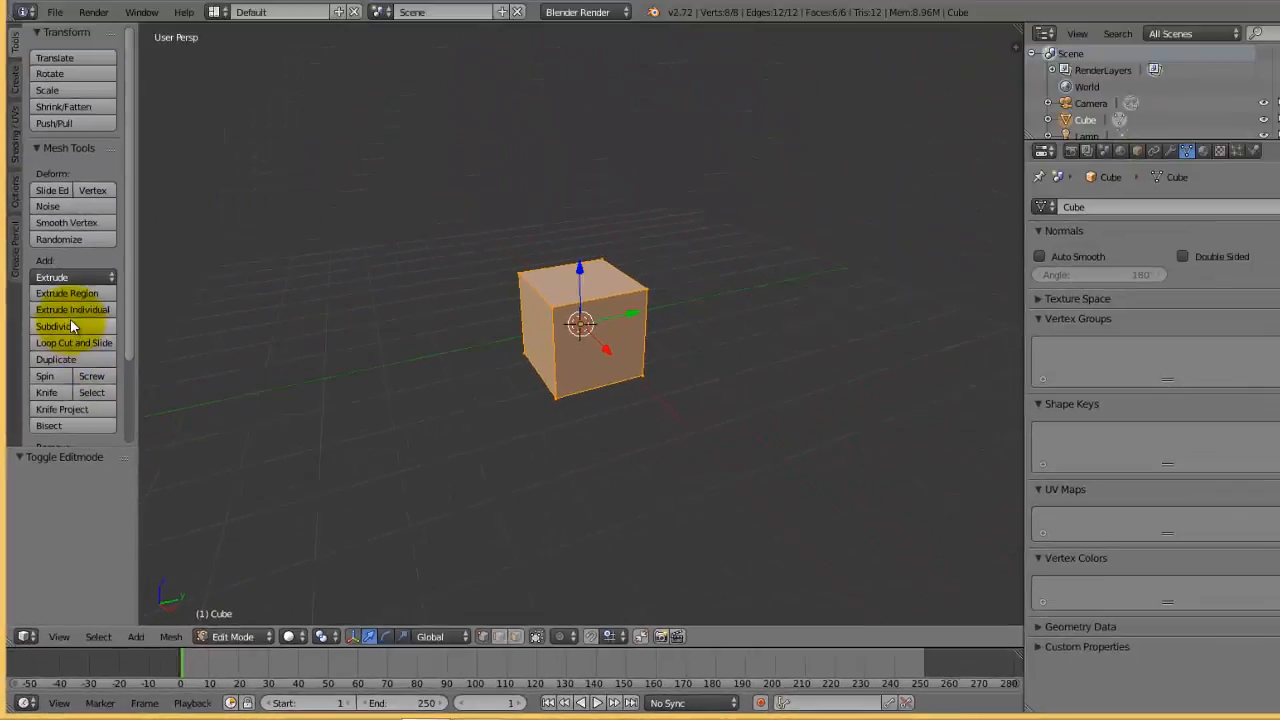
# Subdivide the cube twice so each face becomes a four-by-four grid.
pyautogui.click(40, 326)
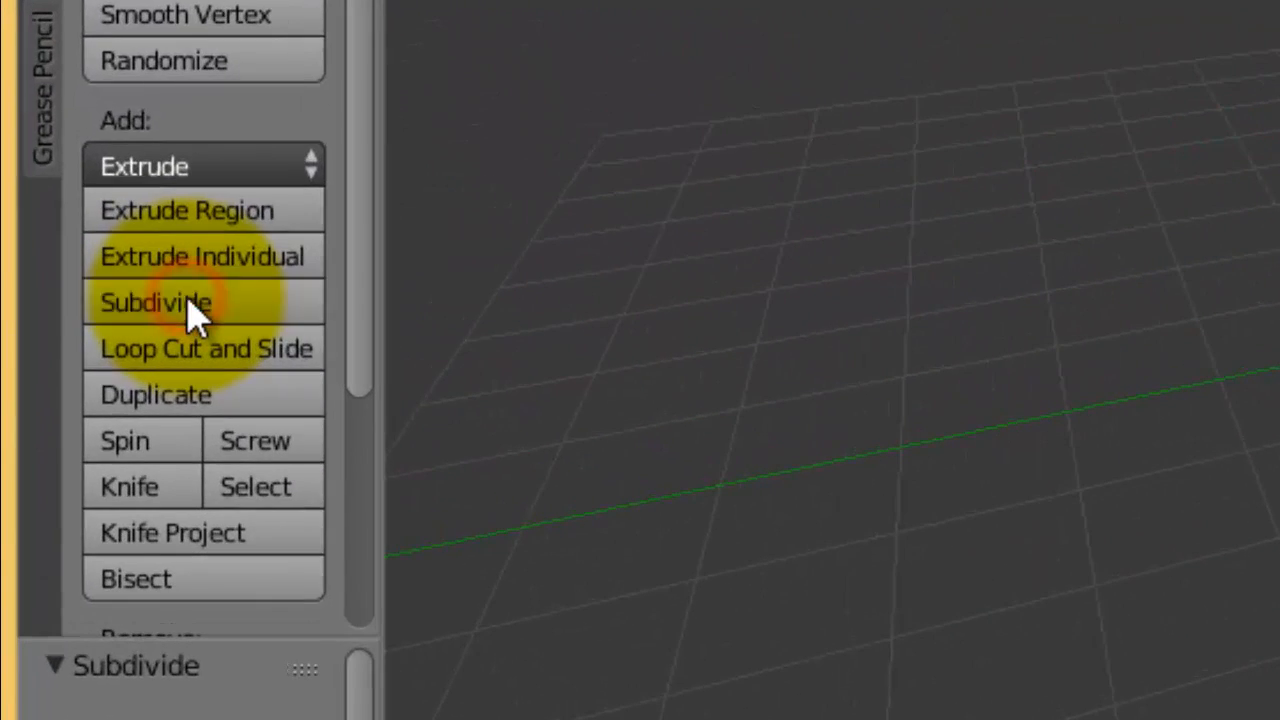
pyautogui.click(190, 302)
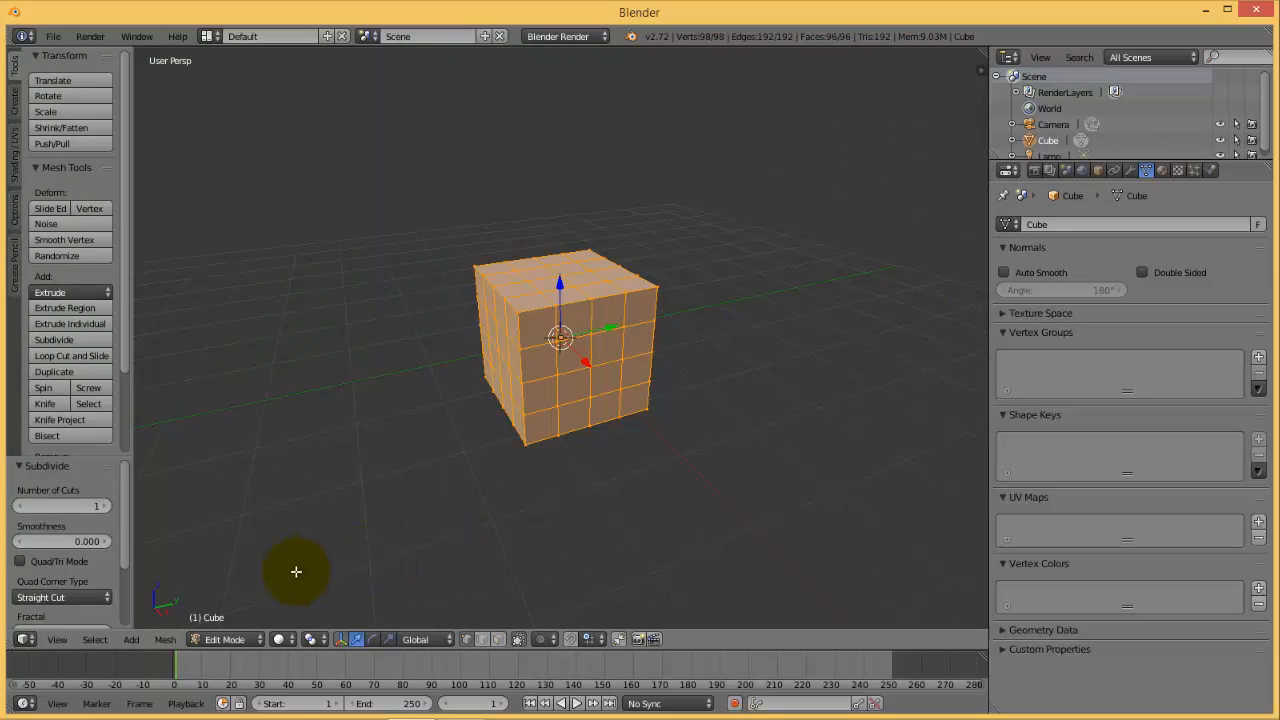
pyautogui.moveTo(508, 454)
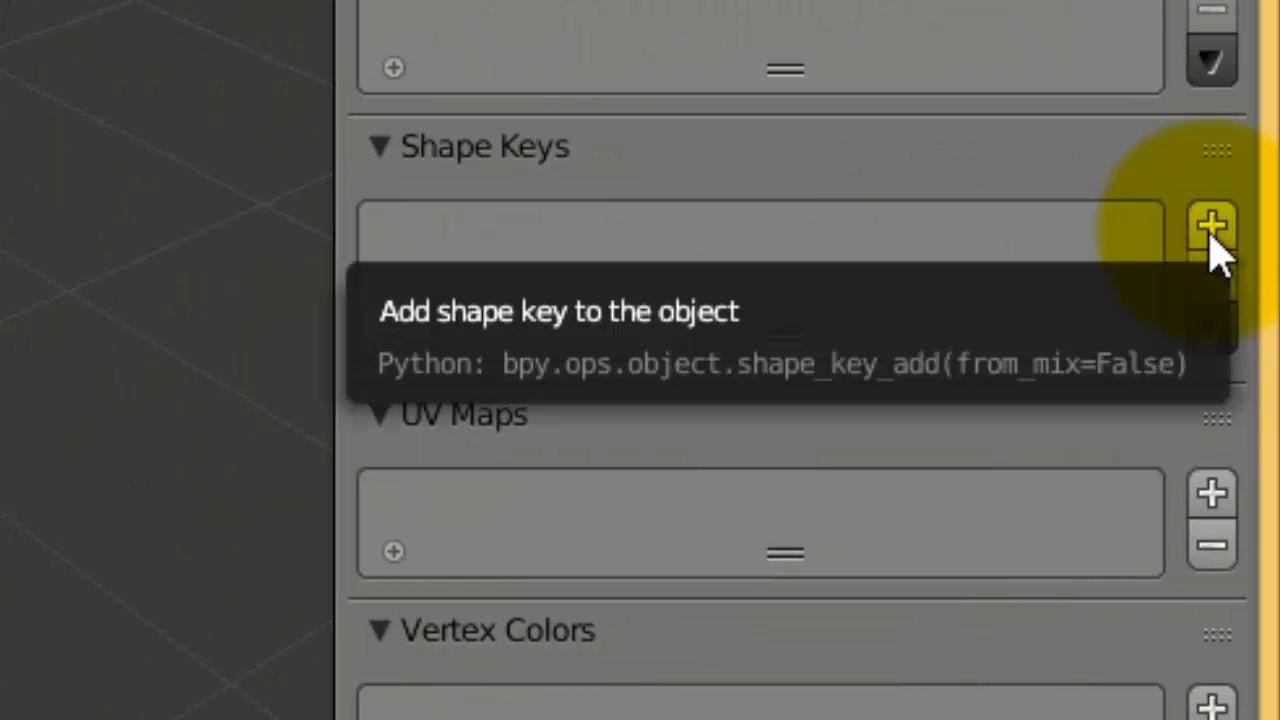
# Add a Basis shape key and a second key renamed Up.
pyautogui.click(1212, 228)
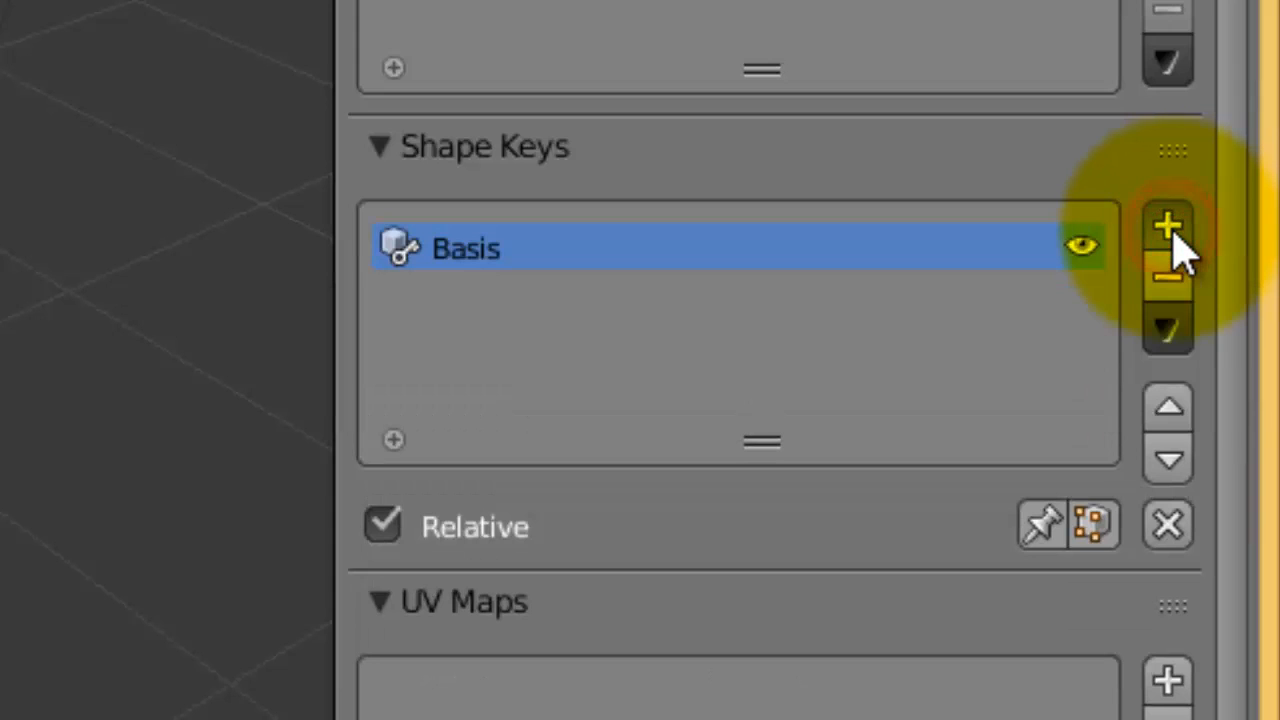
pyautogui.click(1168, 228)
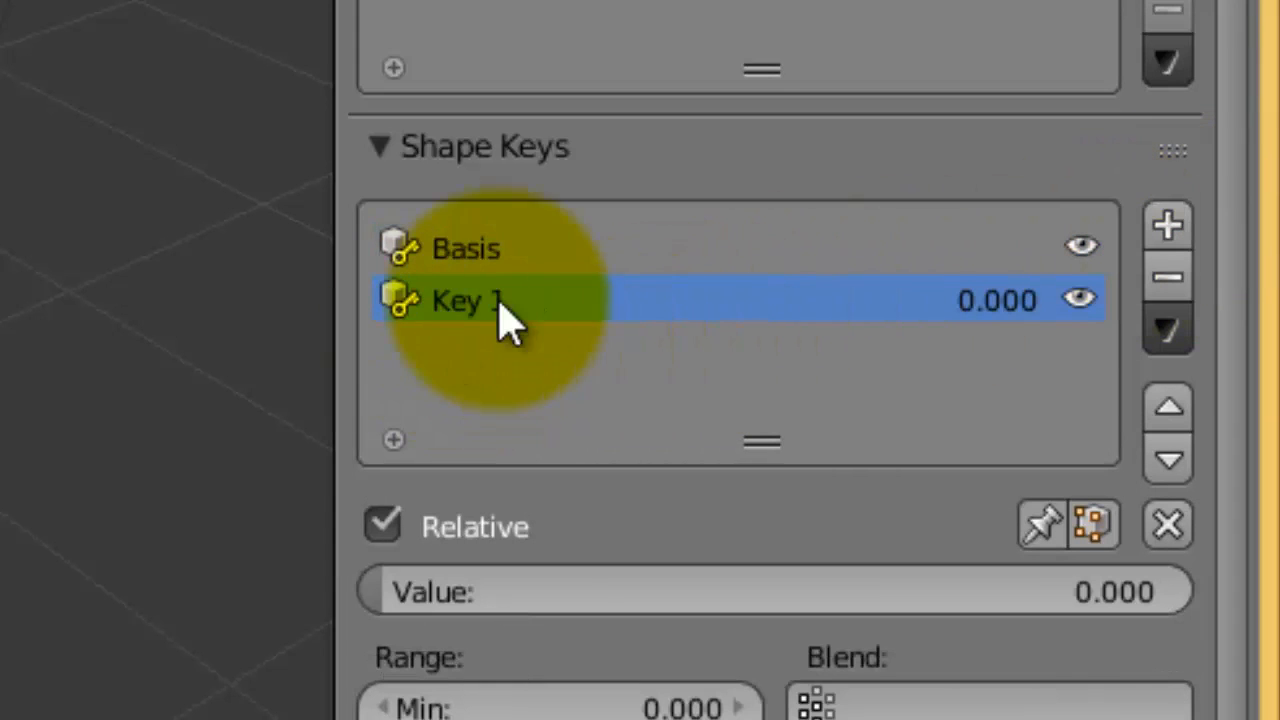
pyautogui.doubleClick(464, 300)
pyautogui.write('Up')
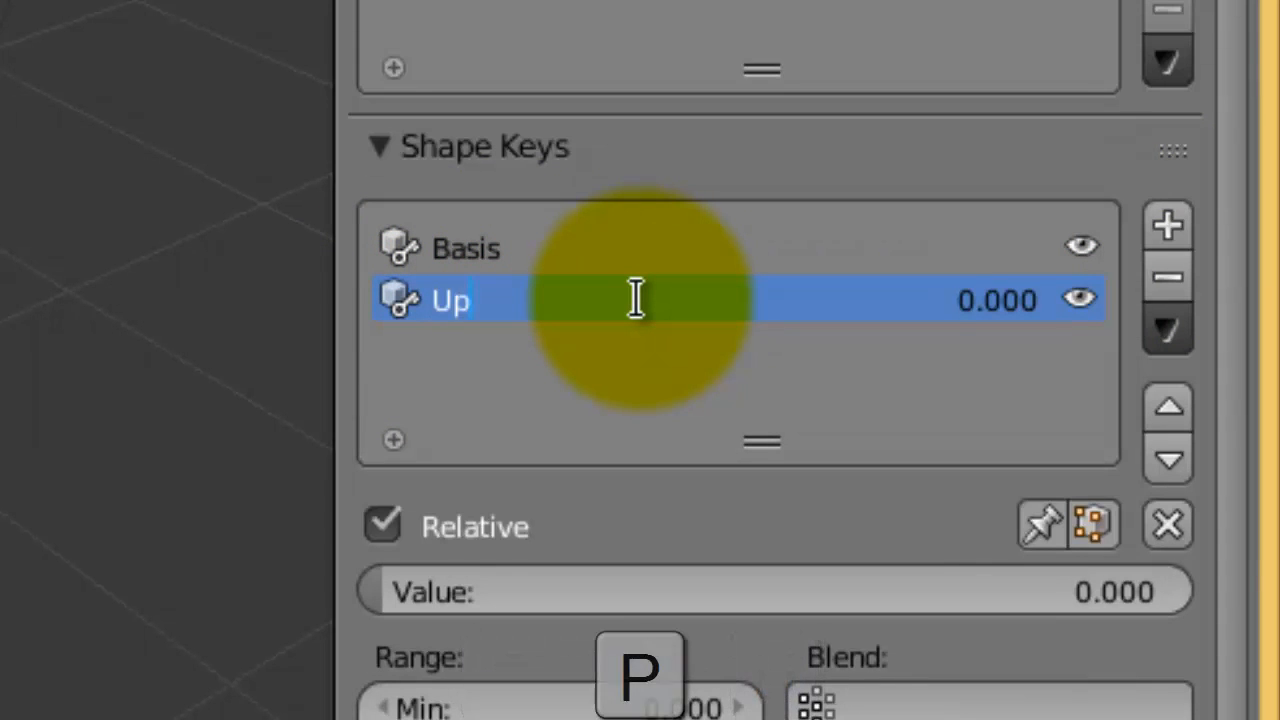
pyautogui.moveTo(676, 290)
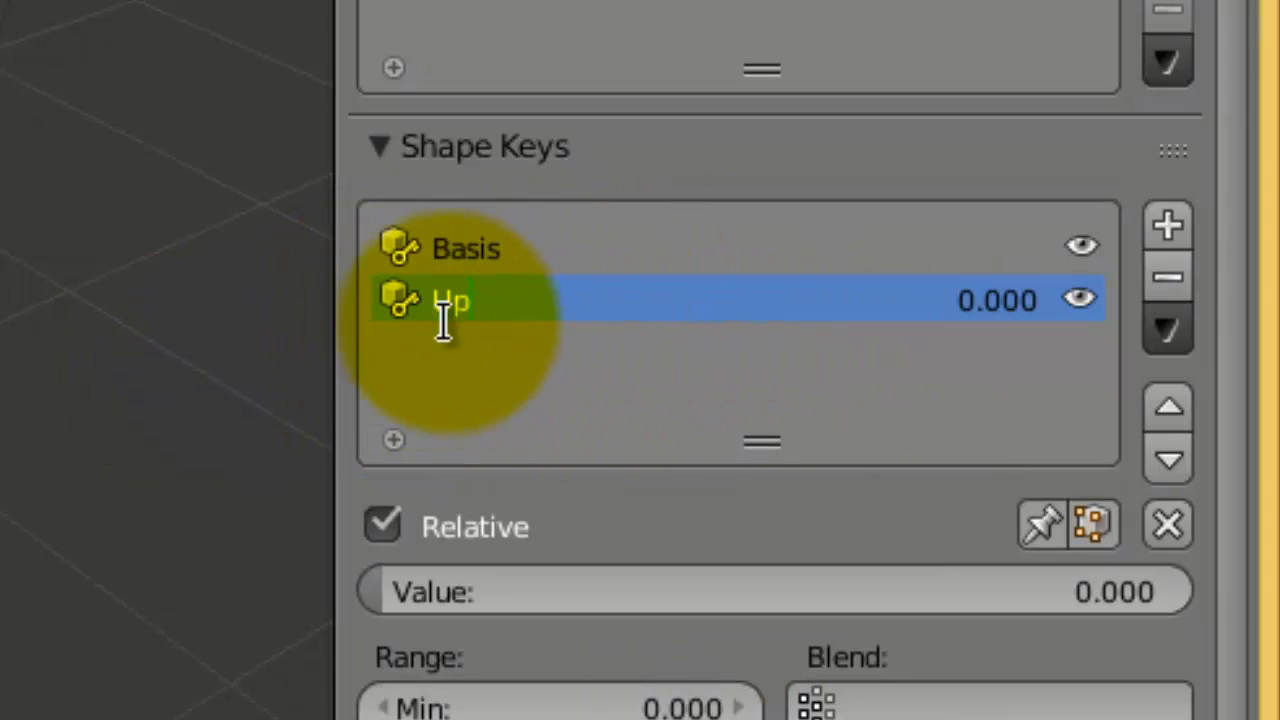
# Edit the Up key so the cube's top vertices are pulled upward, then return to Object Mode.
pyautogui.click(560, 556)
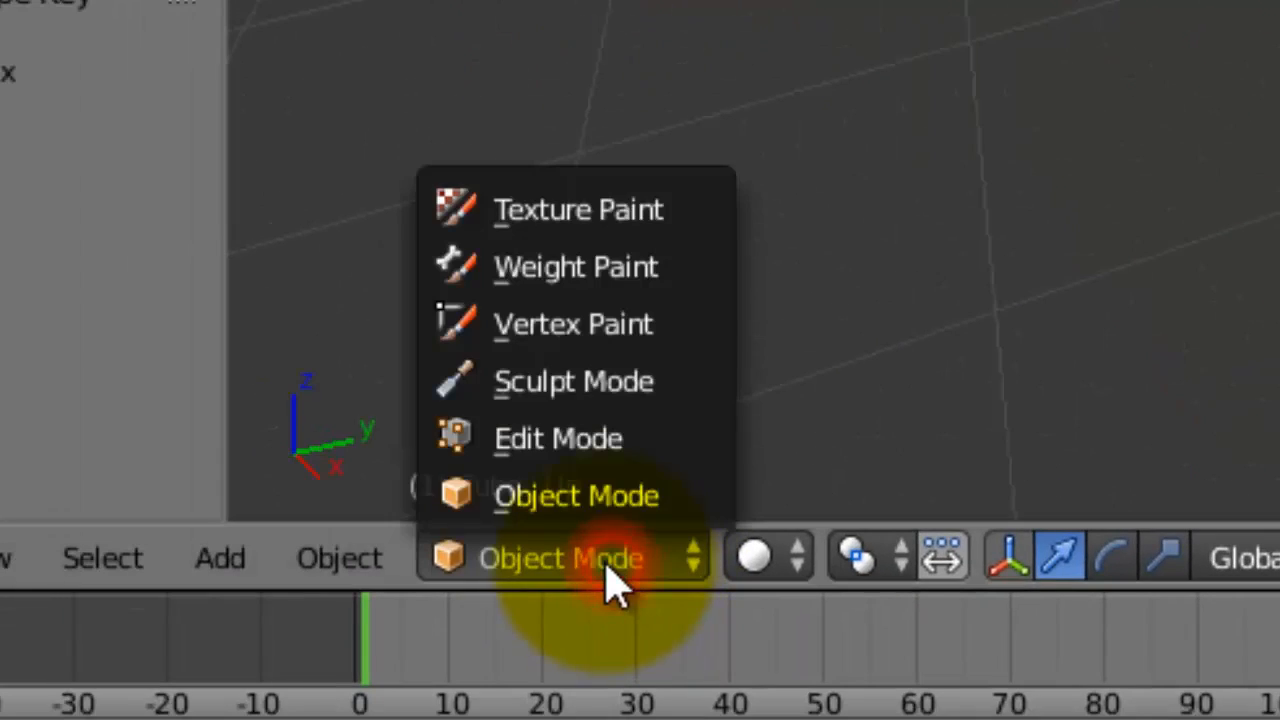
pyautogui.click(558, 438)
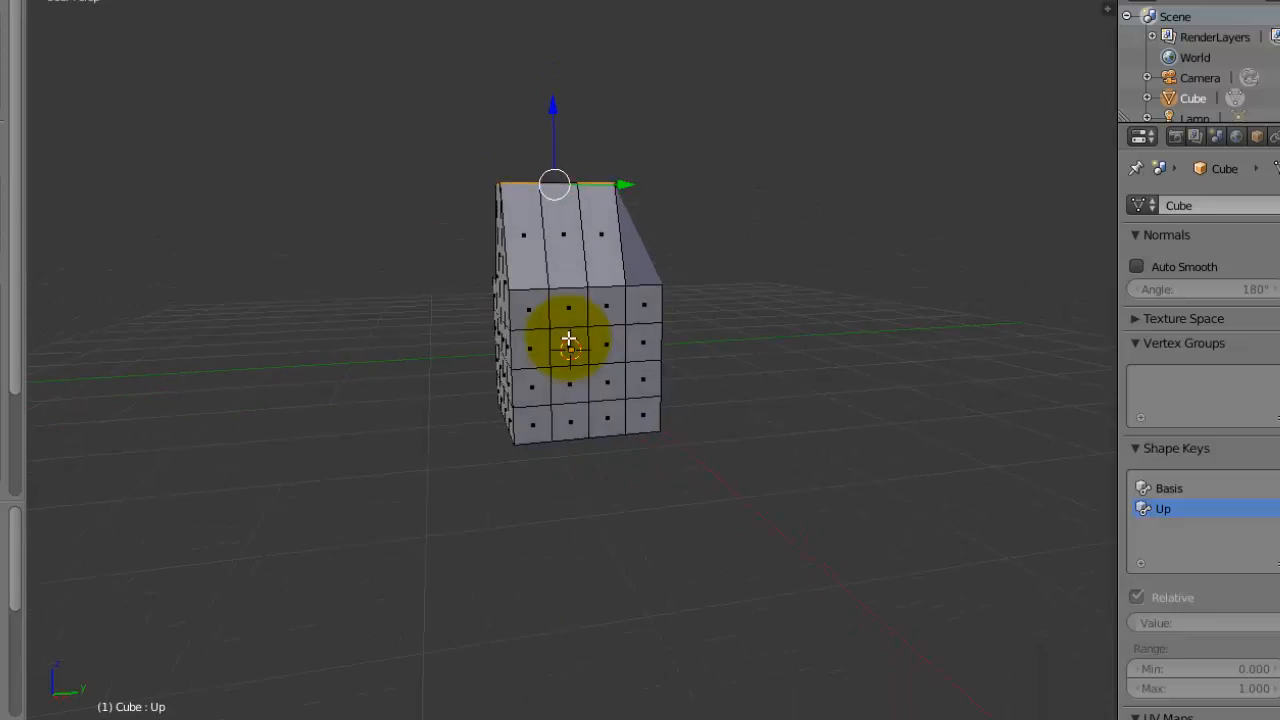
pyautogui.moveTo(724, 480)
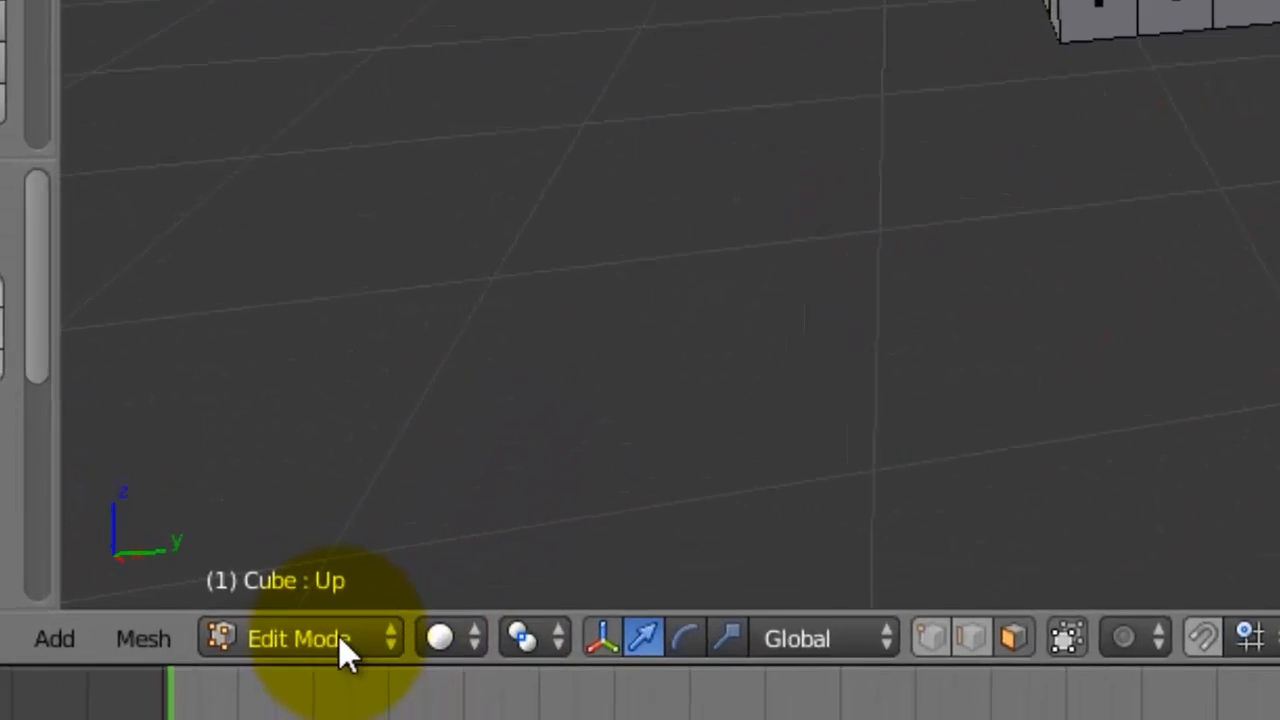
pyautogui.click(300, 638)
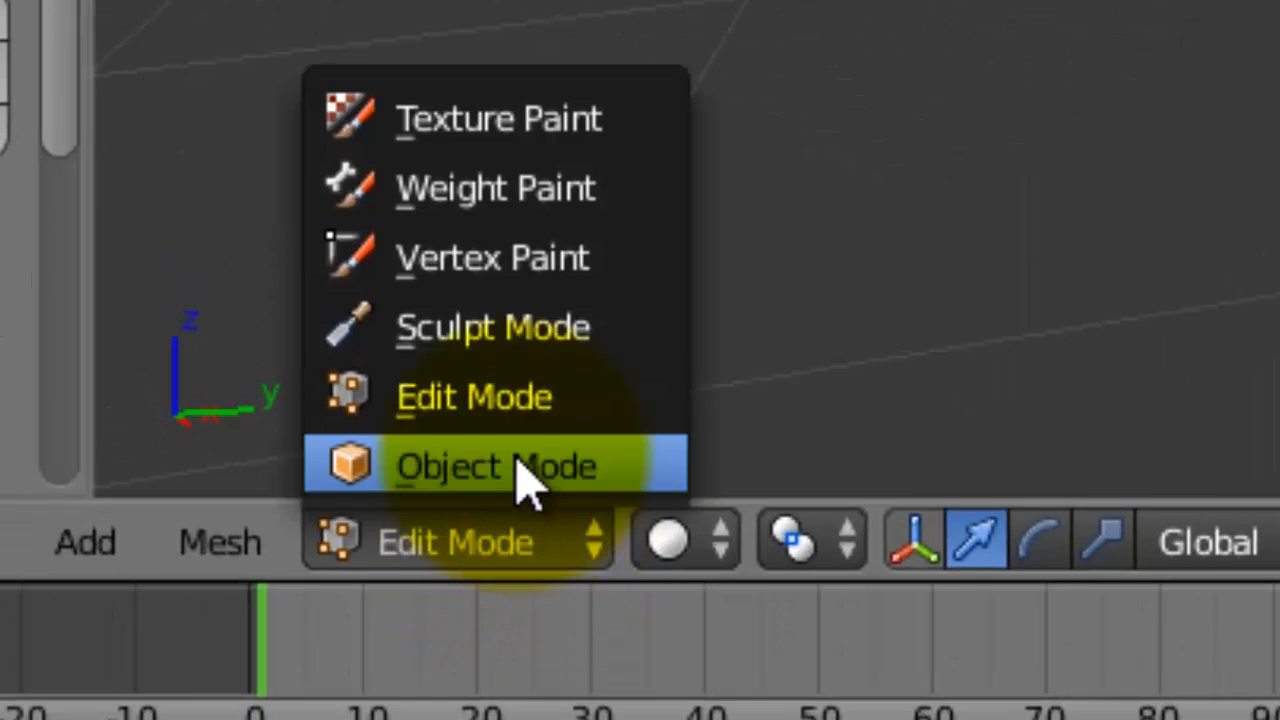
pyautogui.click(496, 466)
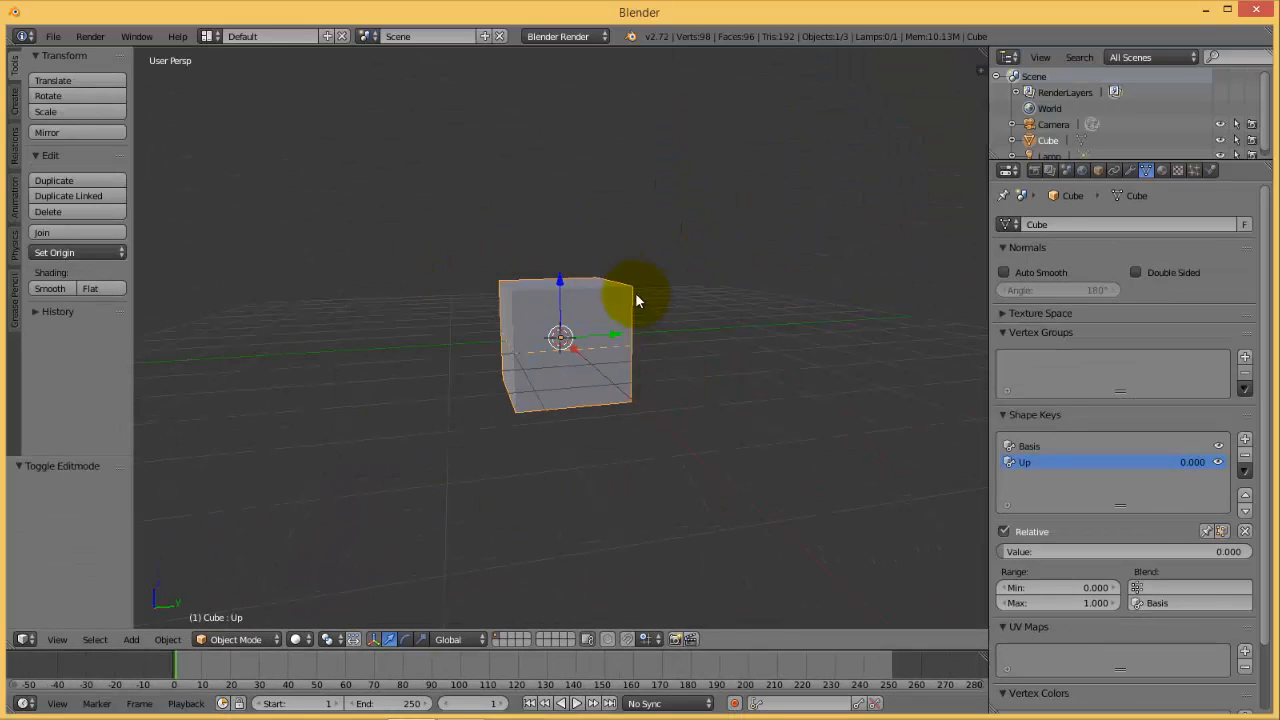
pyautogui.moveTo(530, 450)
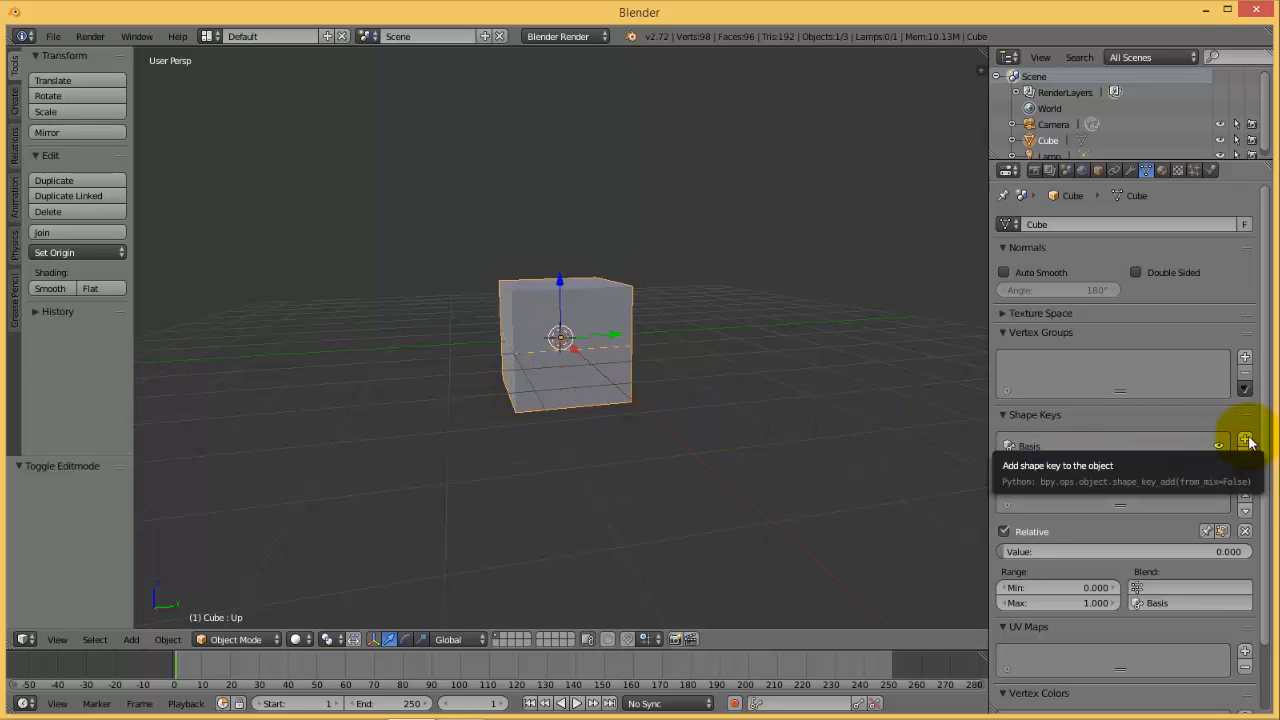
# Add a third shape key and rename it DOwn.
pyautogui.click(1244, 440)
pyautogui.write('D')
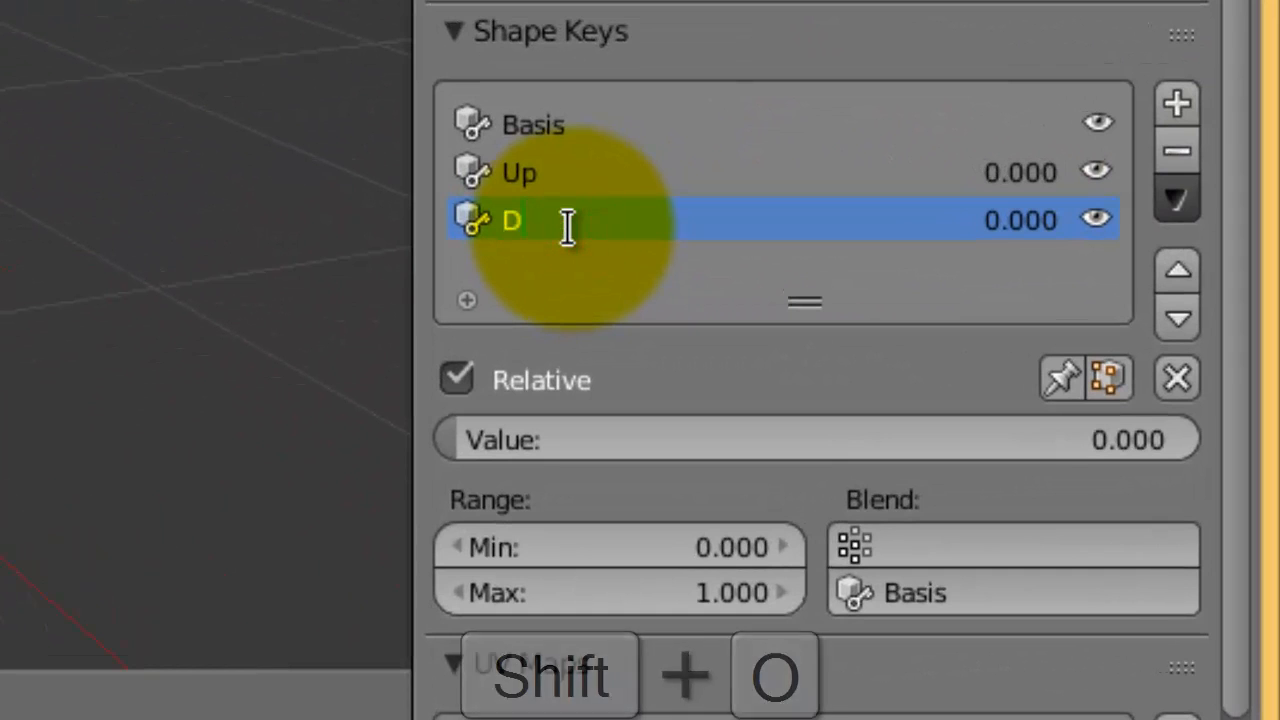
pyautogui.write('Own')
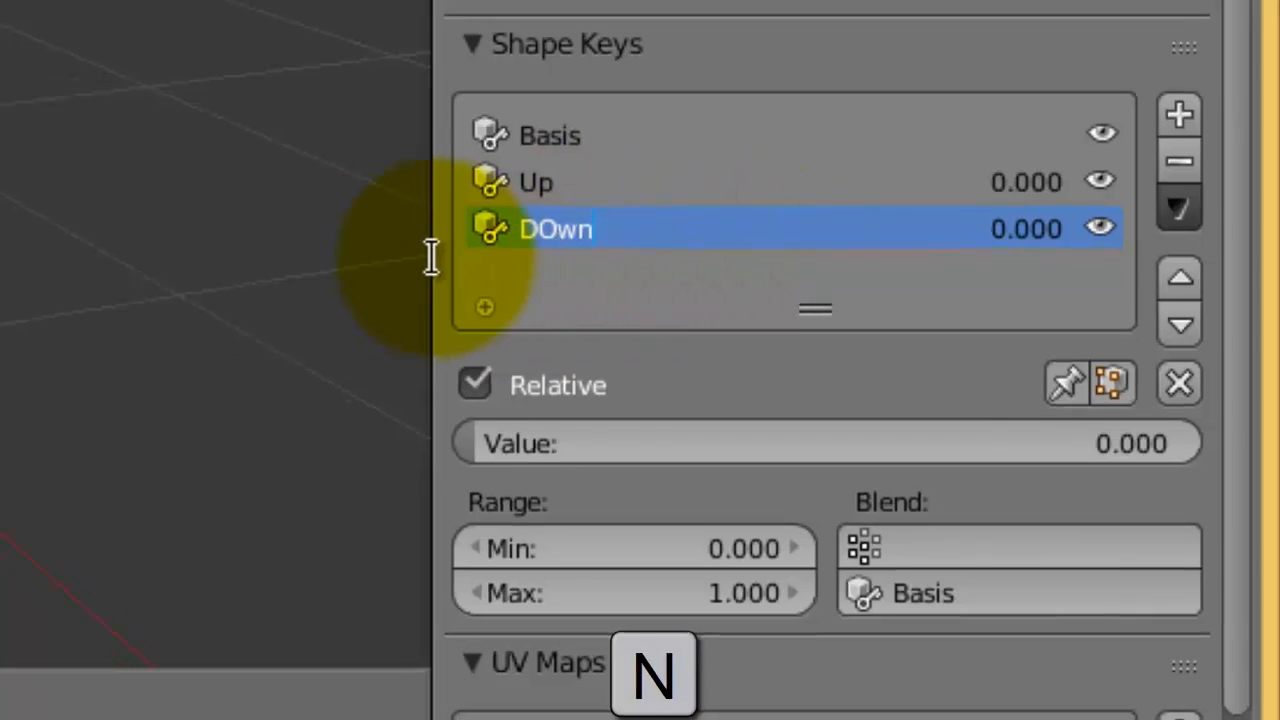
# Edit the DOwn key so the cube's bottom vertices are pushed down on Z, then return to Object Mode.
pyautogui.press('n')
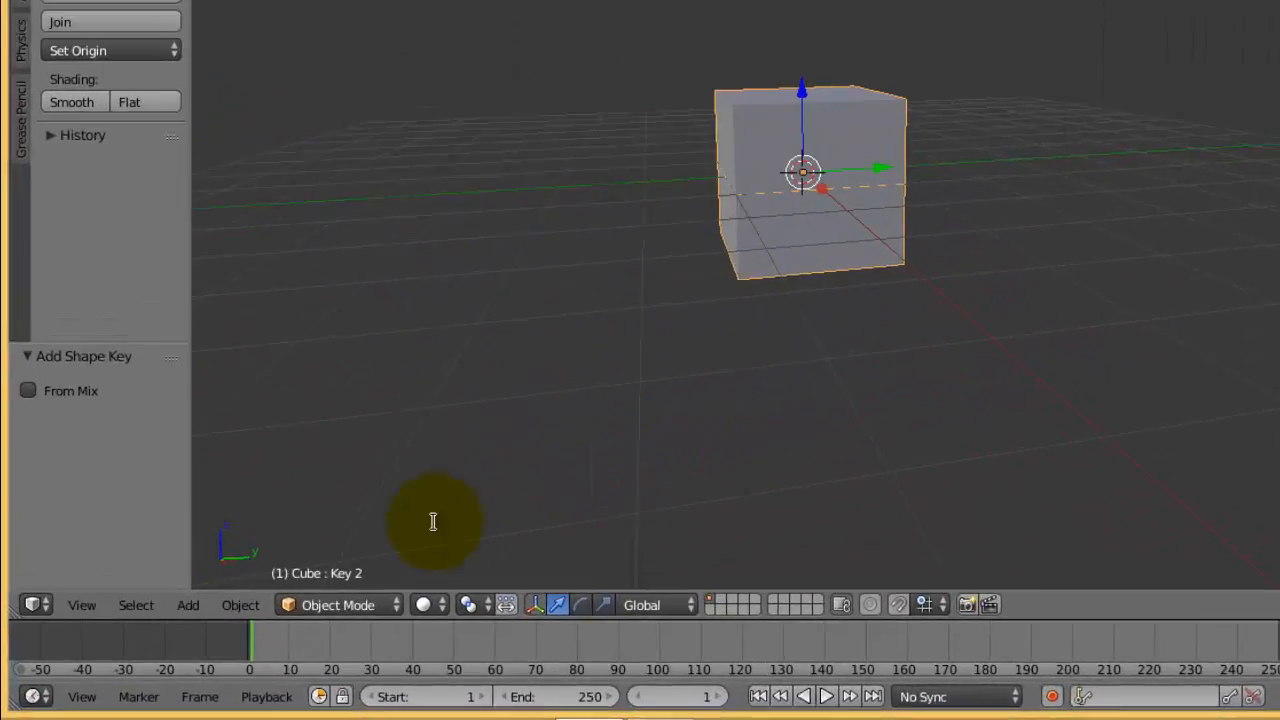
pyautogui.click(338, 604)
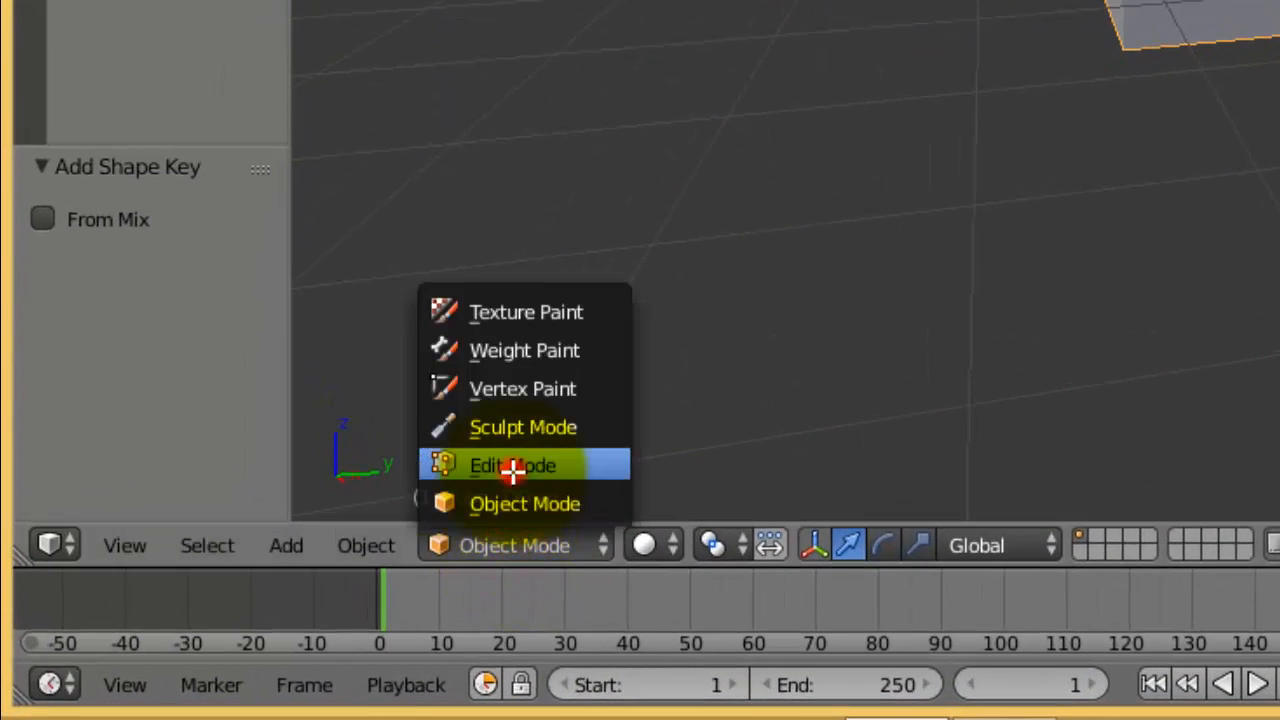
pyautogui.click(512, 464)
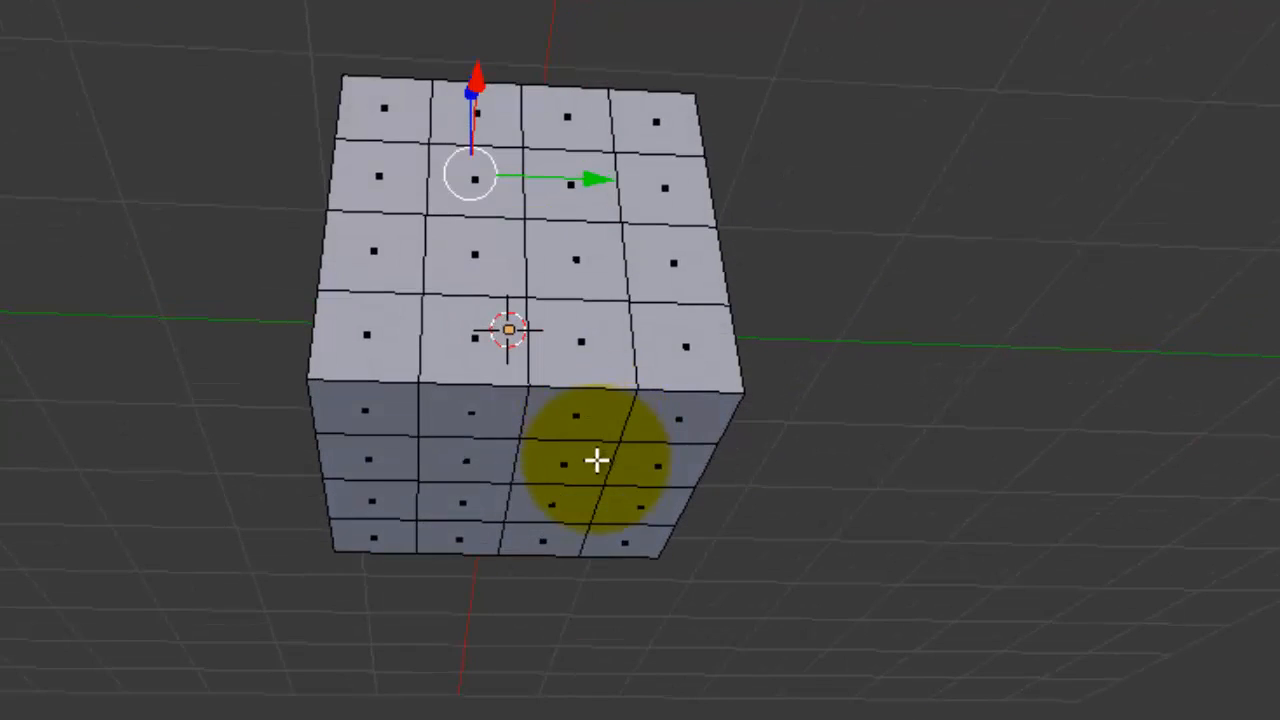
pyautogui.click(600, 460)
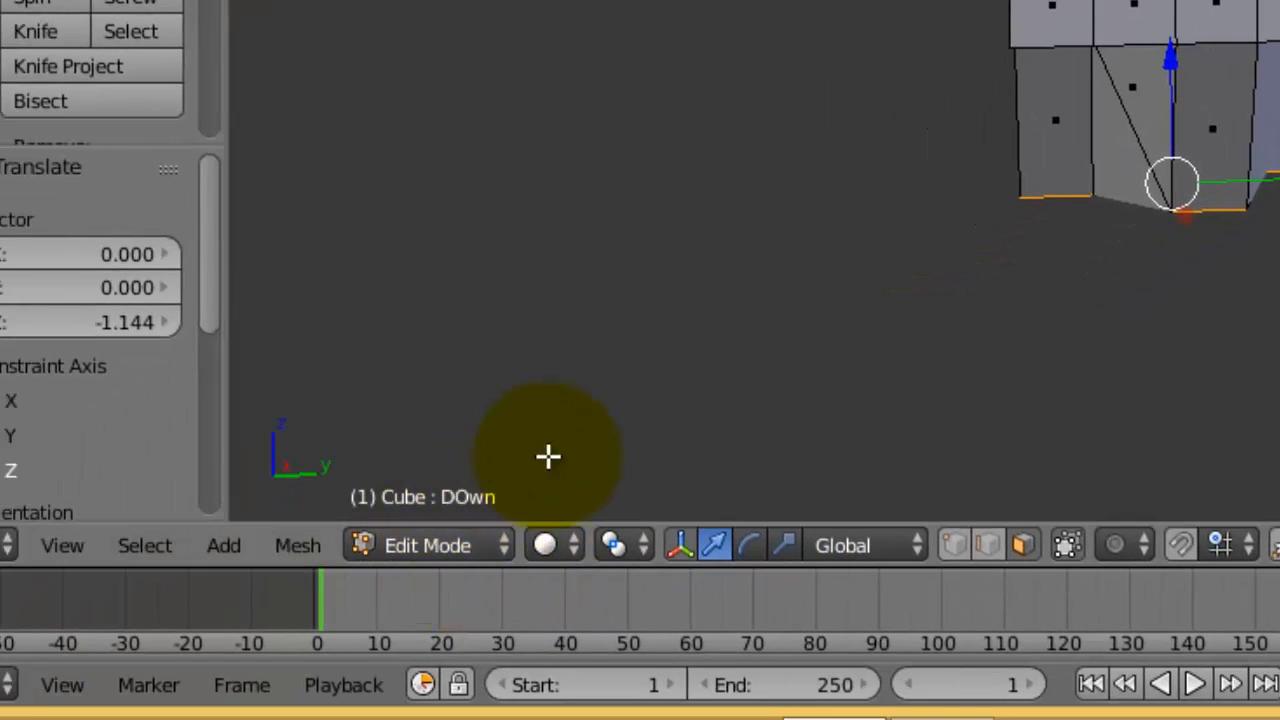
pyautogui.click(428, 544)
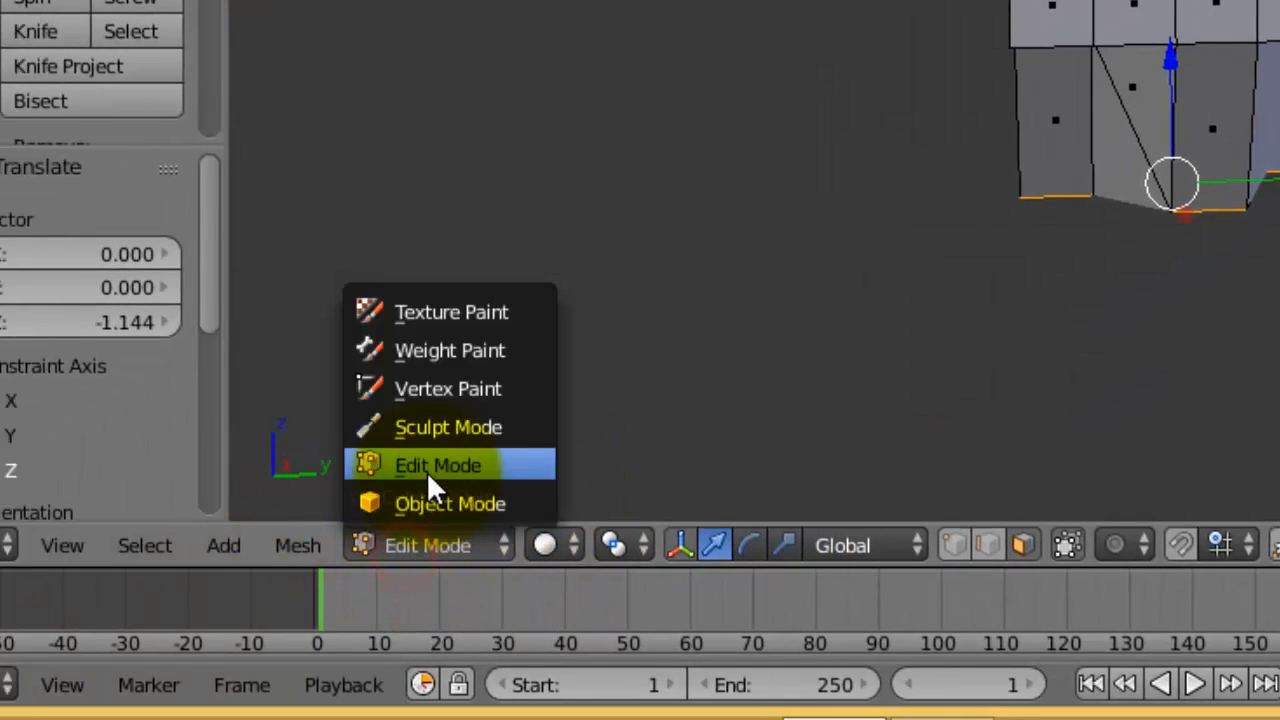
pyautogui.click(450, 504)
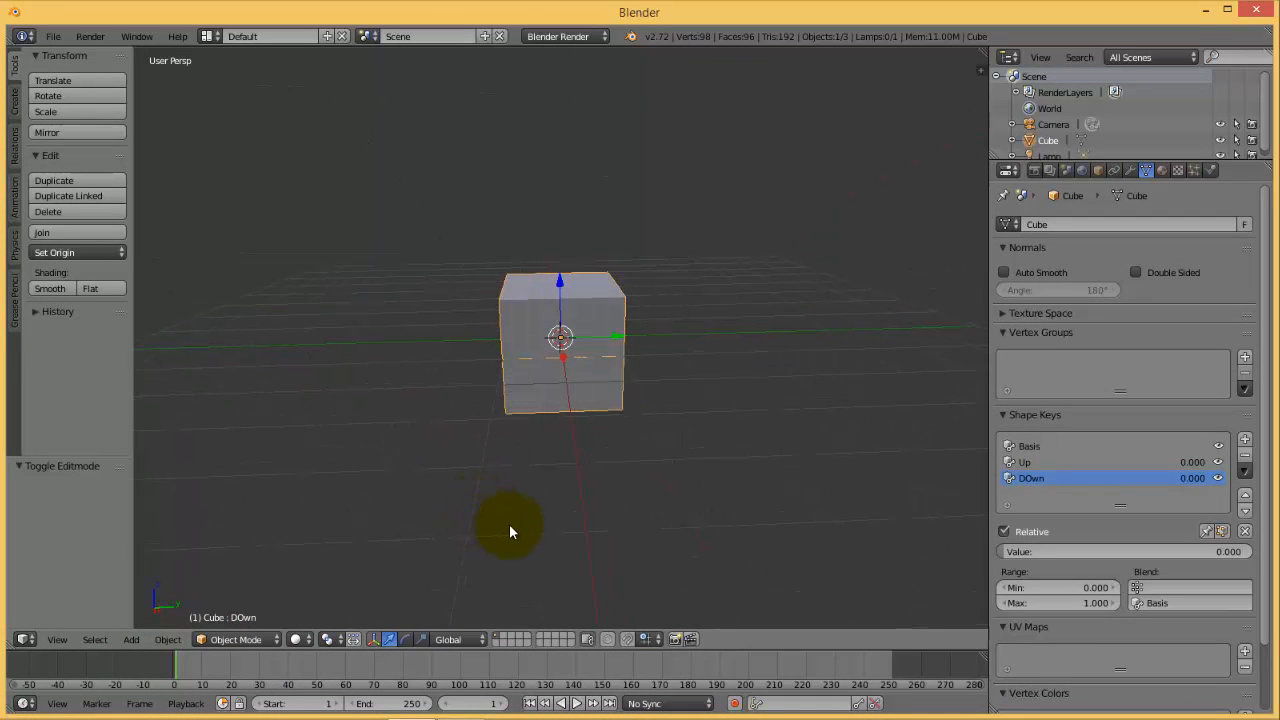
pyautogui.moveTo(600, 490)
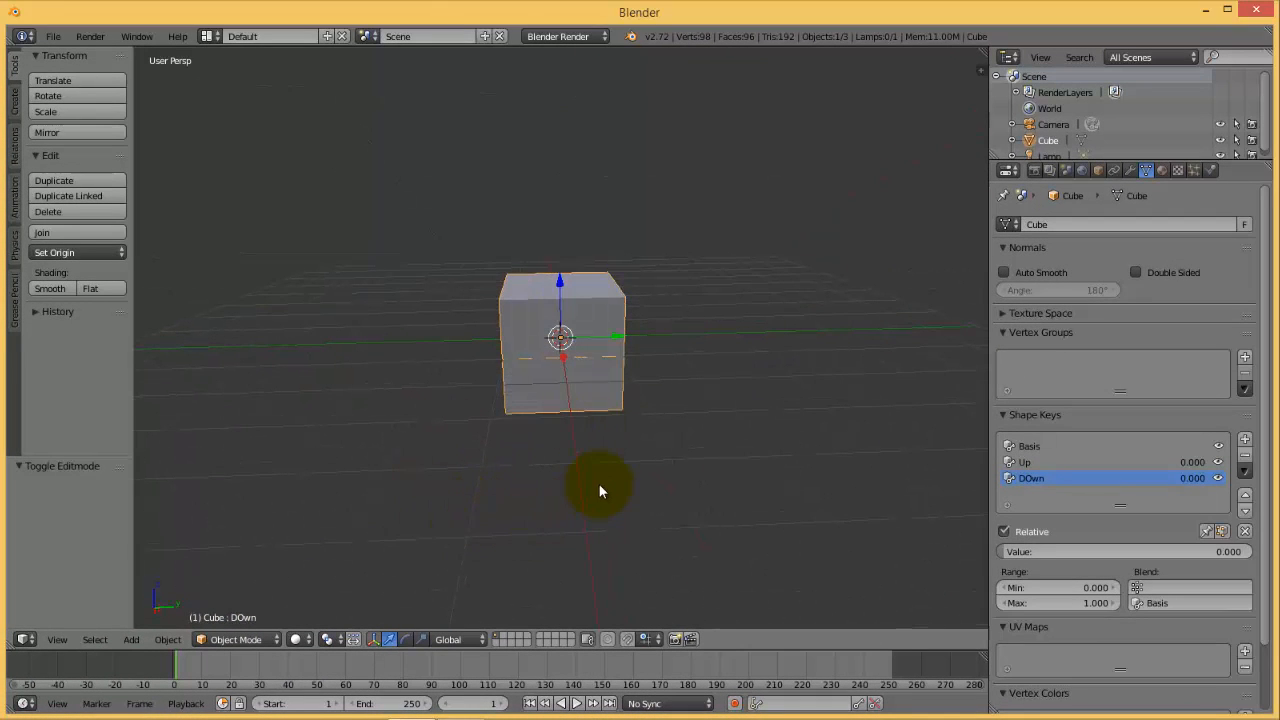
pyautogui.moveTo(878, 480)
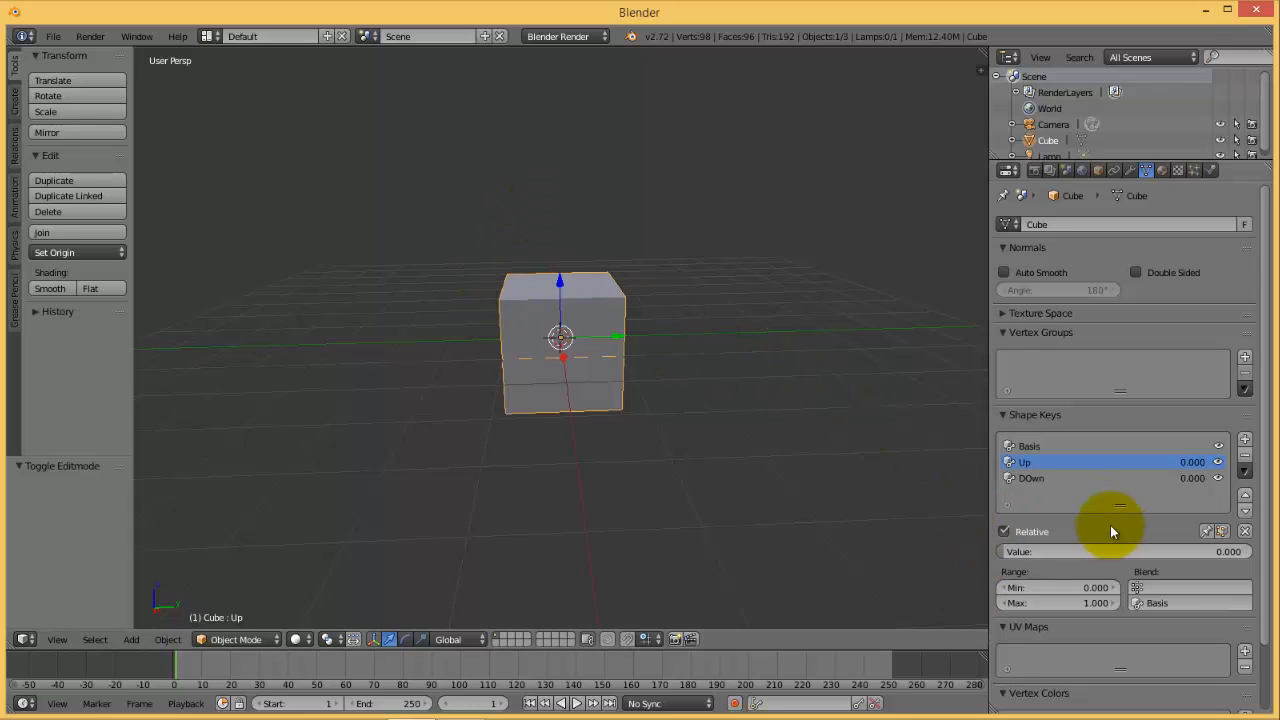
pyautogui.click(1032, 476)
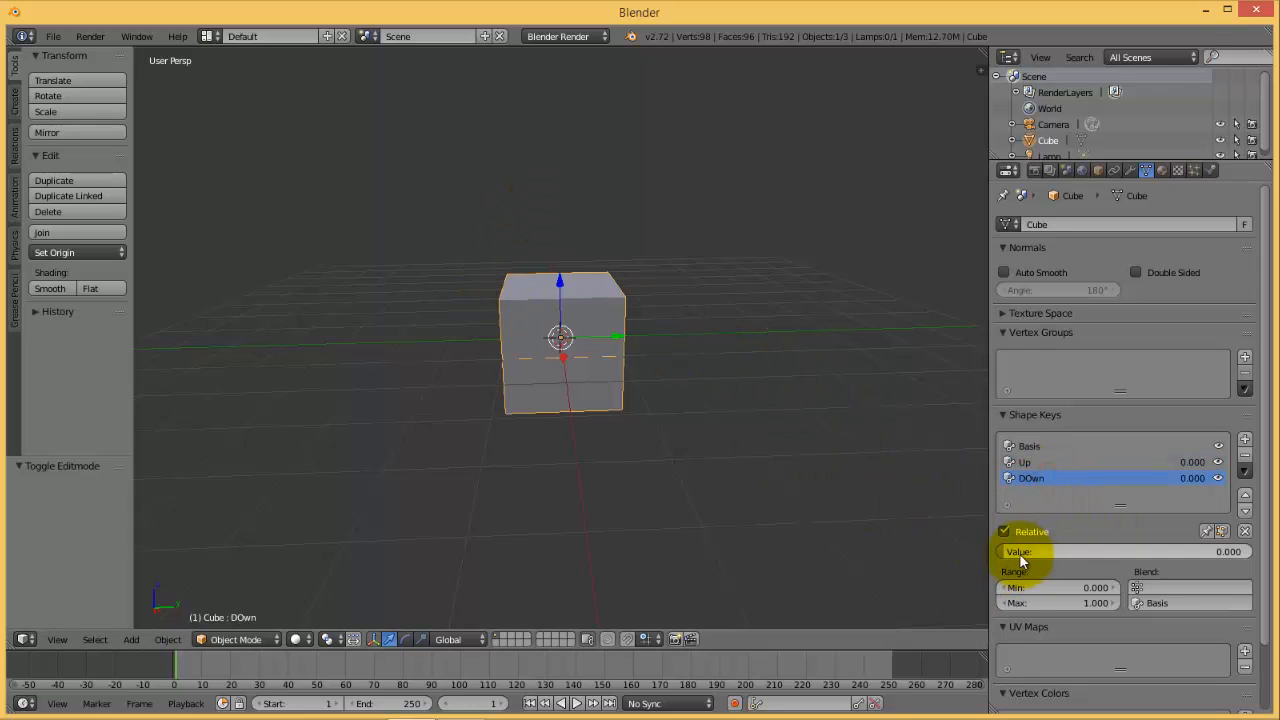
pyautogui.moveTo(1020, 552); pyautogui.dragTo(1230, 552)
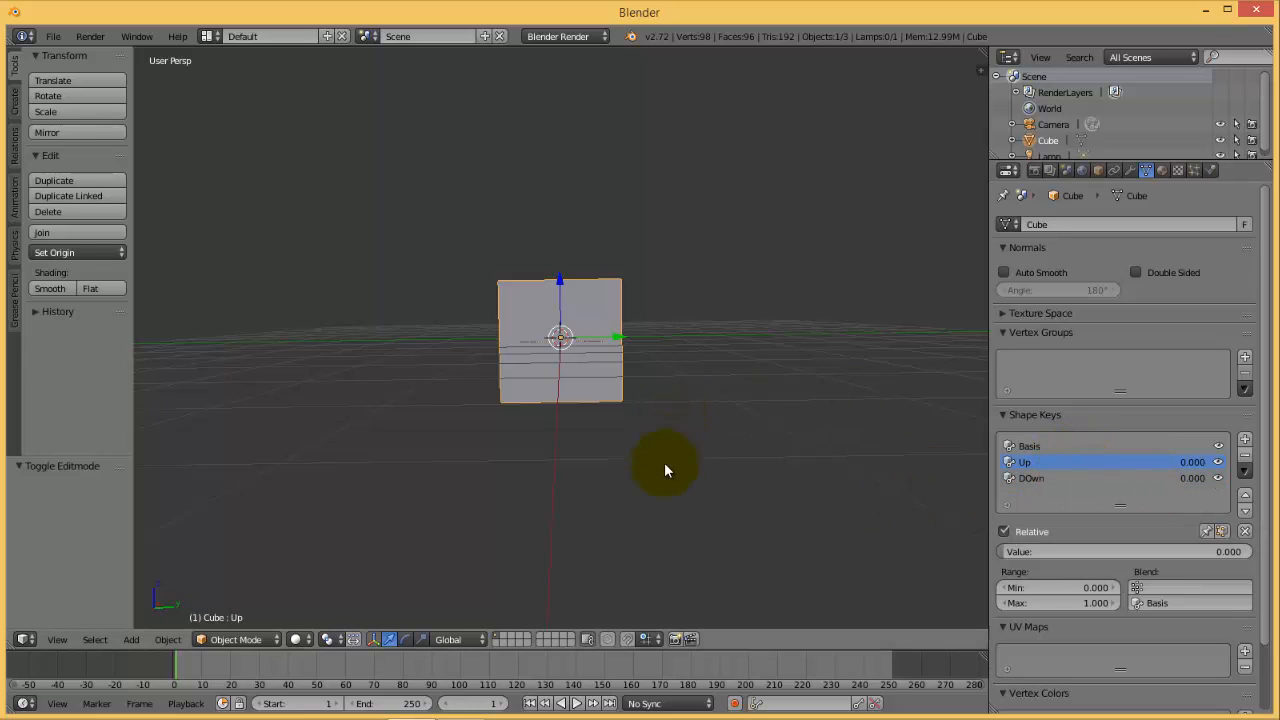
pyautogui.moveTo(176, 670)
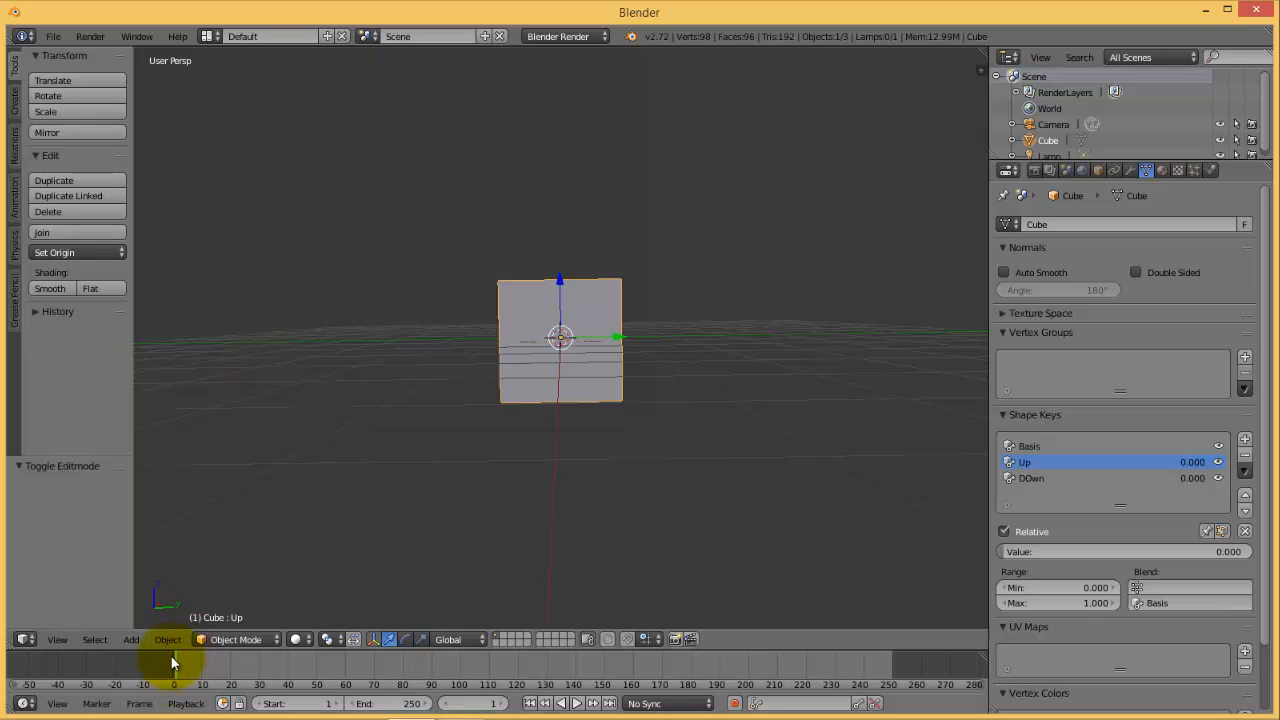
pyautogui.moveTo(180, 670)
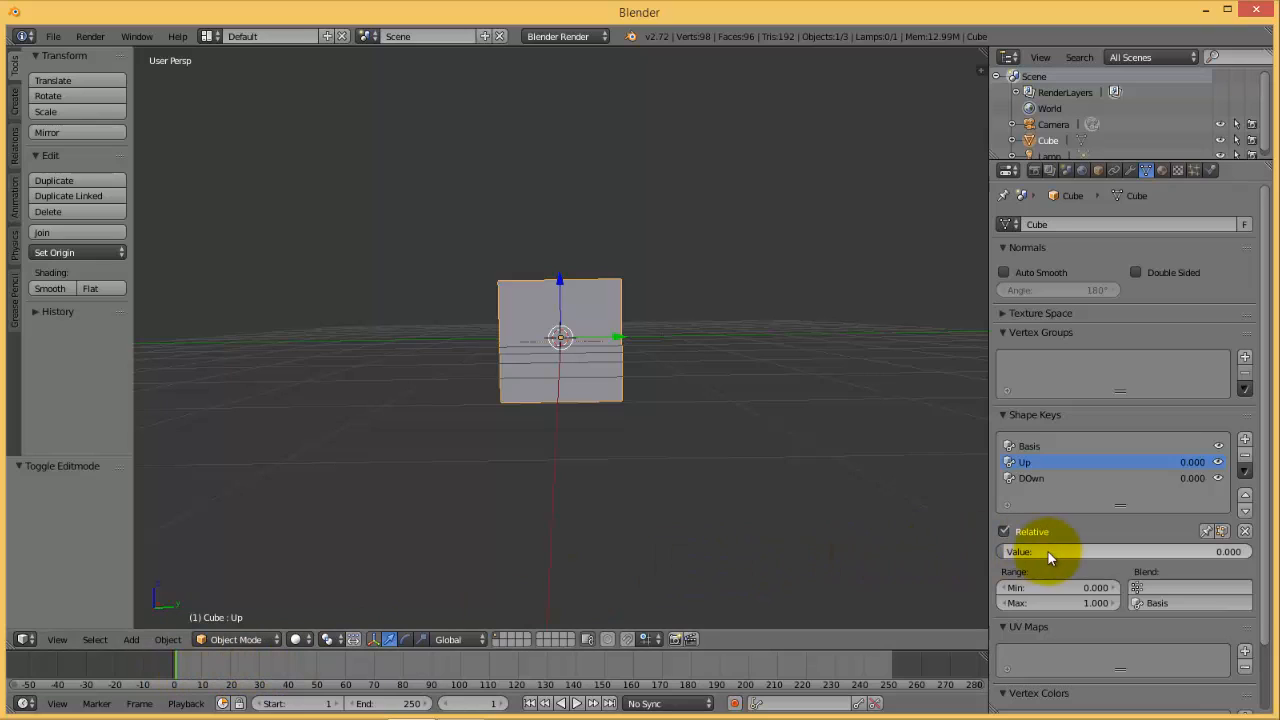
pyautogui.moveTo(1048, 558)
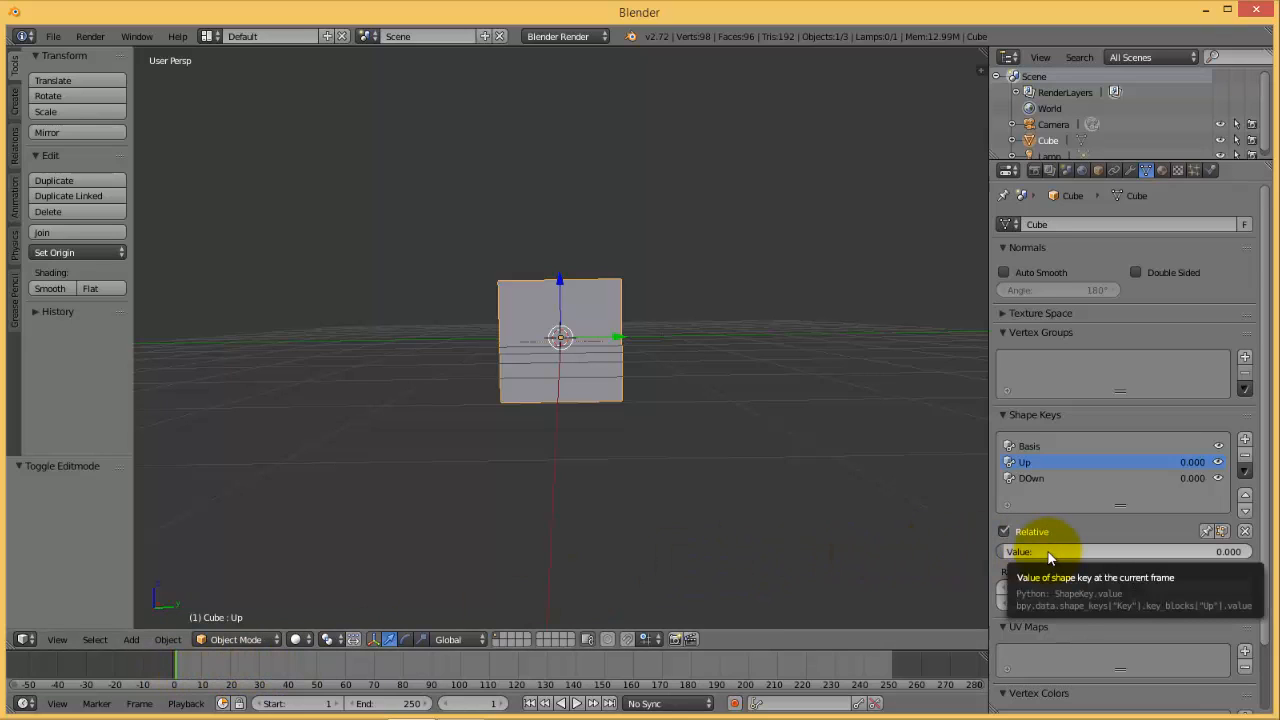
# Keyframe the Up value at 0, then at 1.000 by frame 40.
pyautogui.rightClick(1050, 552)
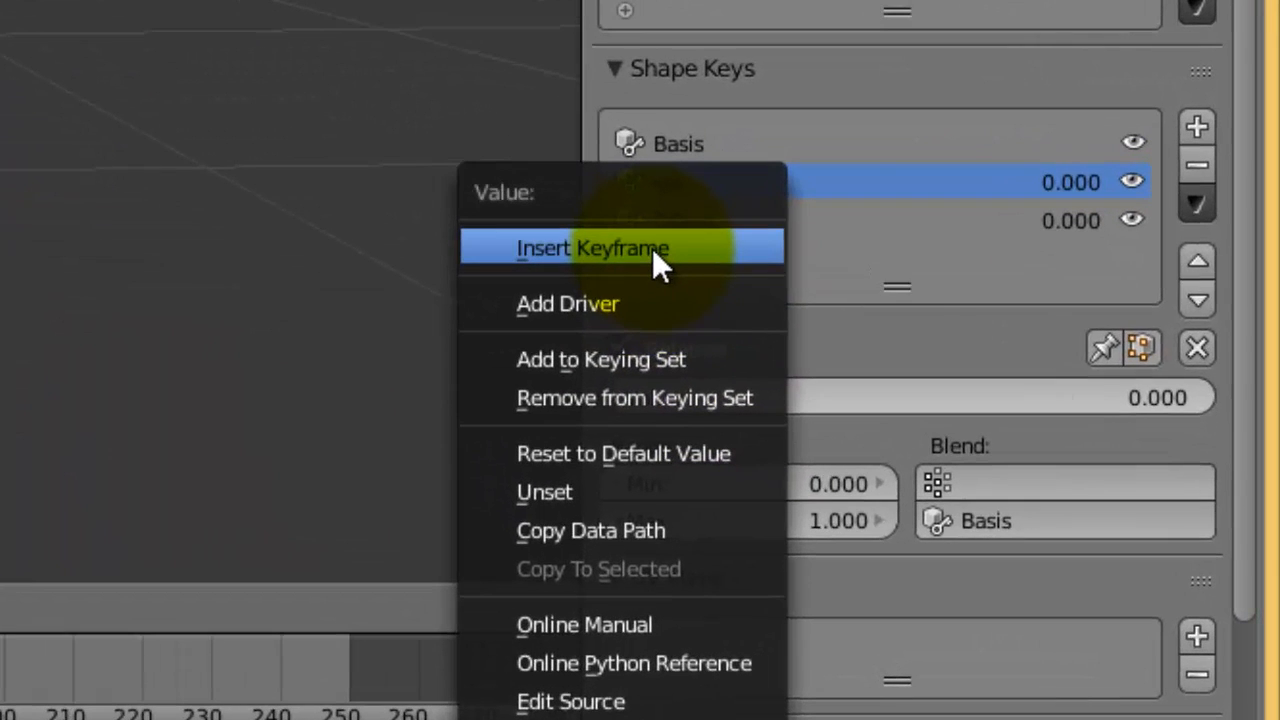
pyautogui.moveTo(620, 248)
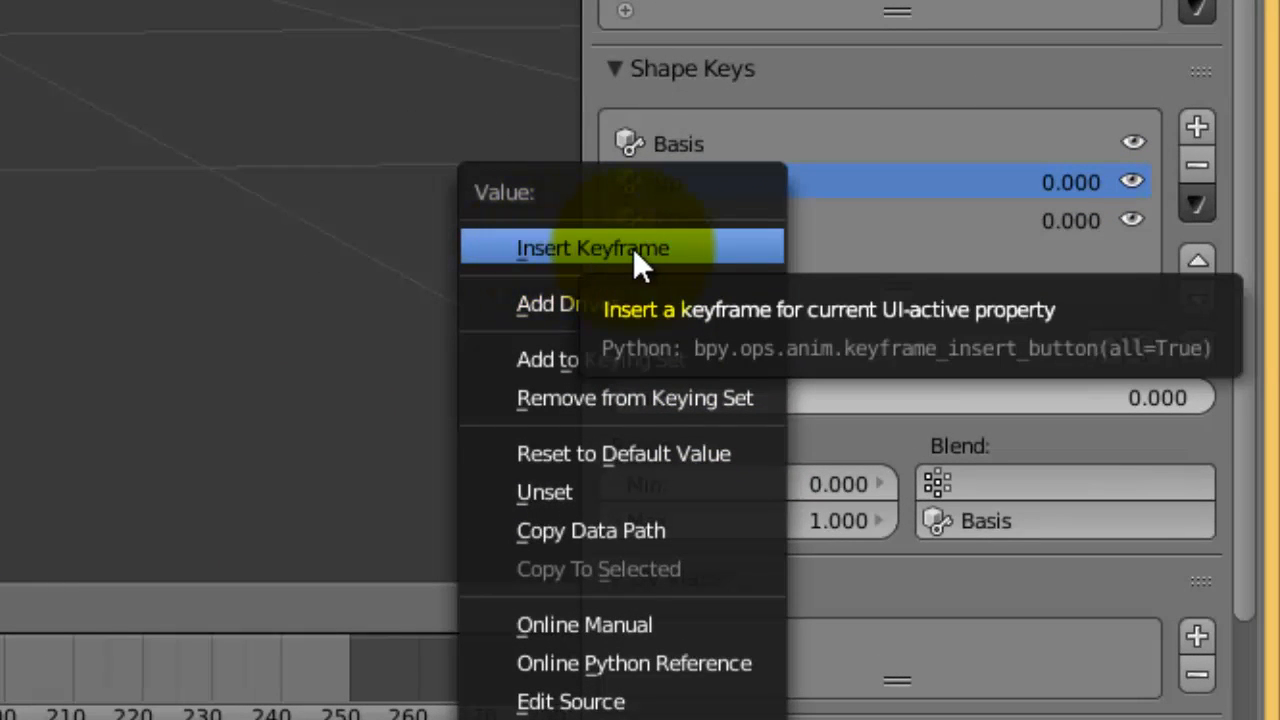
pyautogui.click(592, 248)
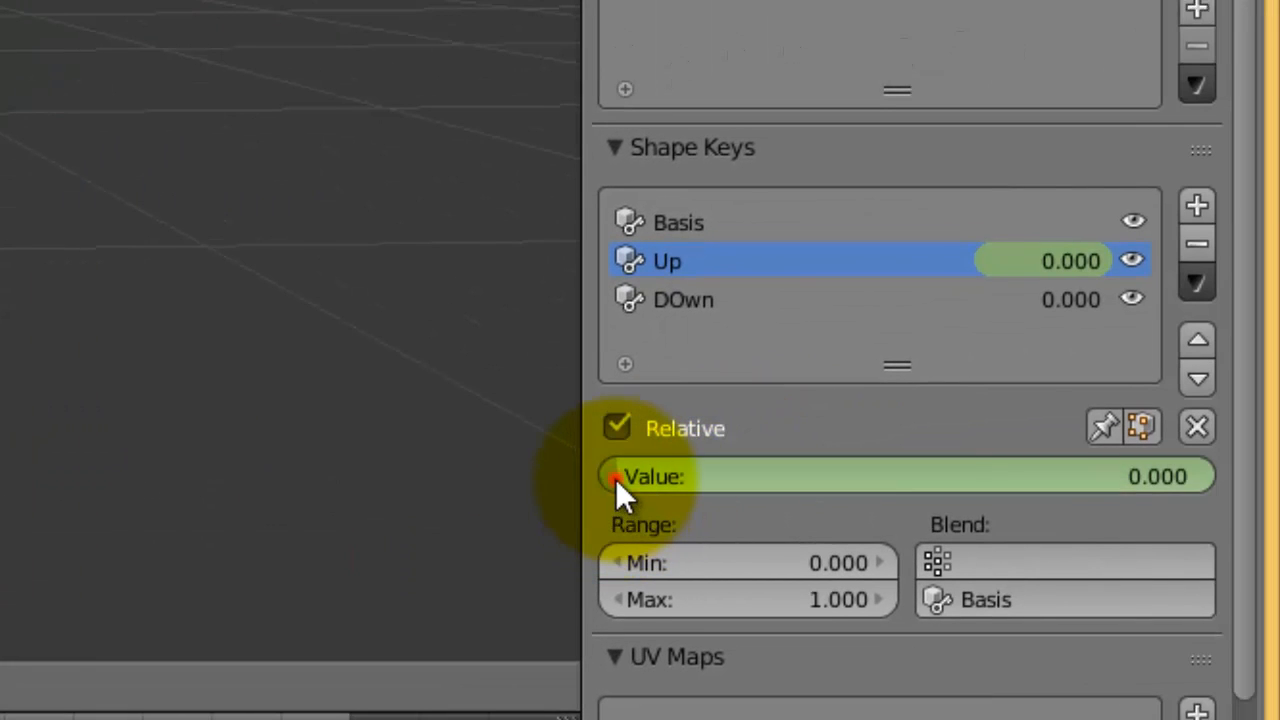
pyautogui.moveTo(620, 476); pyautogui.dragTo(1090, 476)
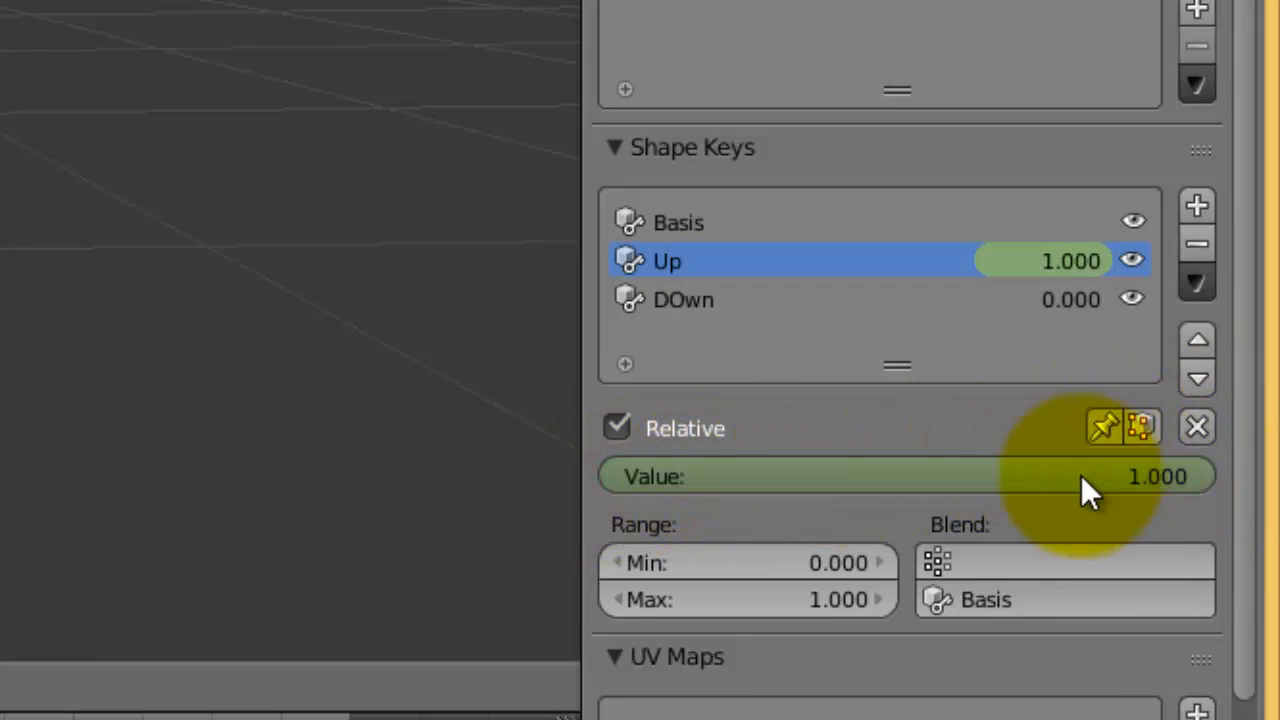
pyautogui.rightClick(904, 476)
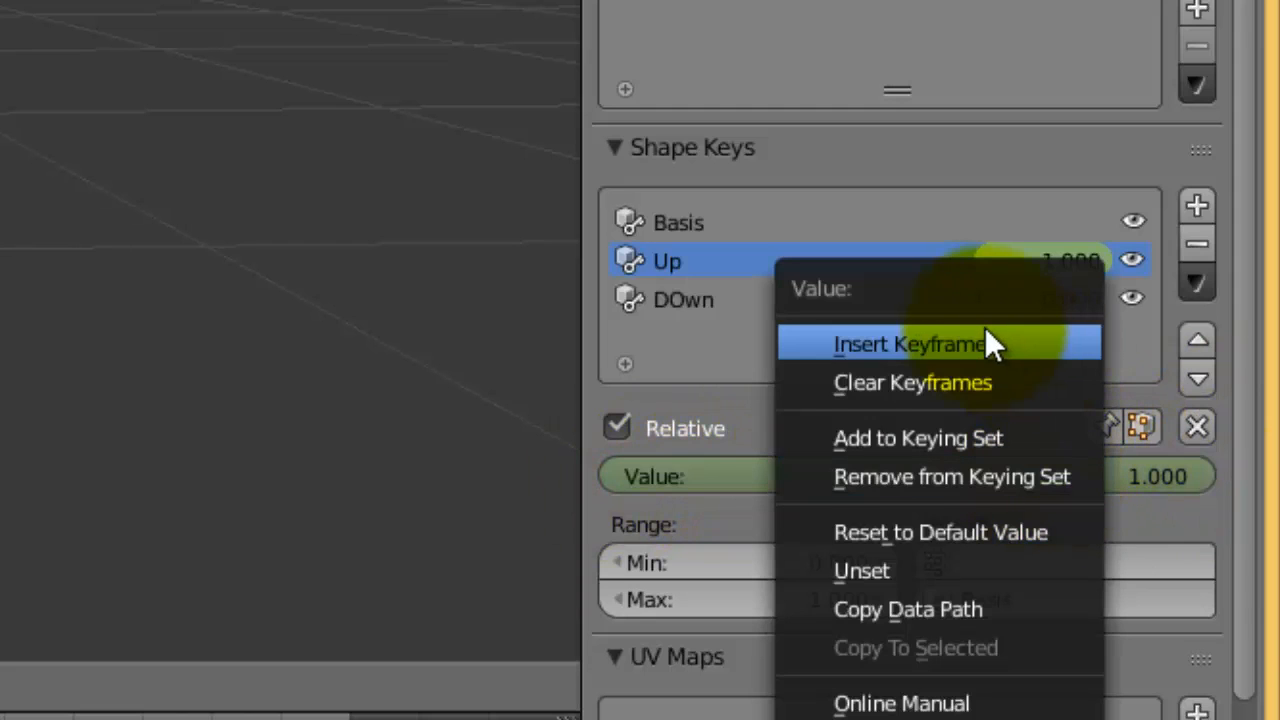
pyautogui.moveTo(938, 356)
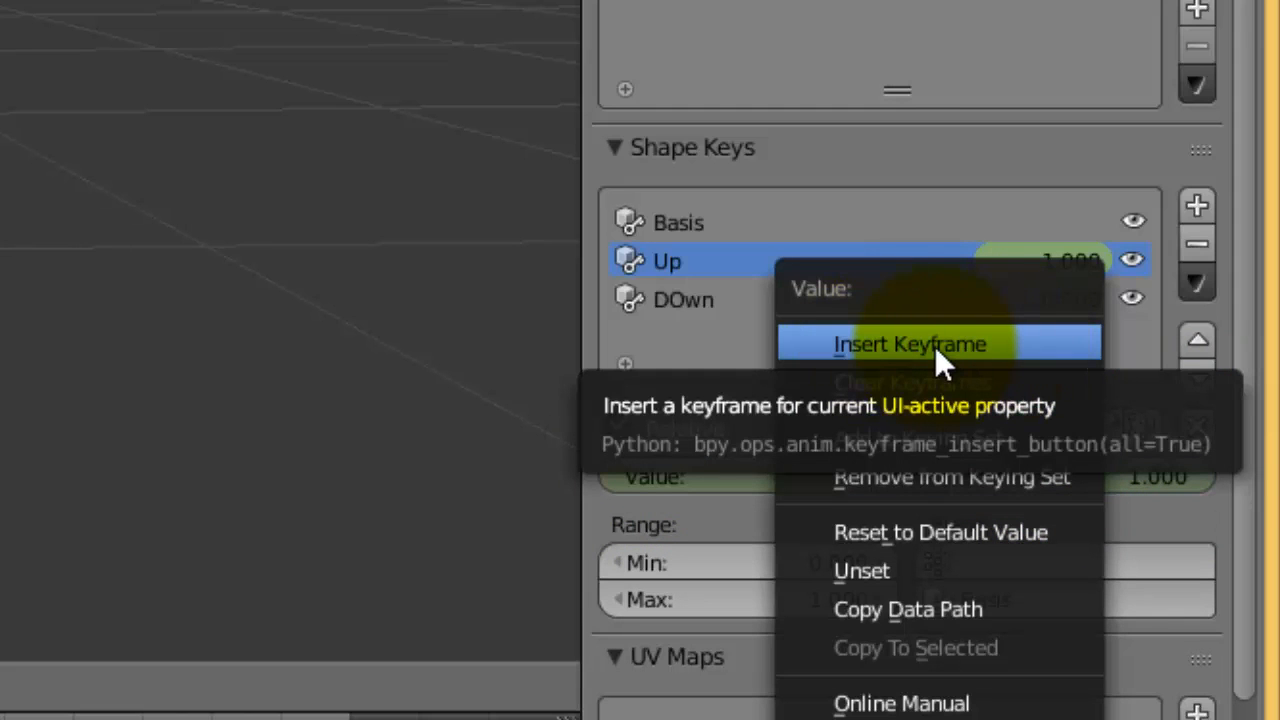
pyautogui.moveTo(910, 364)
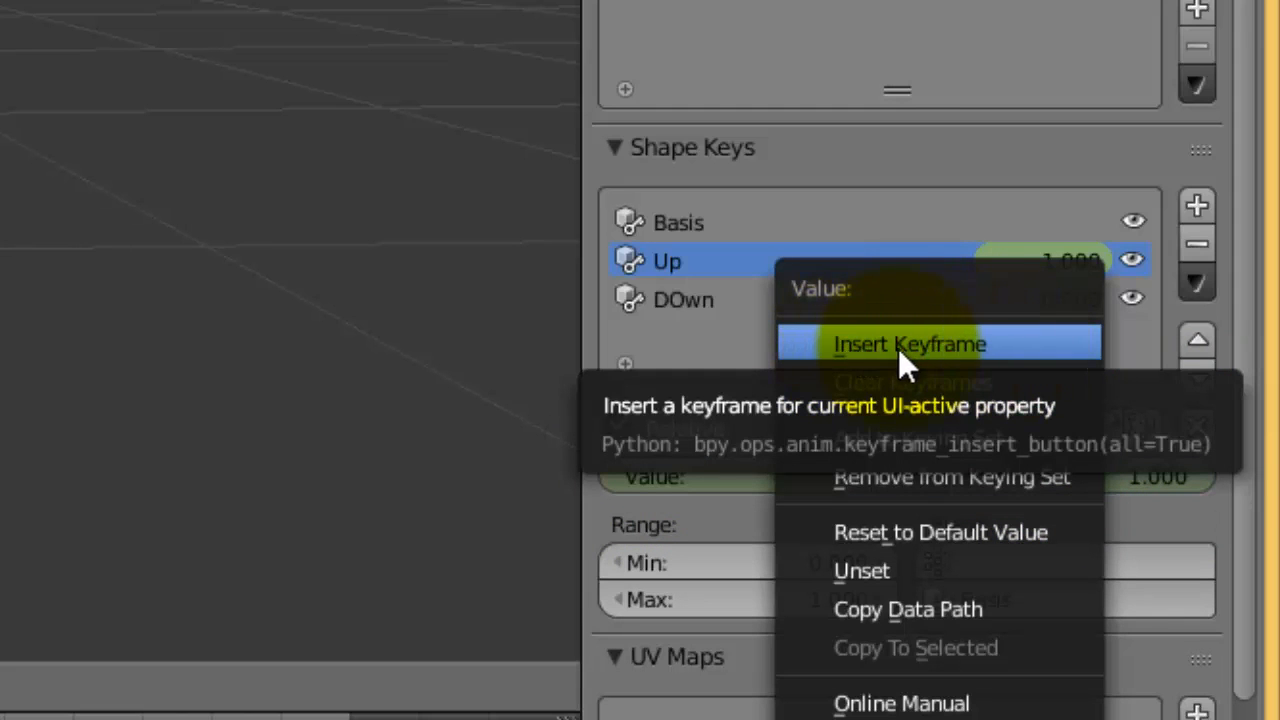
pyautogui.click(908, 344)
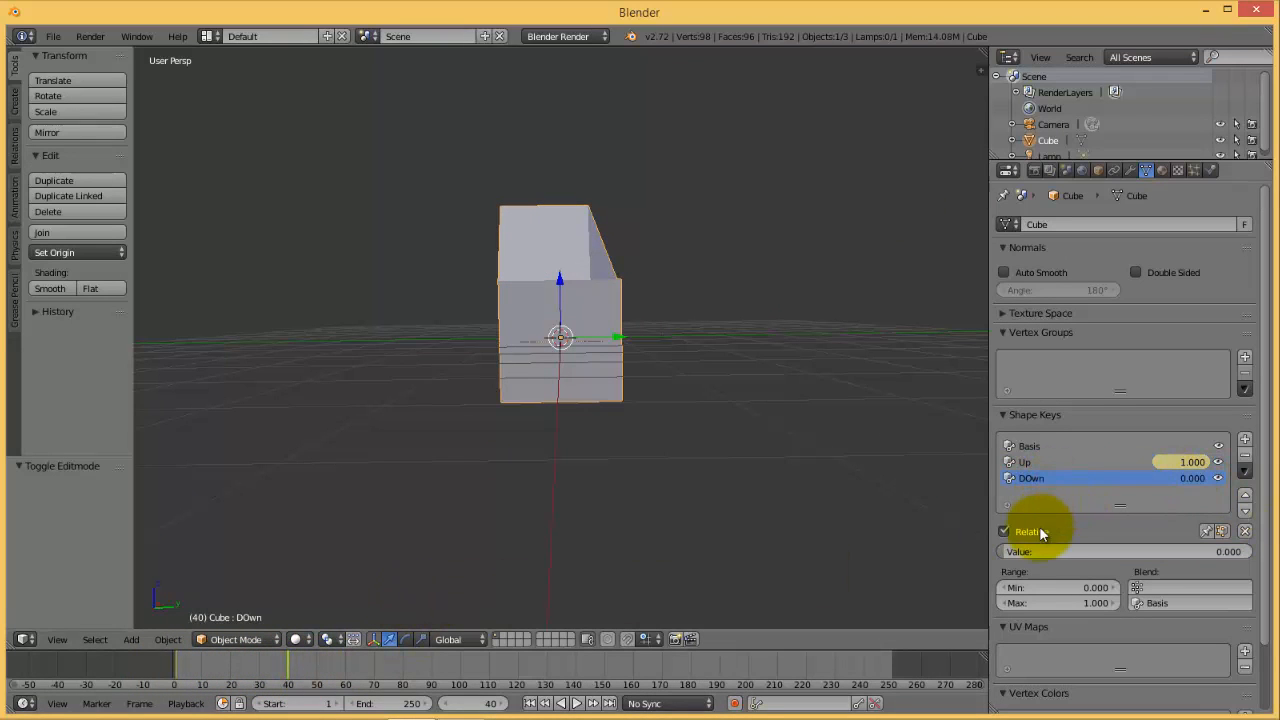
# Keyframe the DOwn value at 0 and at 1.000 by frame 99, then return to the first frame.
pyautogui.rightClick(1018, 552)
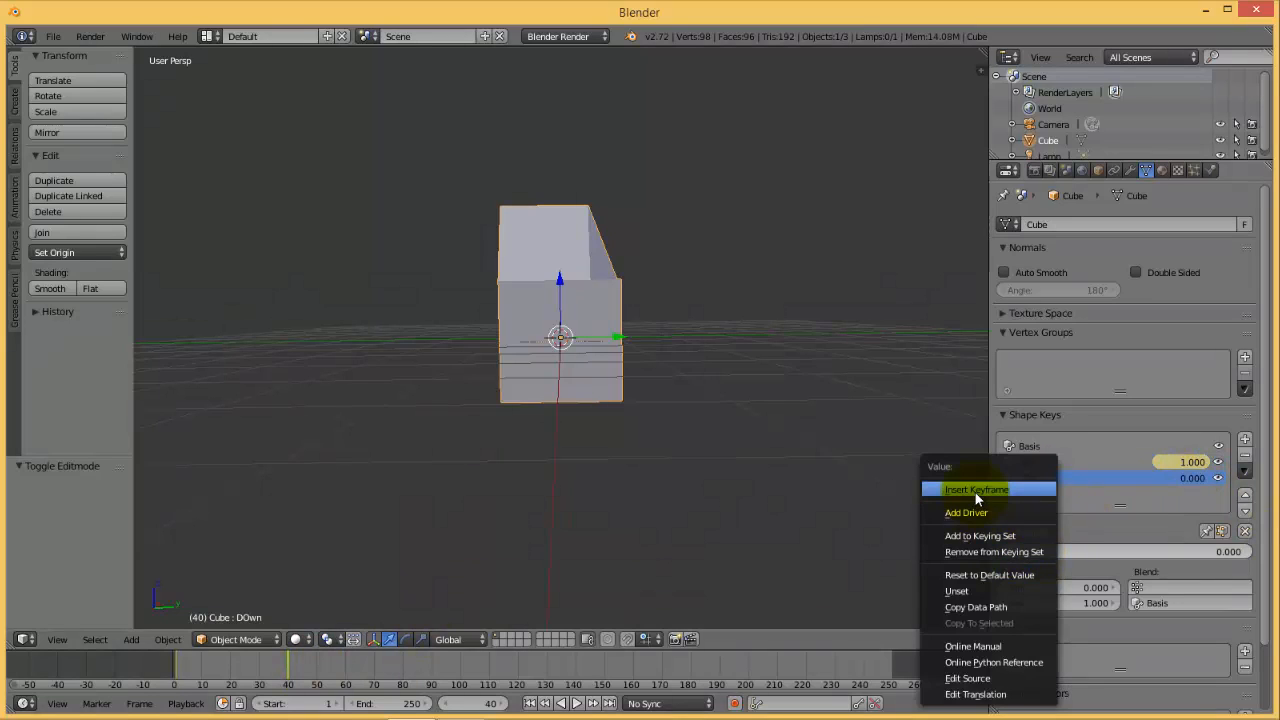
pyautogui.click(976, 488)
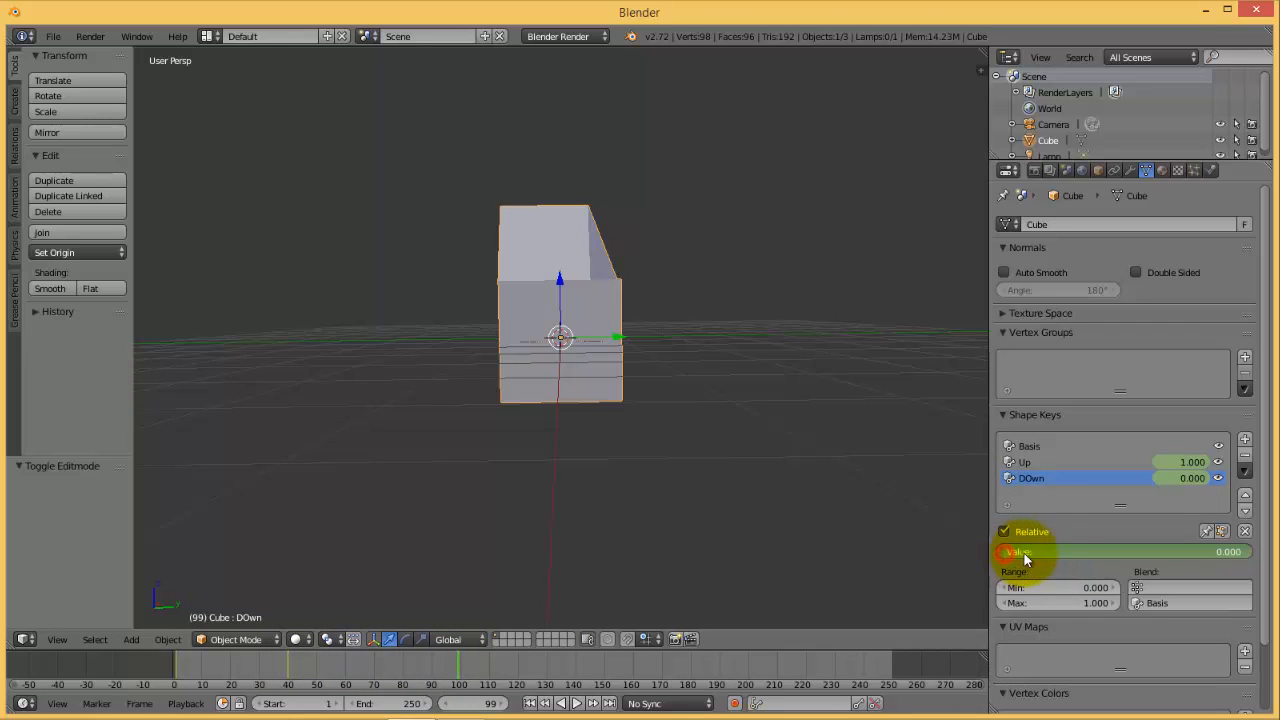
pyautogui.moveTo(1024, 552); pyautogui.dragTo(1136, 552)
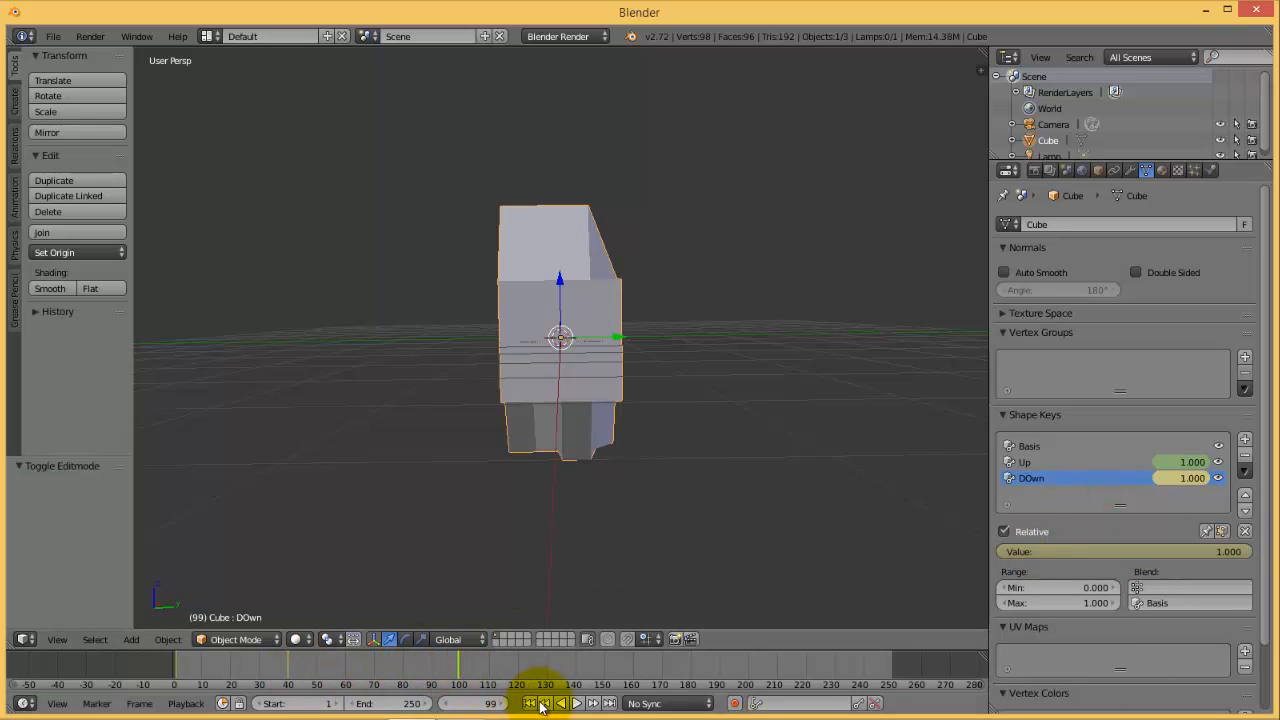
pyautogui.click(576, 704)
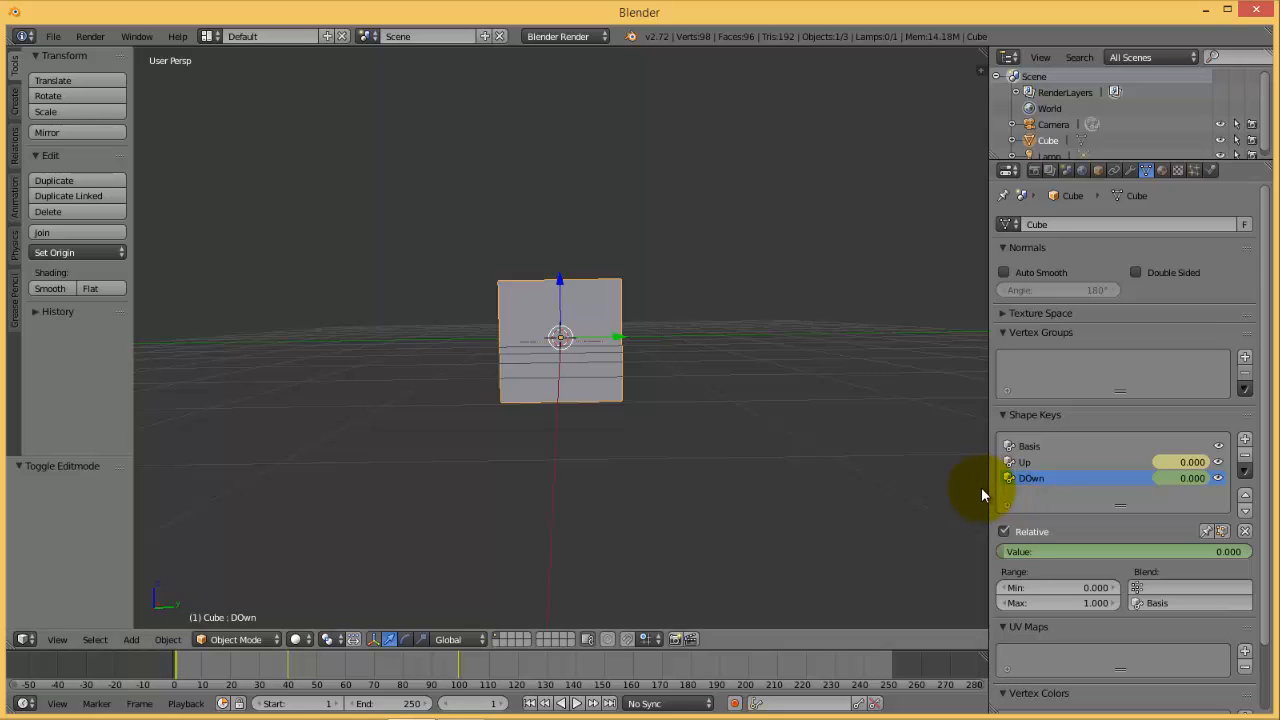
pyautogui.moveTo(644, 324)
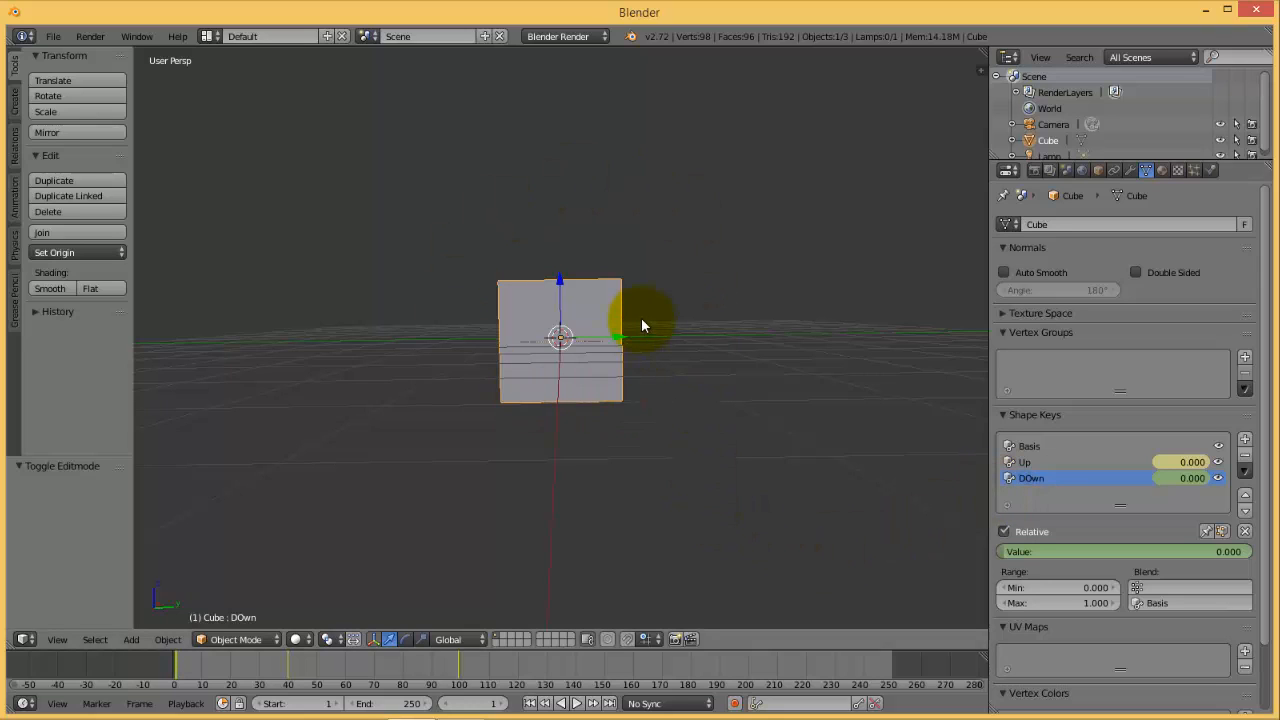
pyautogui.moveTo(632, 356)
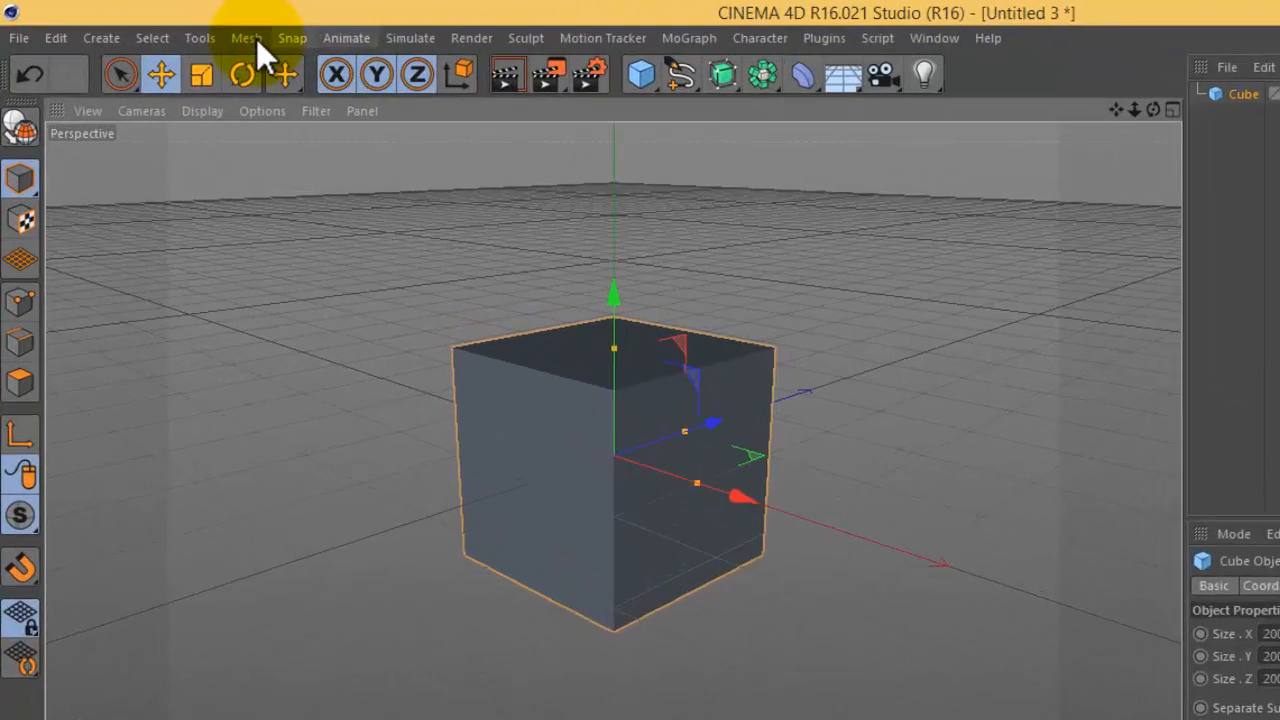
# Make the cube editable and apply Mesh > Commands > Subdivide.
pyautogui.click(246, 38)
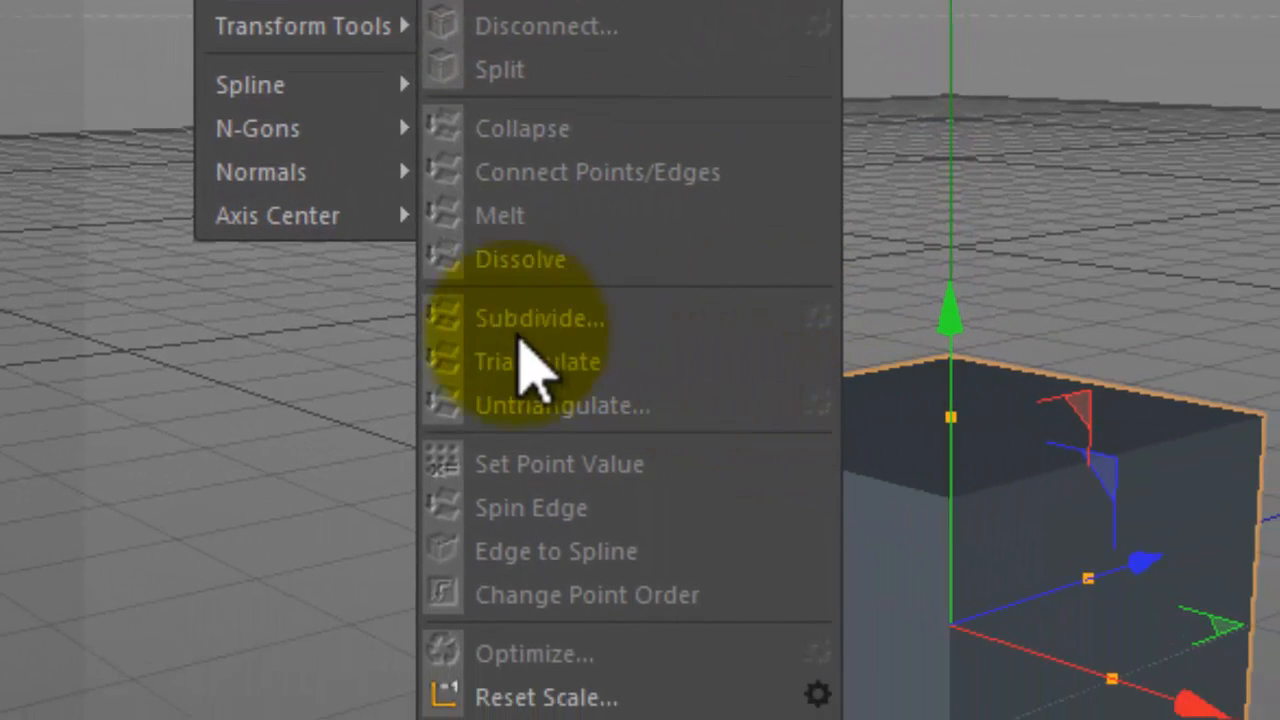
pyautogui.moveTo(710, 400)
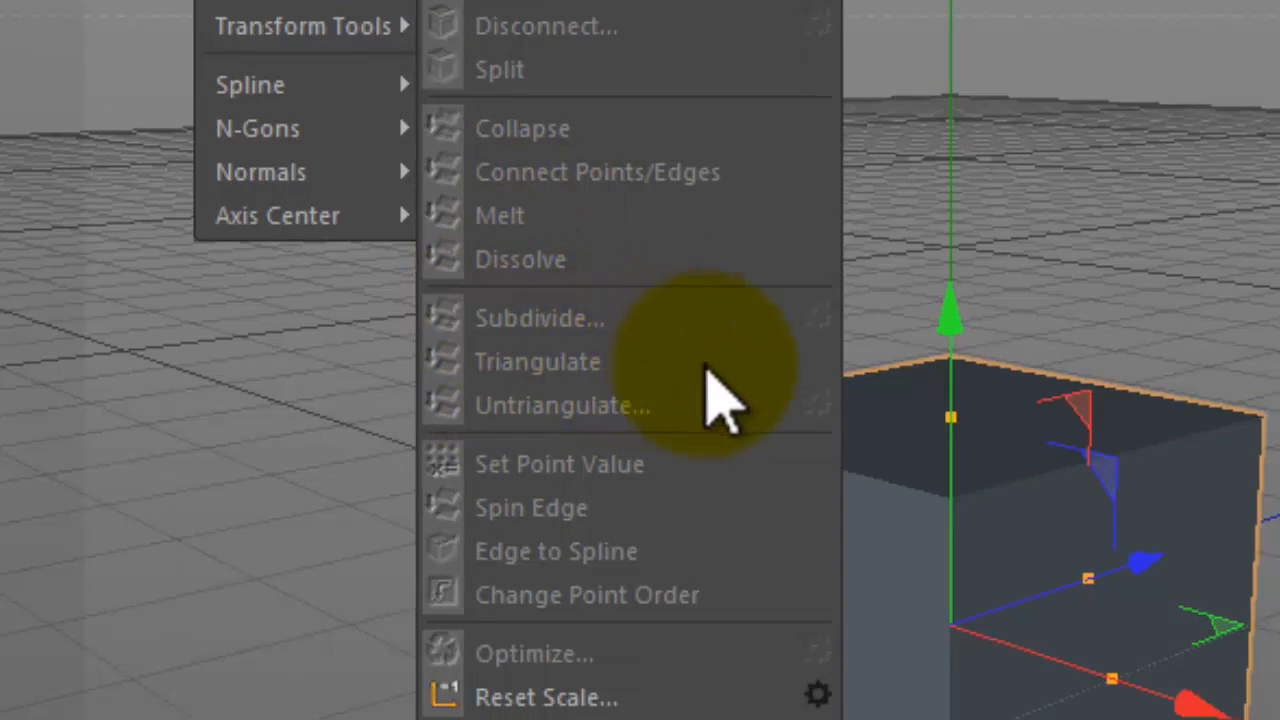
pyautogui.moveTo(980, 410)
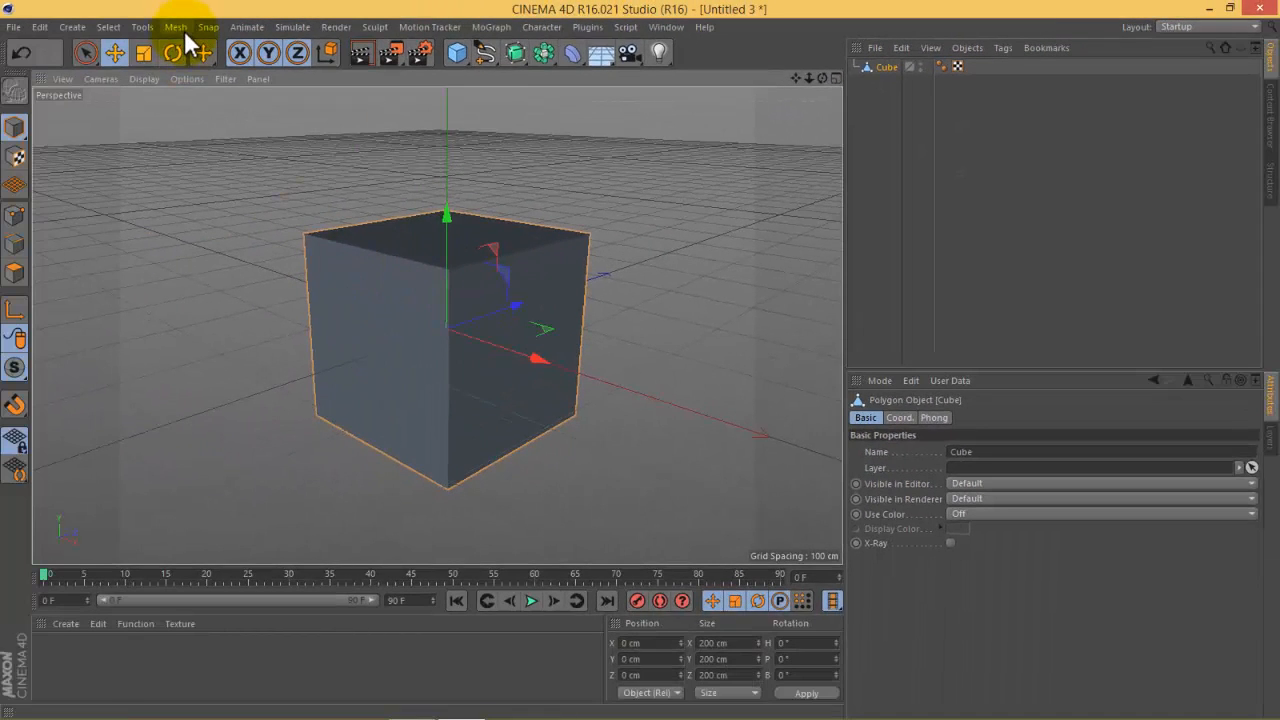
pyautogui.click(176, 28)
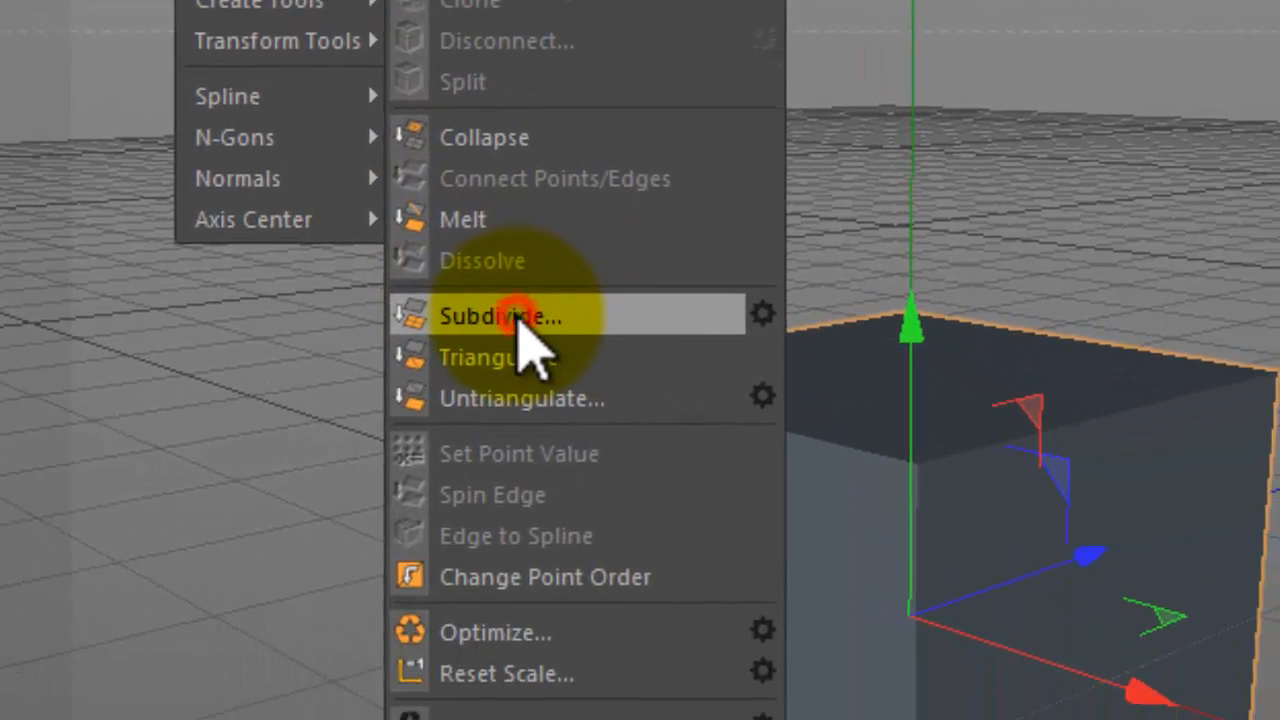
pyautogui.click(500, 316)
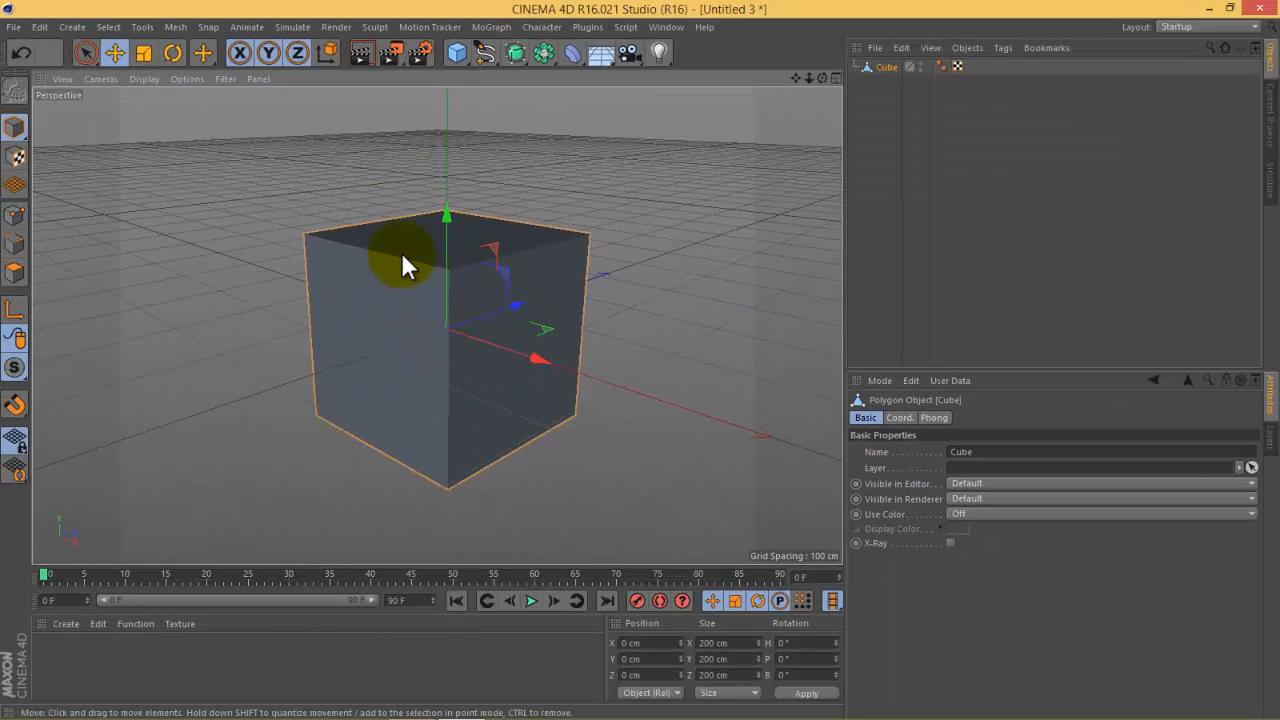
pyautogui.moveTo(152, 82)
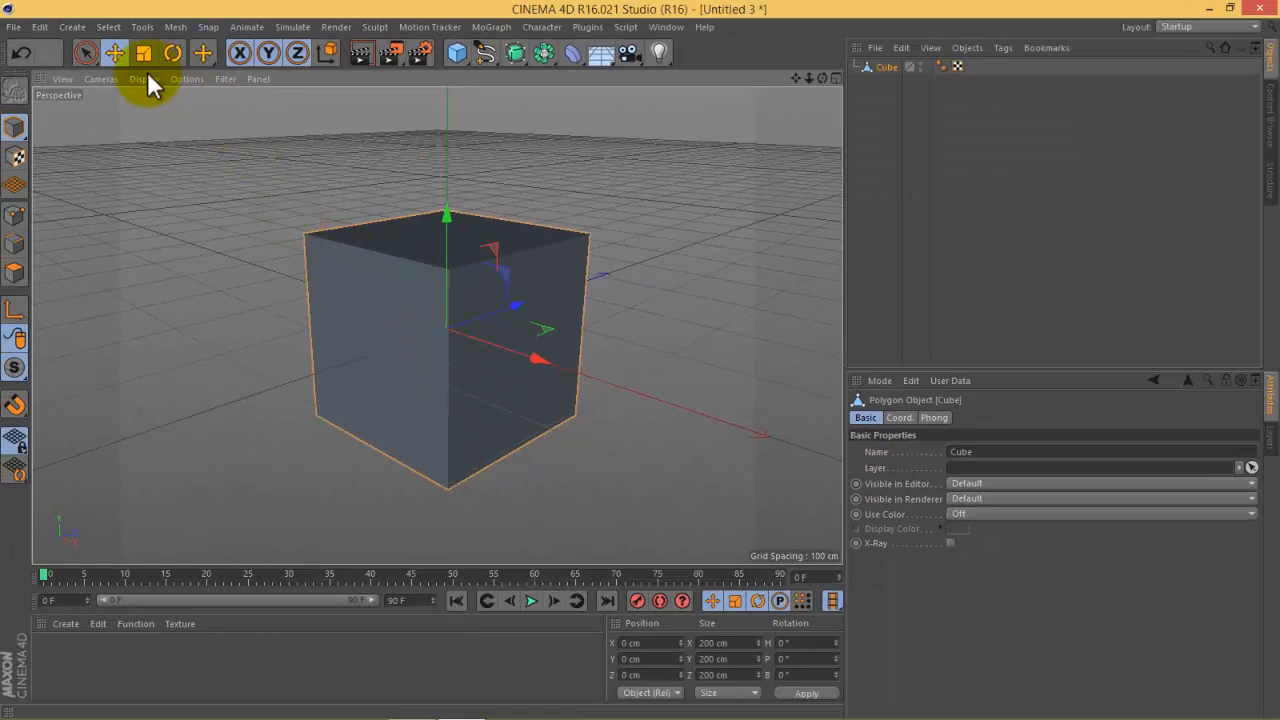
# Switch to Gouraud Shading (Lines), subdivide again to a four-by-four grid per face, and select the Cube.
pyautogui.click(138, 80)
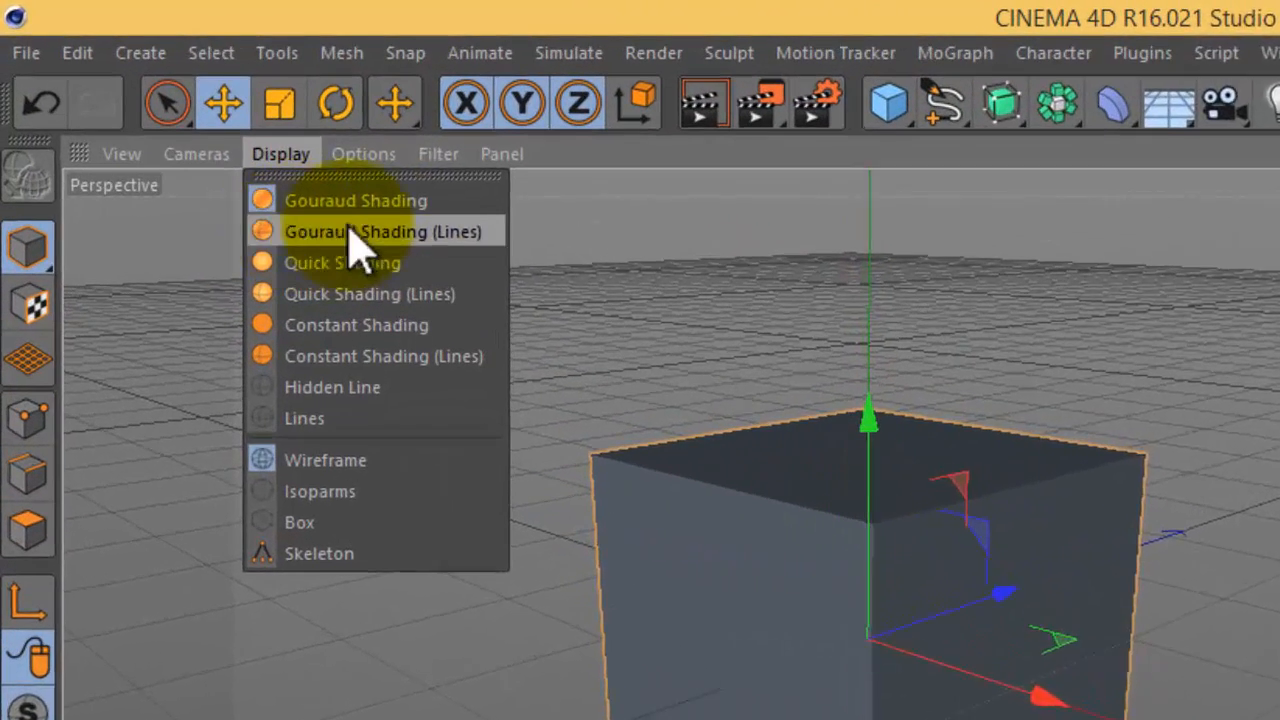
pyautogui.click(384, 232)
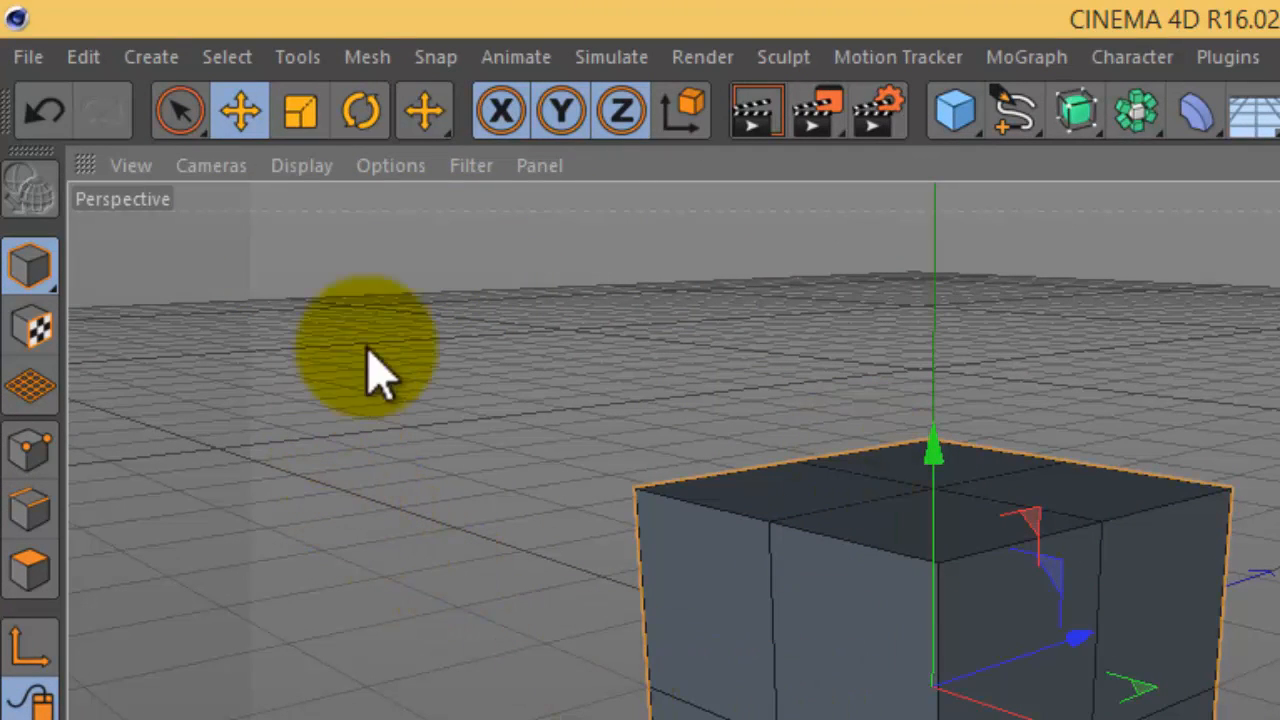
pyautogui.click(366, 56)
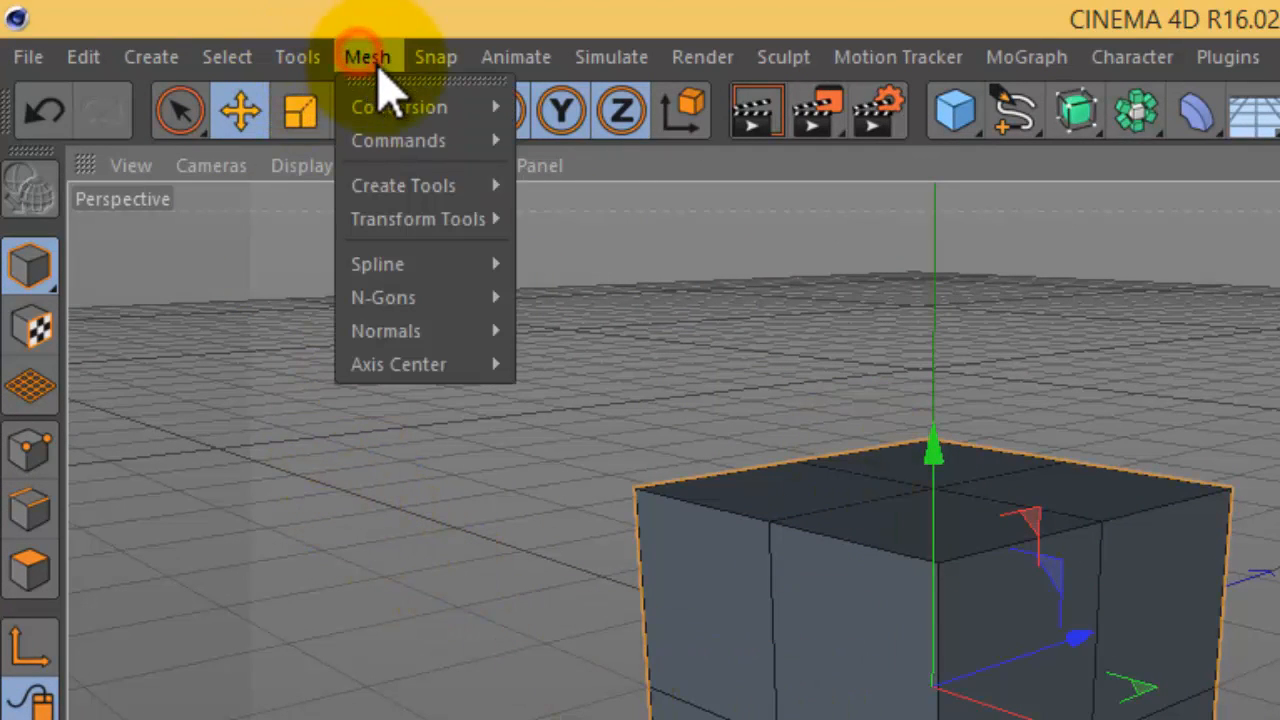
pyautogui.moveTo(398, 140)
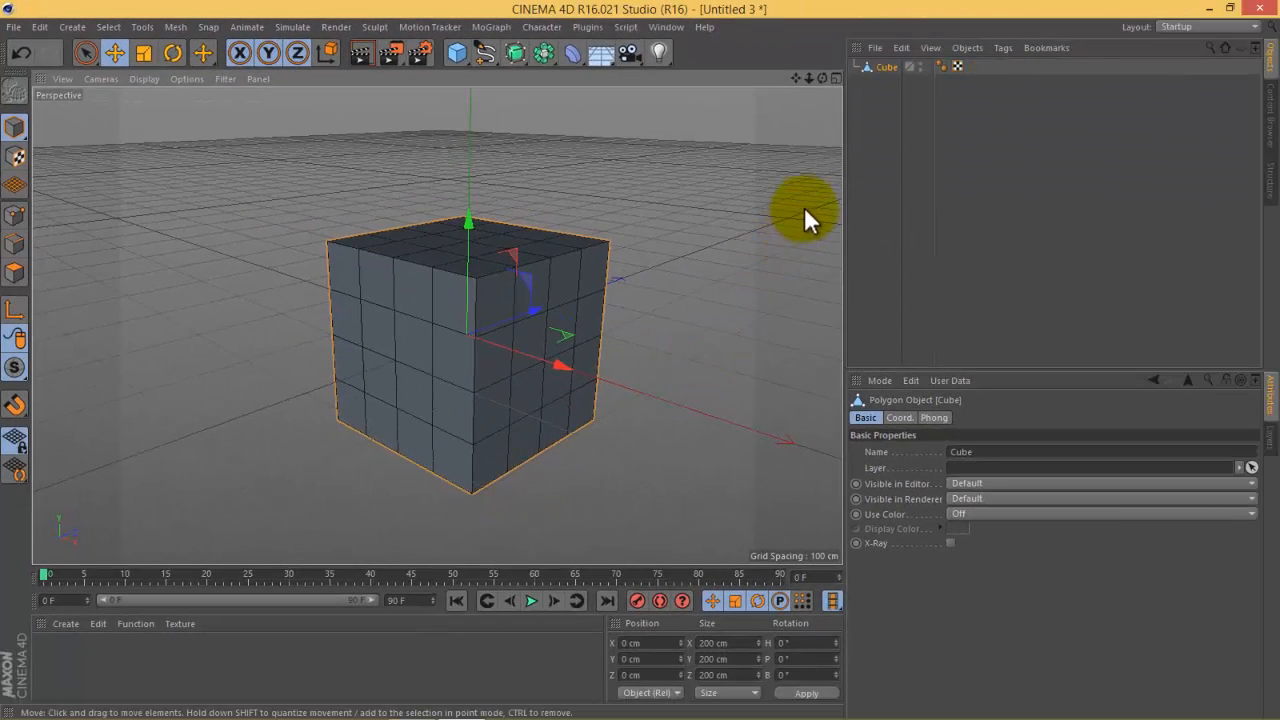
pyautogui.moveTo(888, 66)
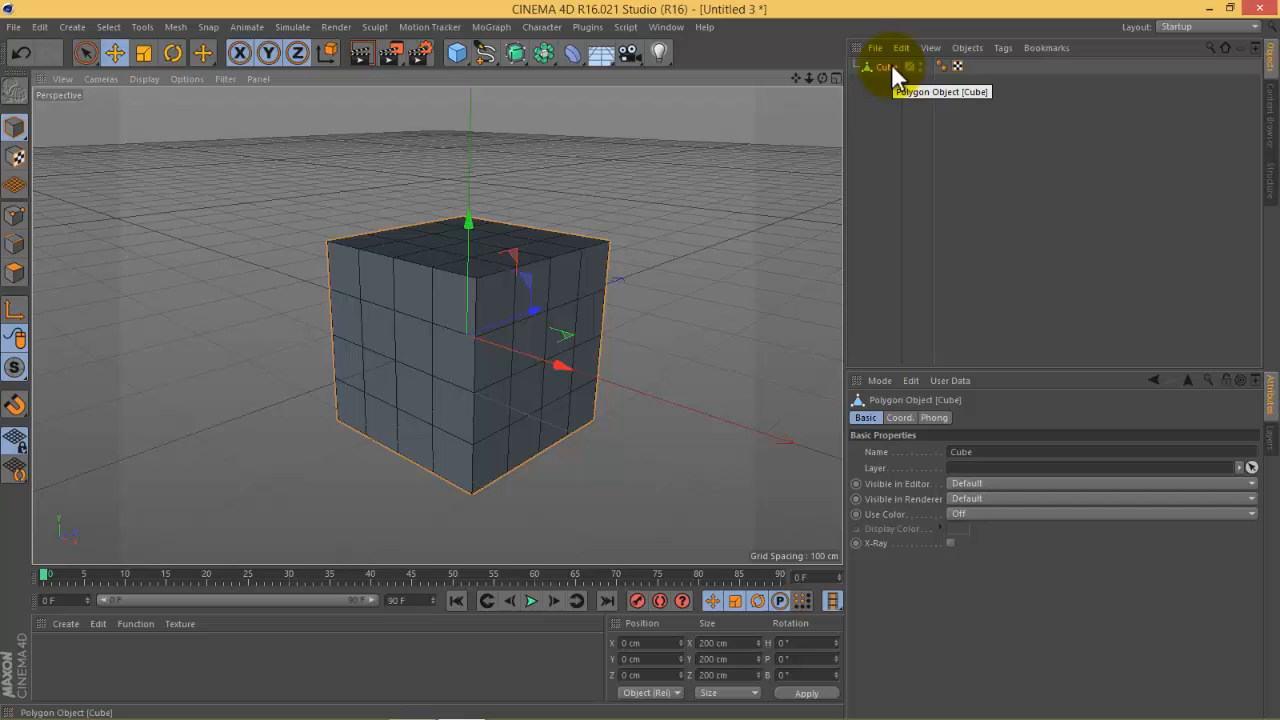
pyautogui.click(900, 48)
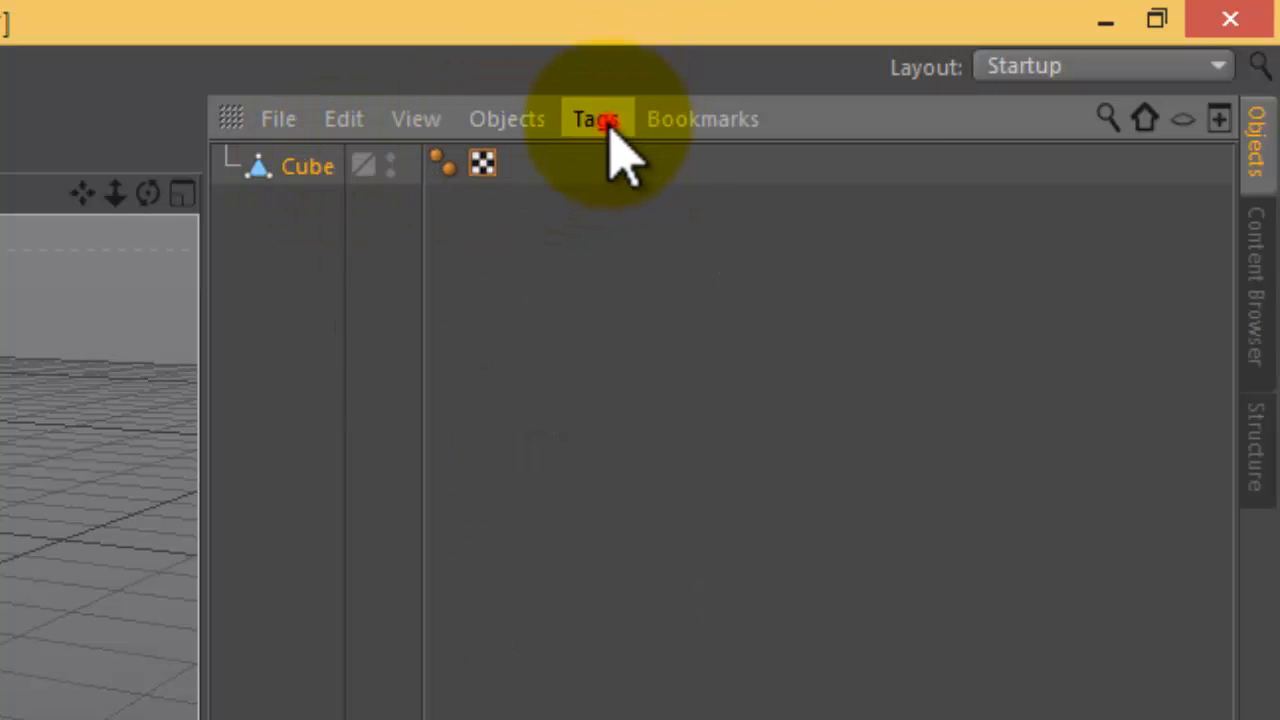
# Add a Pose Morph tag to the cube with Points mixing enabled.
pyautogui.click(596, 118)
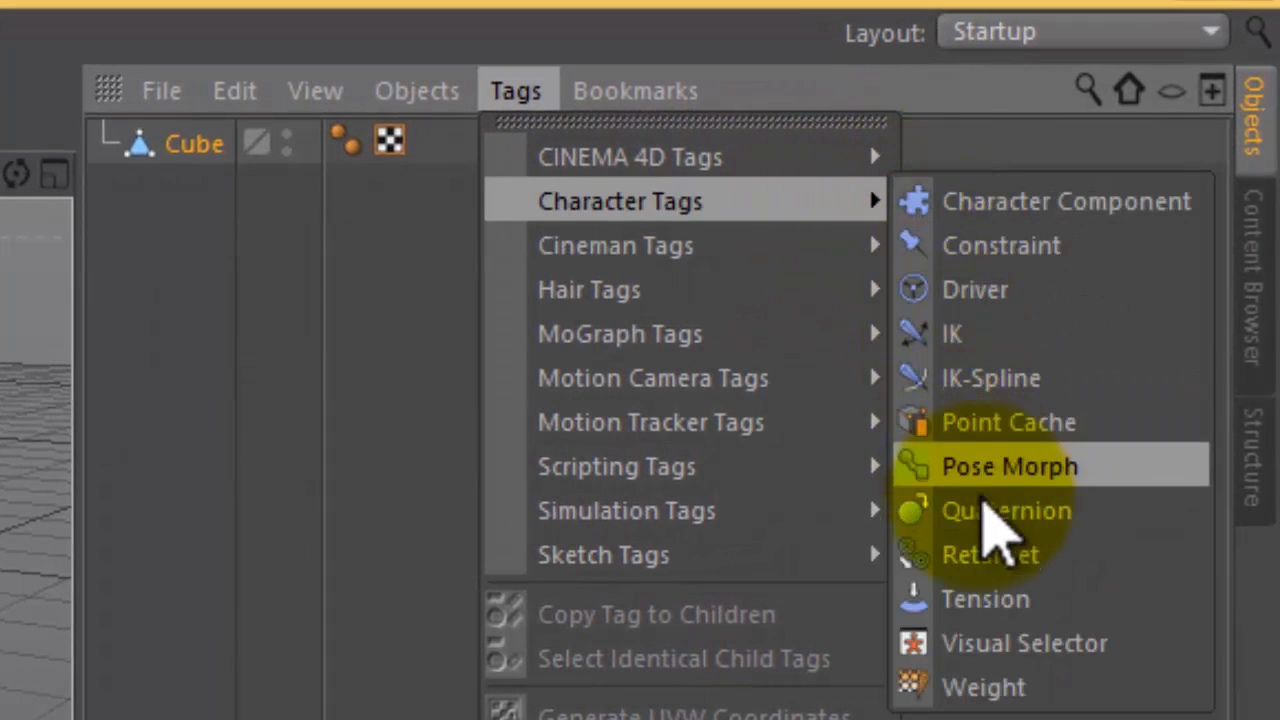
pyautogui.moveTo(1000, 490)
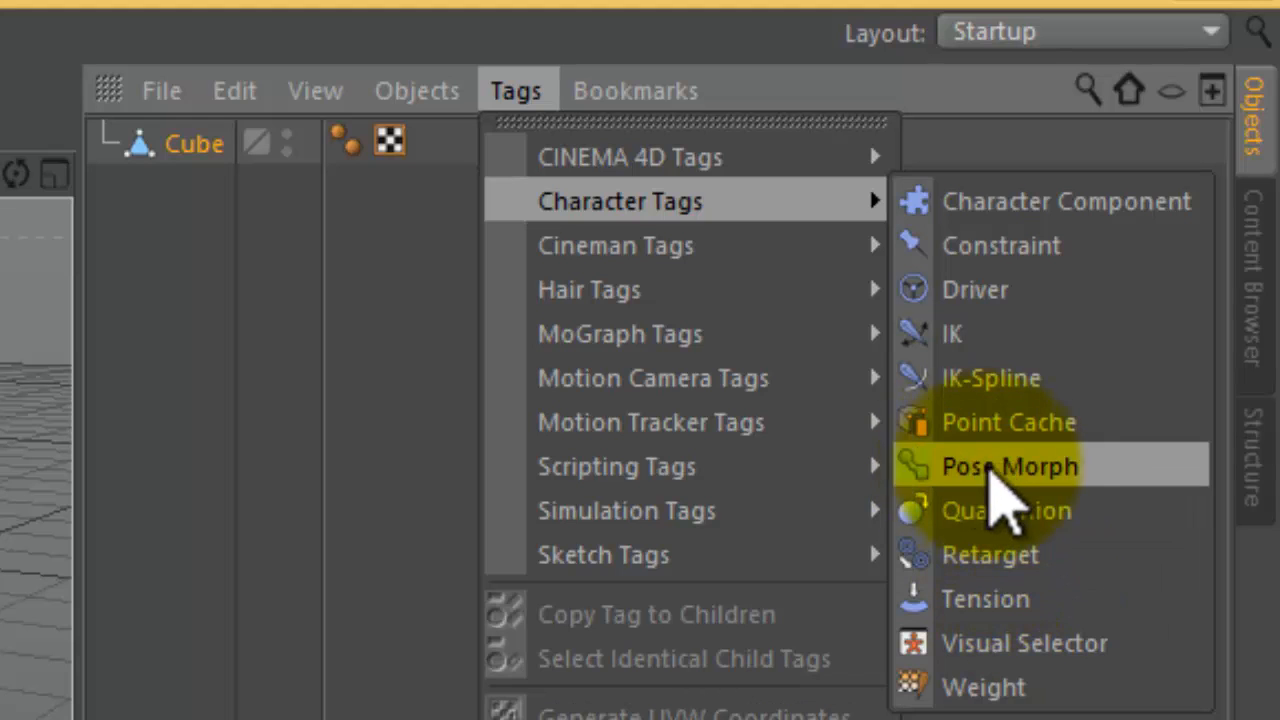
pyautogui.click(1008, 464)
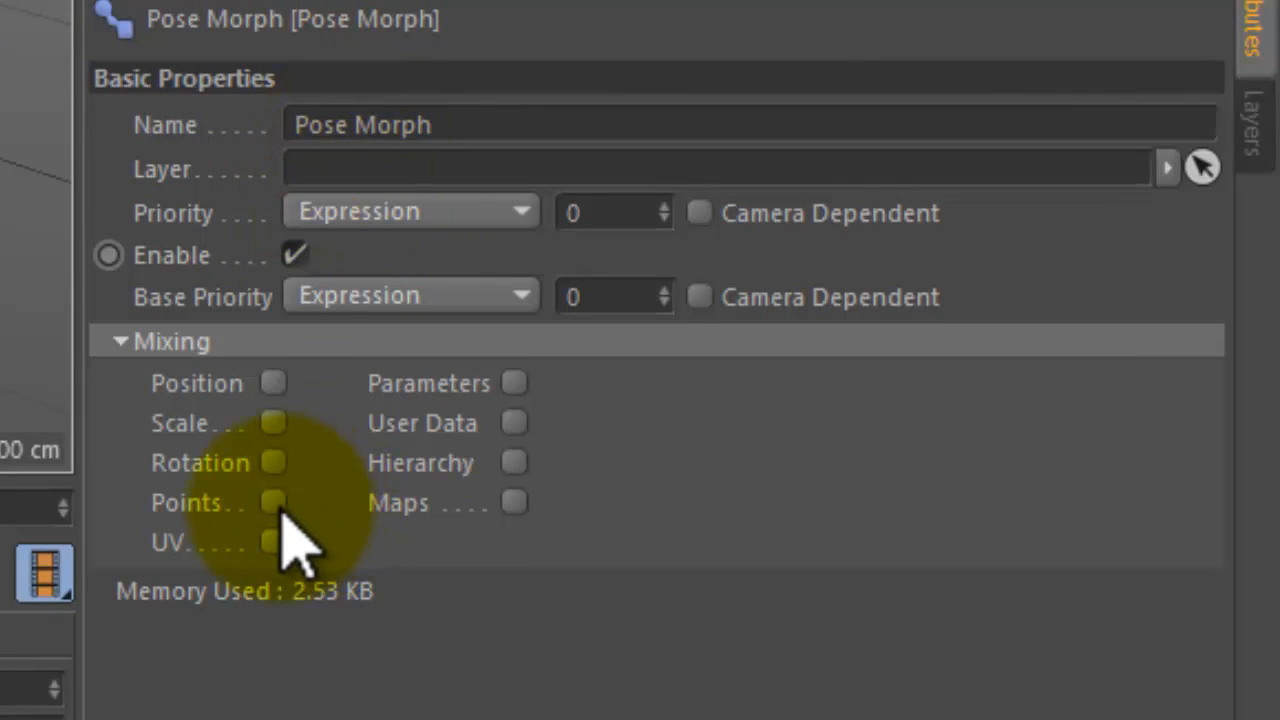
pyautogui.click(268, 68)
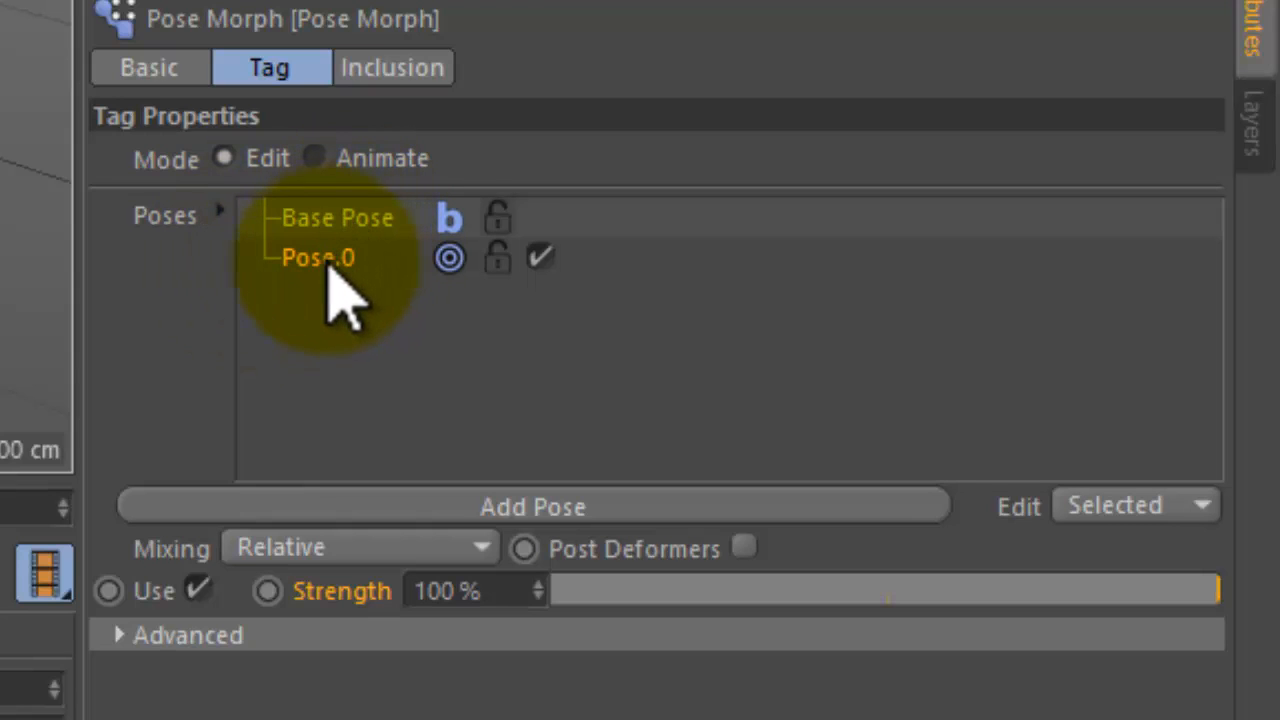
pyautogui.moveTo(336, 290)
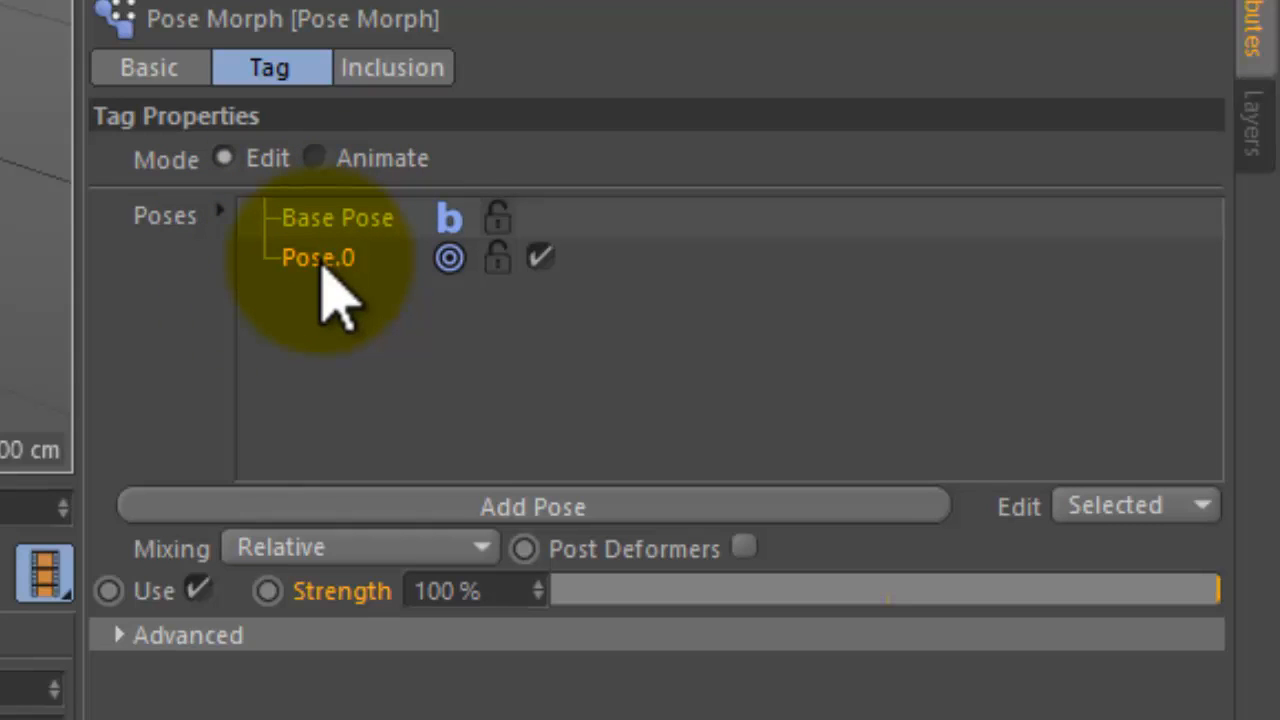
# Rename the new pose Pose.0 to 'Up'.
pyautogui.doubleClick(318, 256)
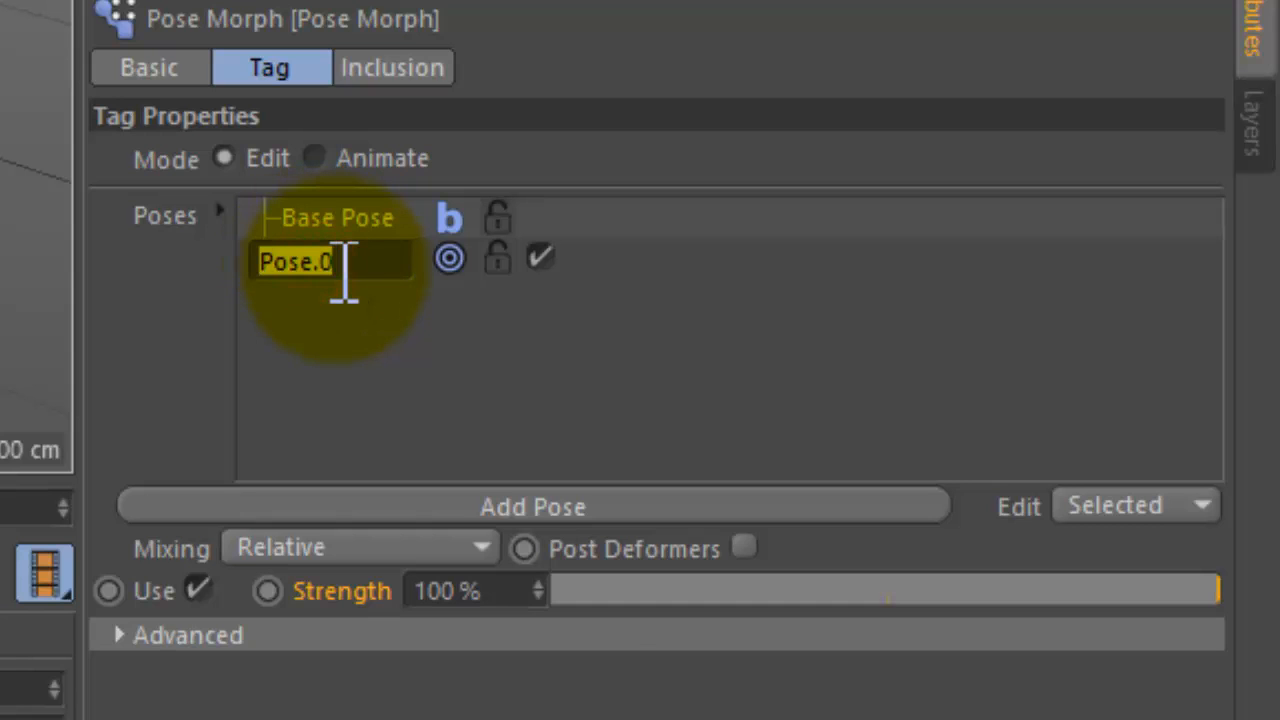
pyautogui.write('Up')
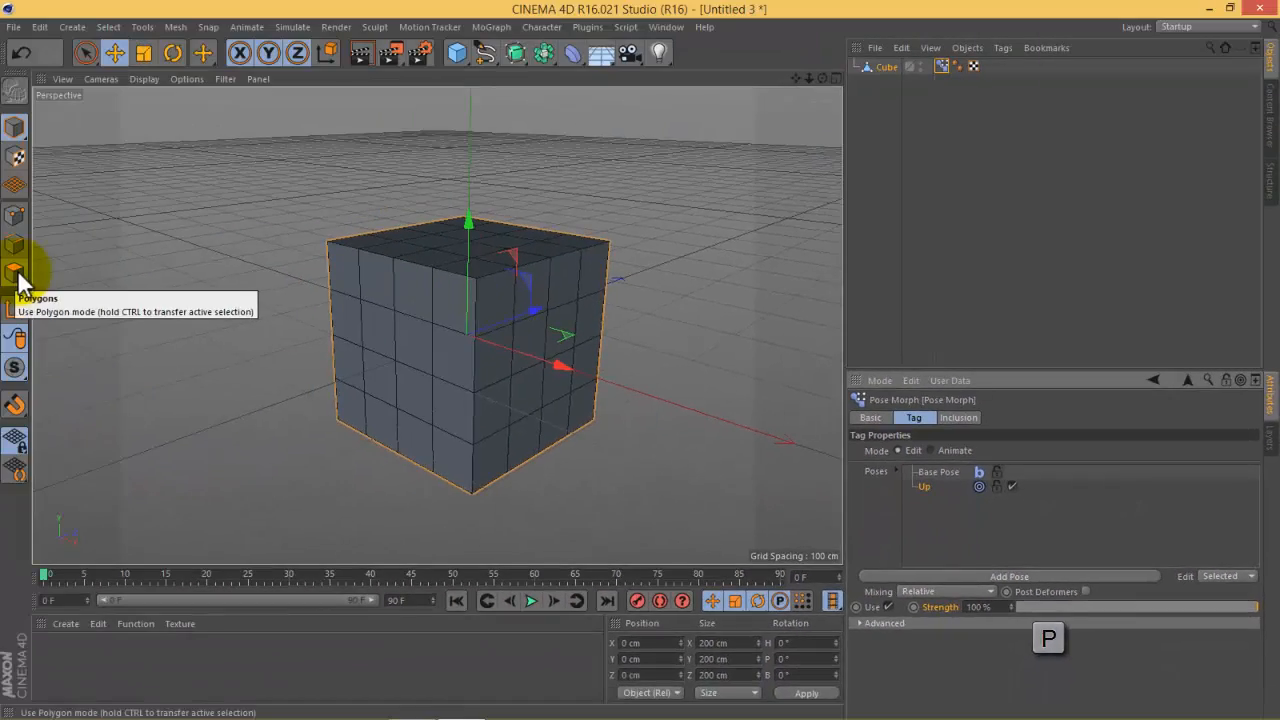
# In Polygon mode stretch the cube's top faces upward for the Up pose, then select Base Pose again.
pyautogui.click(16, 272)
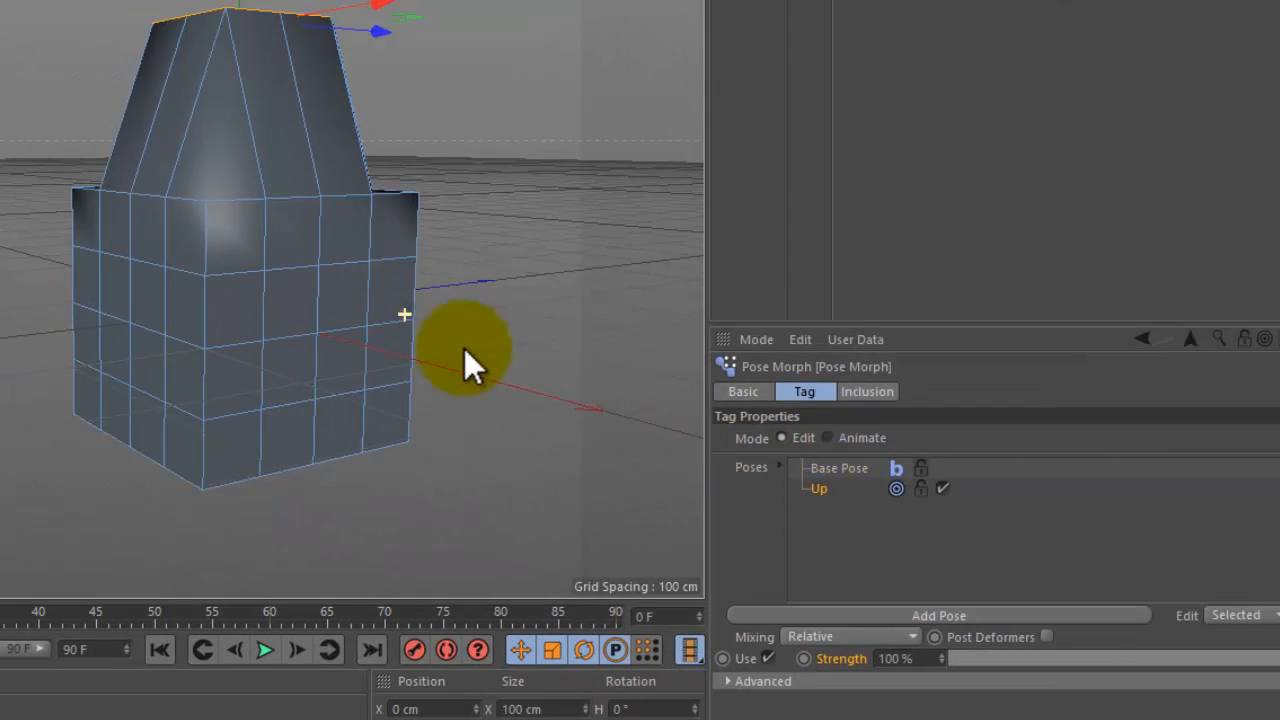
pyautogui.click(838, 468)
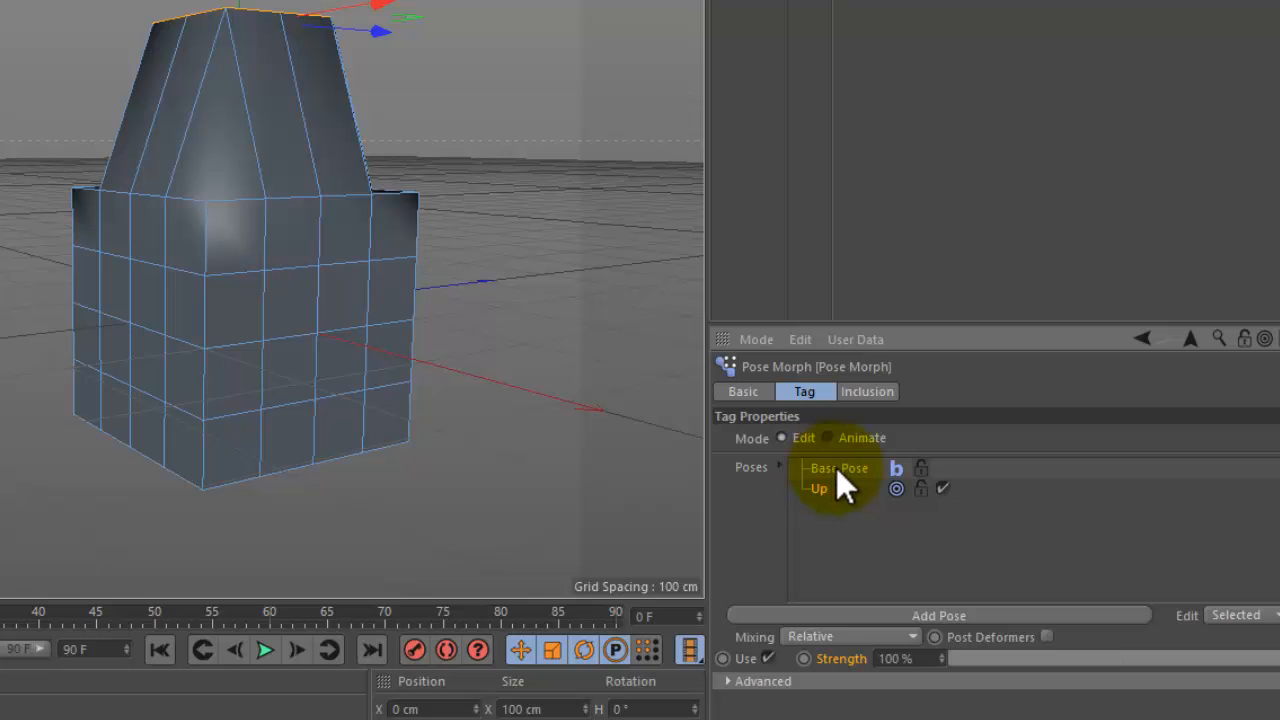
pyautogui.click(838, 468)
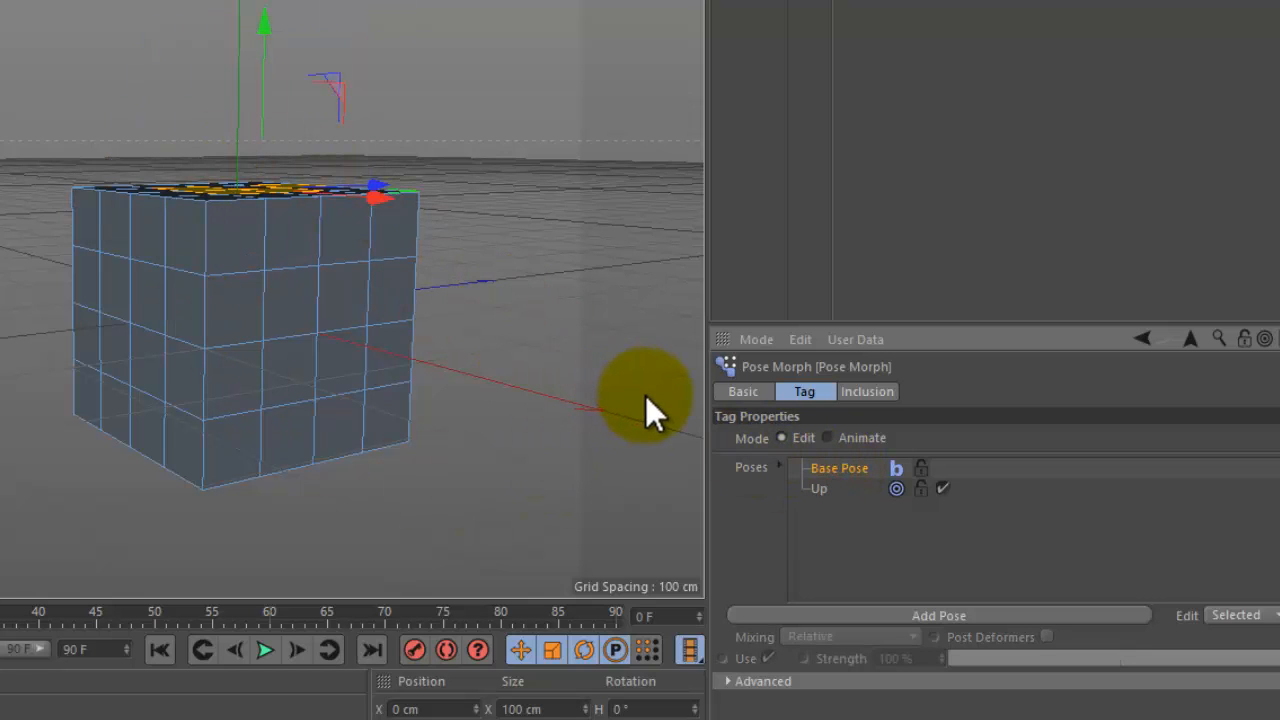
# Add a pose with the bottom faces pulled down along Y and name it 'Down'.
pyautogui.click(820, 488)
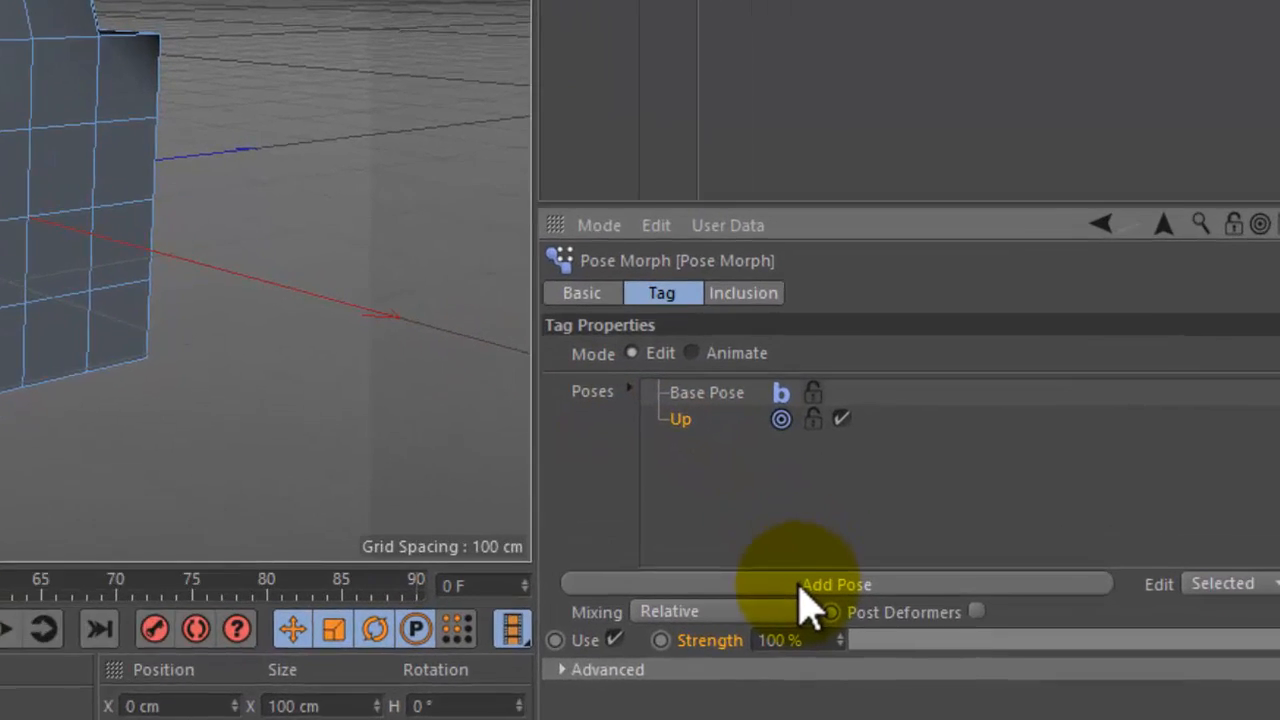
pyautogui.click(836, 584)
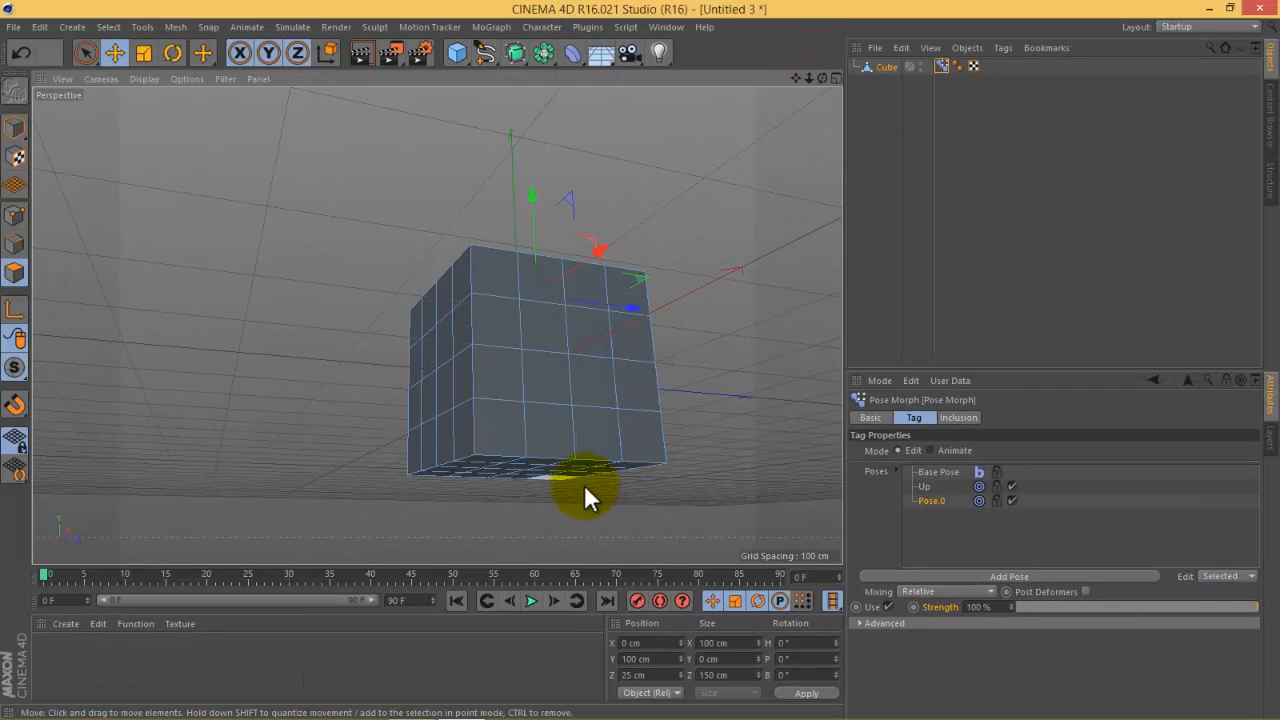
pyautogui.moveTo(560, 490)
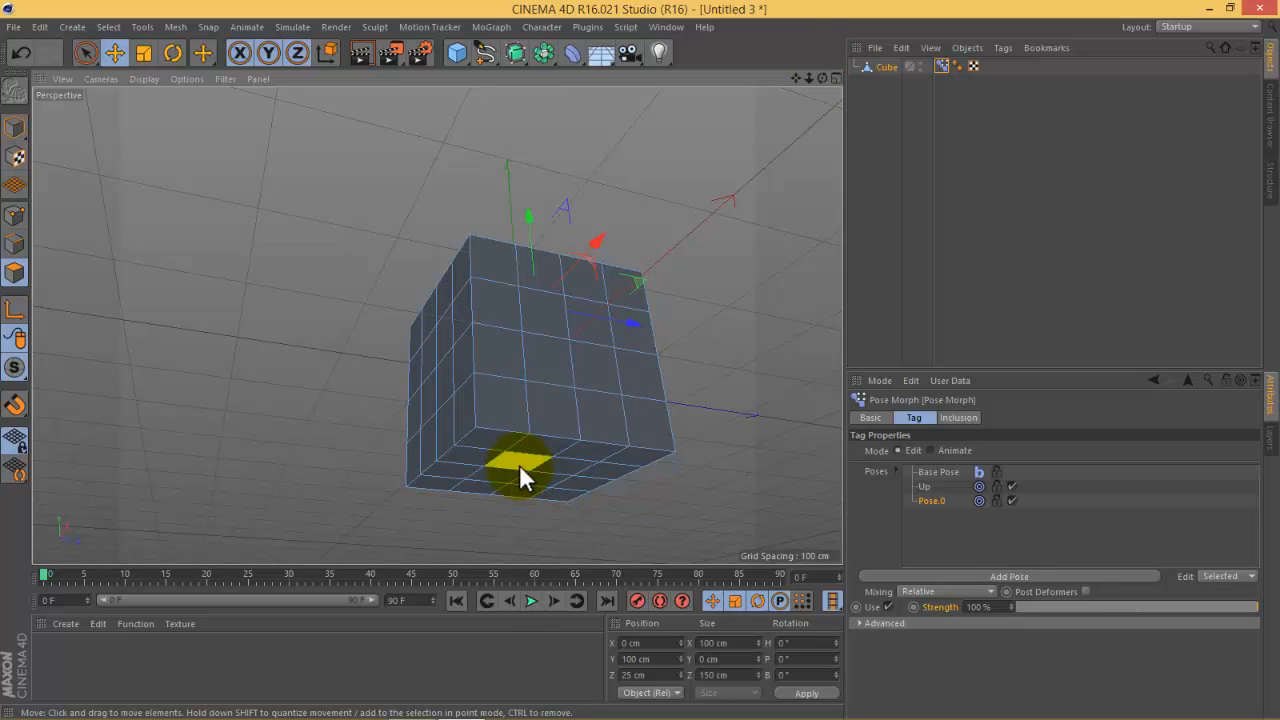
pyautogui.moveTo(524, 476); pyautogui.dragTo(600, 486)
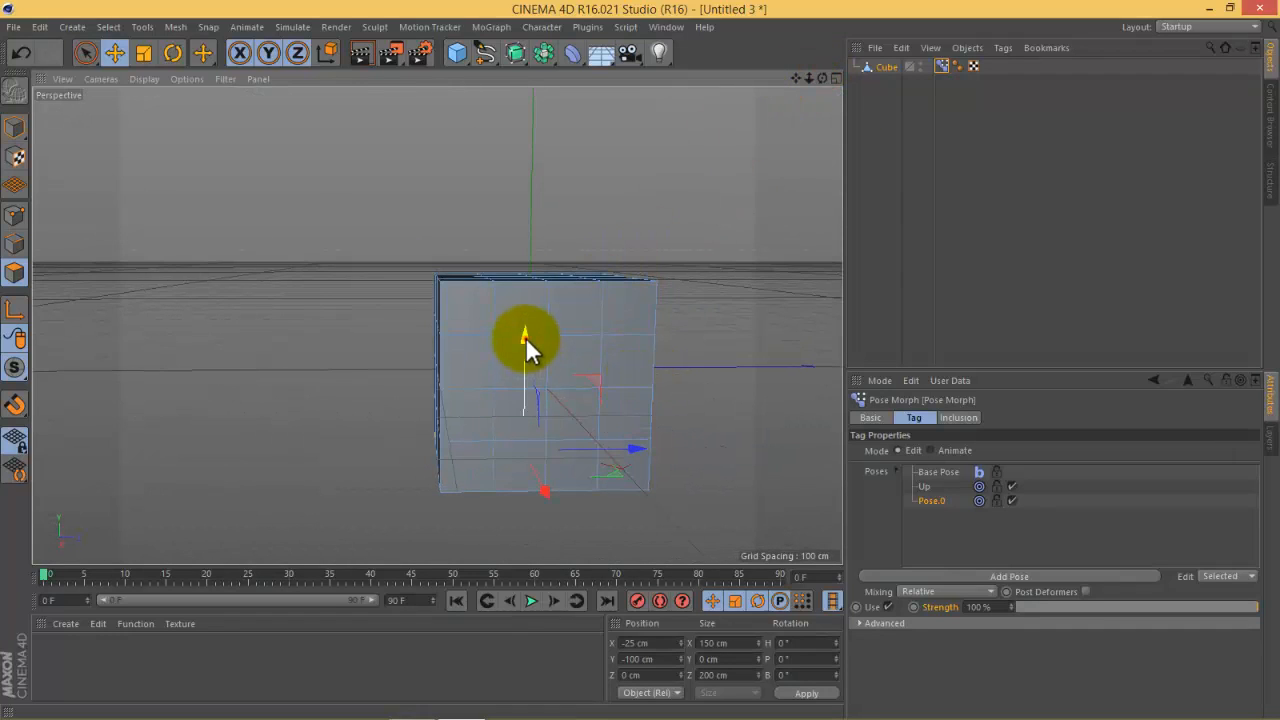
pyautogui.moveTo(528, 340); pyautogui.dragTo(528, 450)
pyautogui.write('D')
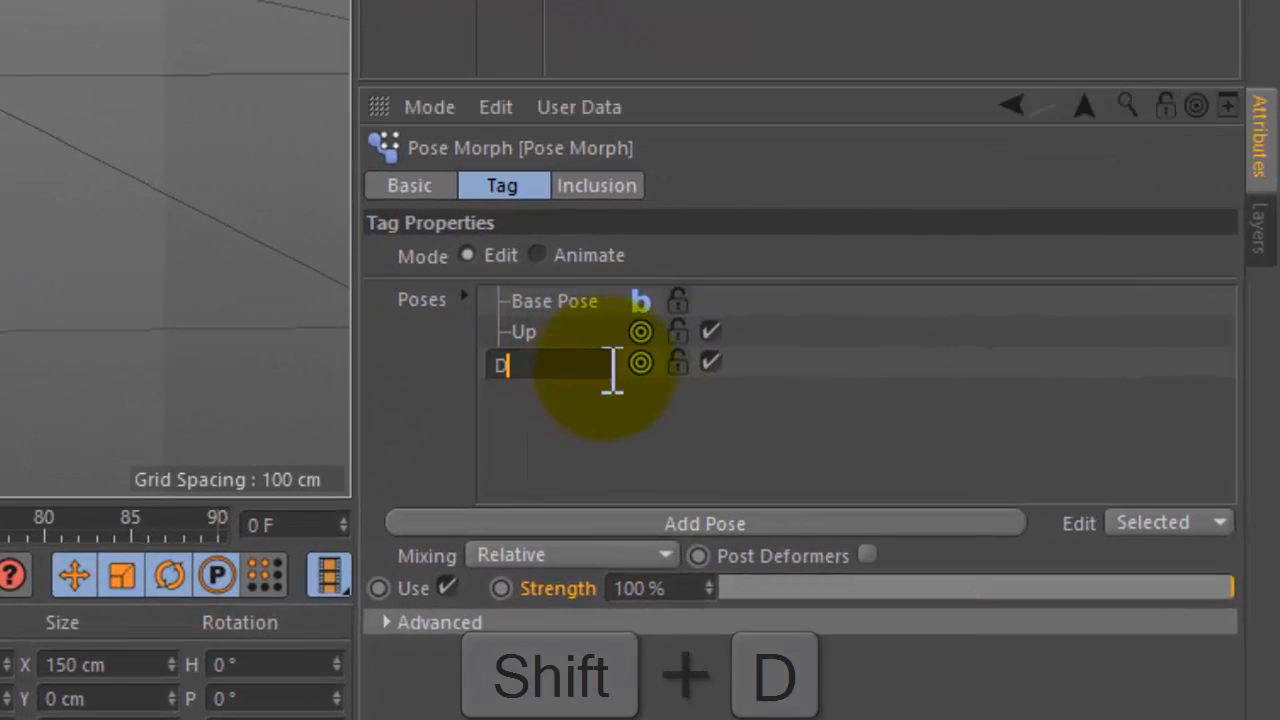
pyautogui.write('own')
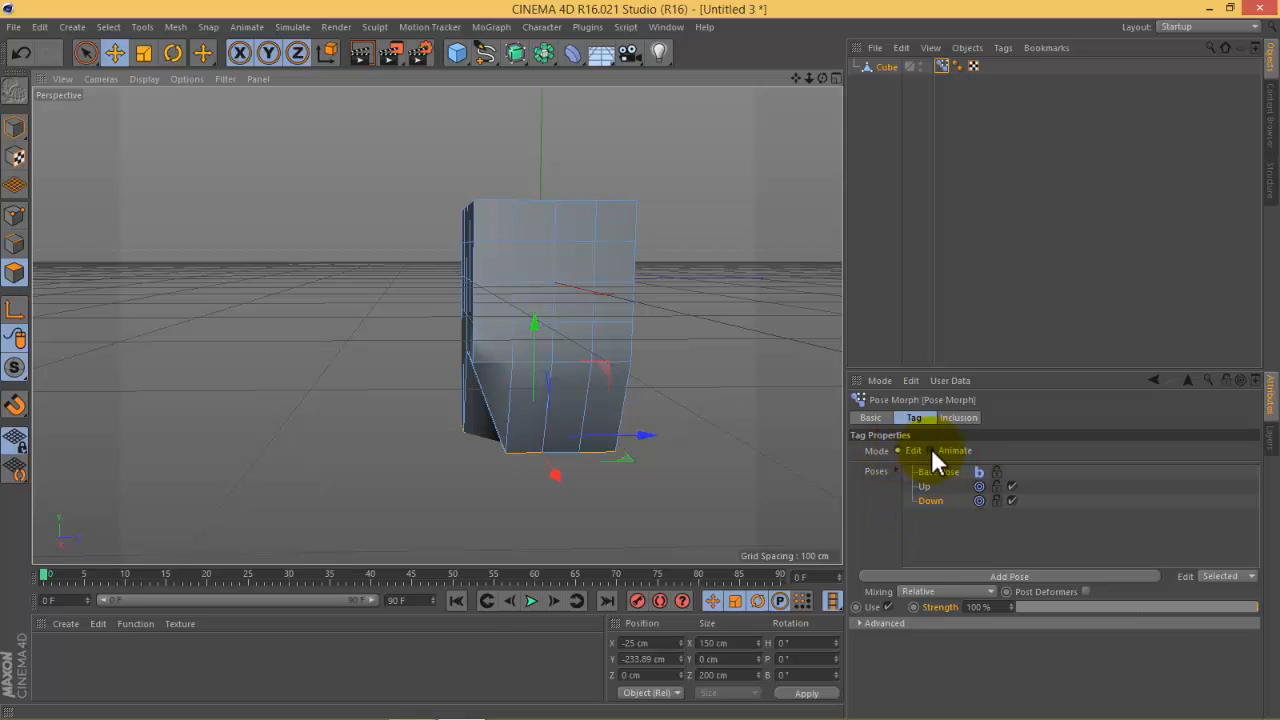
# Set the Pose Morph tag to Animate mode and drag the Up and Down strengths to 0%.
pyautogui.click(932, 450)
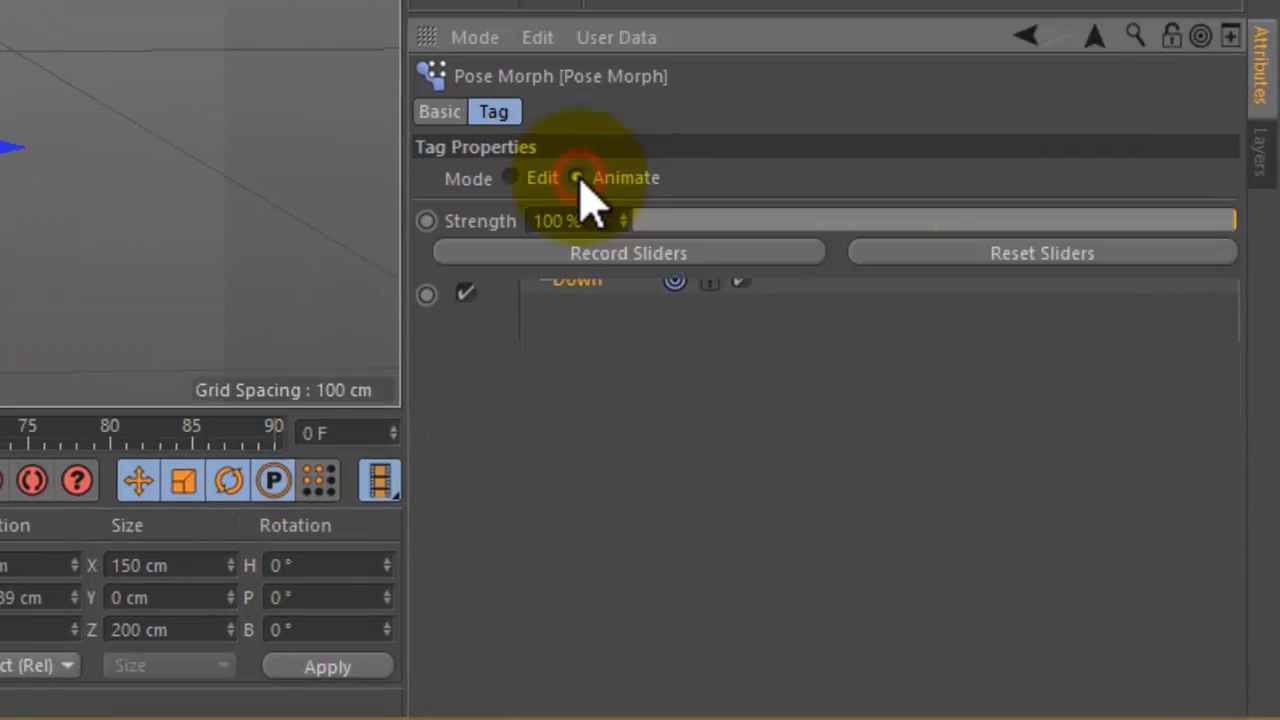
pyautogui.click(576, 176)
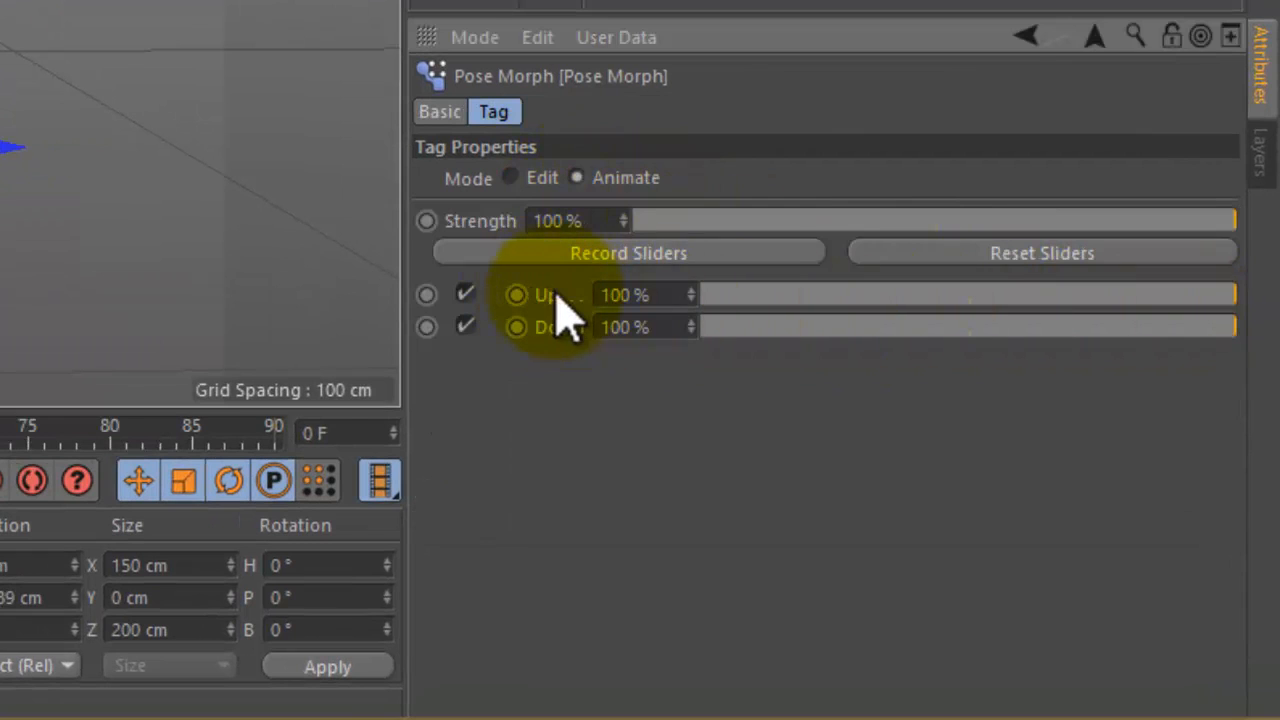
pyautogui.moveTo(560, 340)
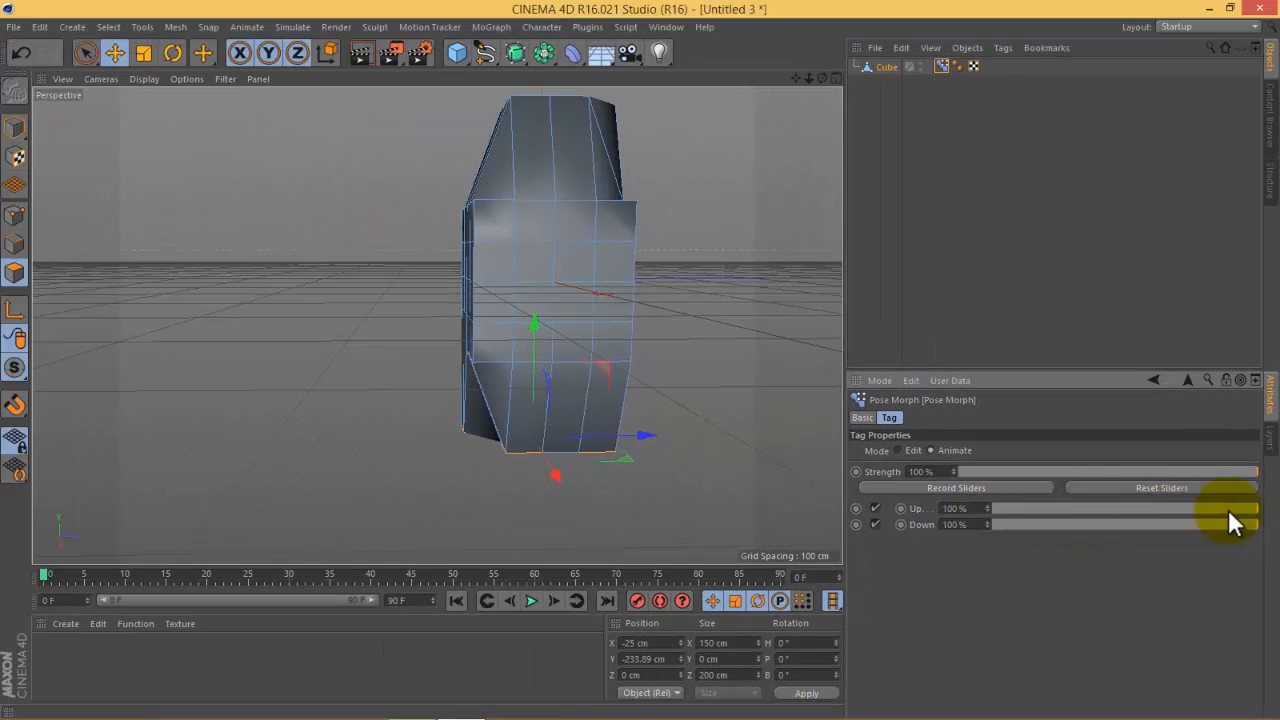
pyautogui.moveTo(1230, 508); pyautogui.dragTo(970, 508)
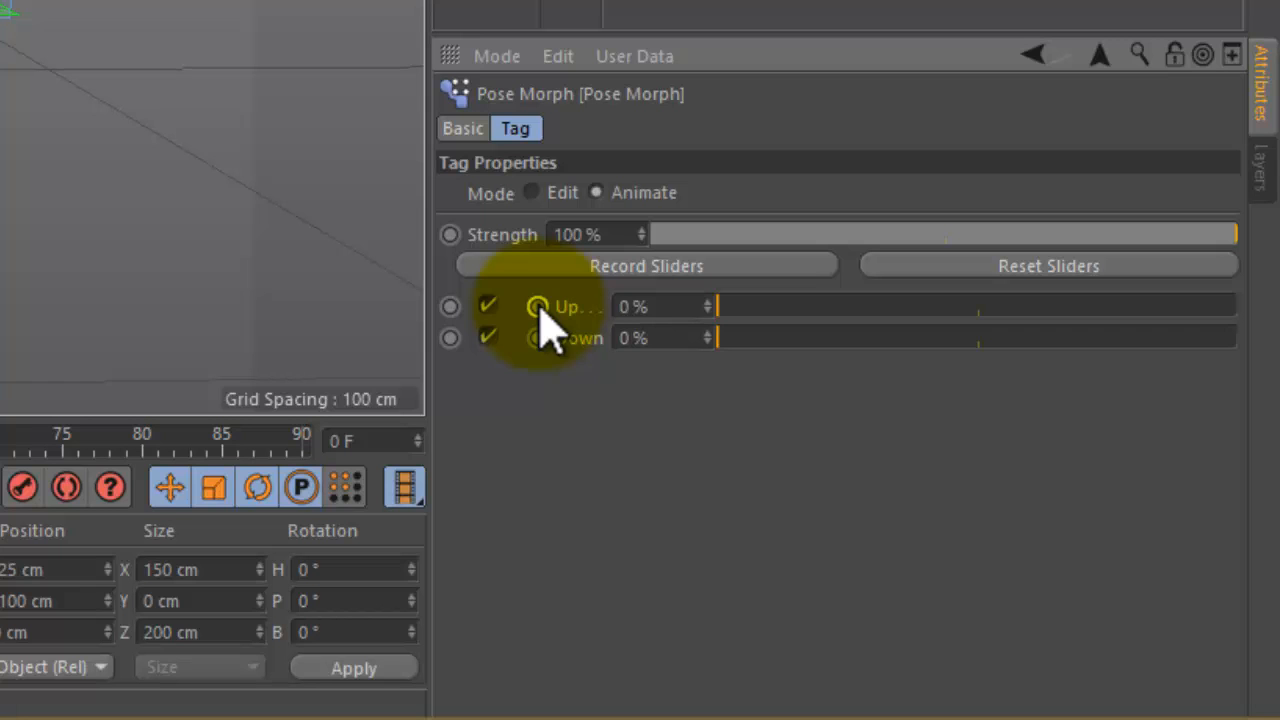
# Keyframe Up from 0% to 100% at frame 40 and scrub the timeline to check it.
pyautogui.press('alt')
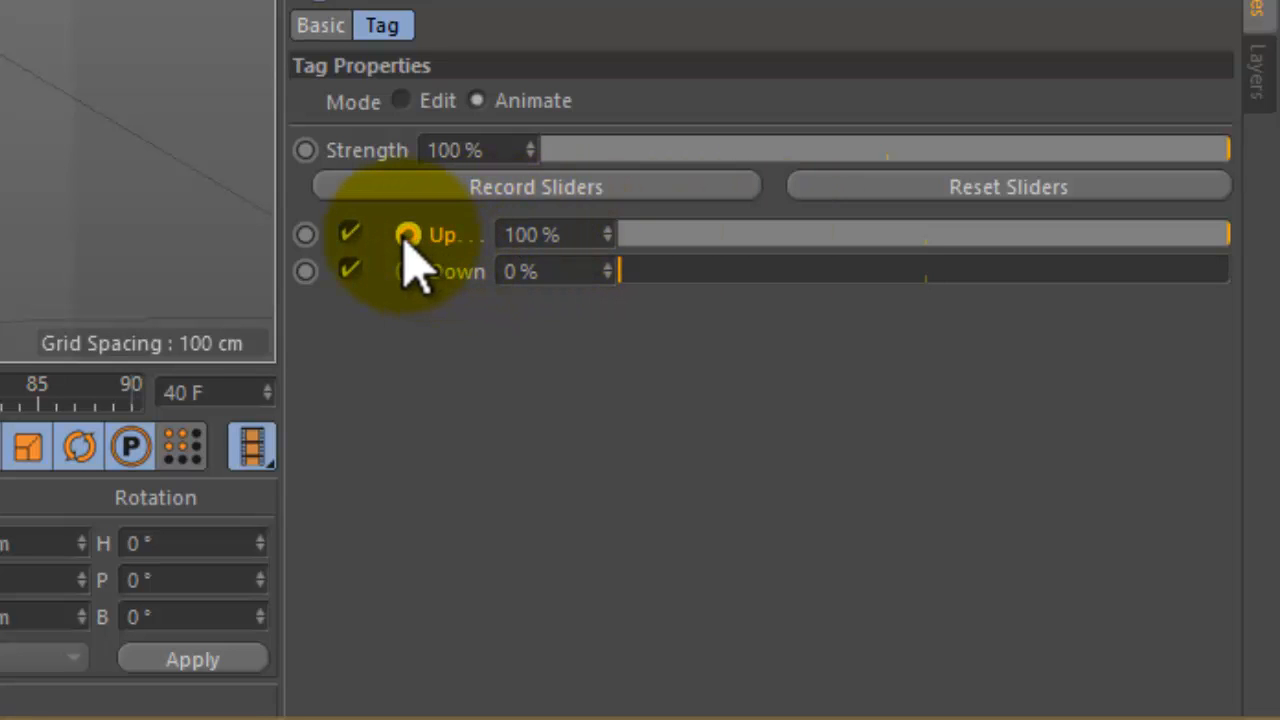
pyautogui.click(406, 234)
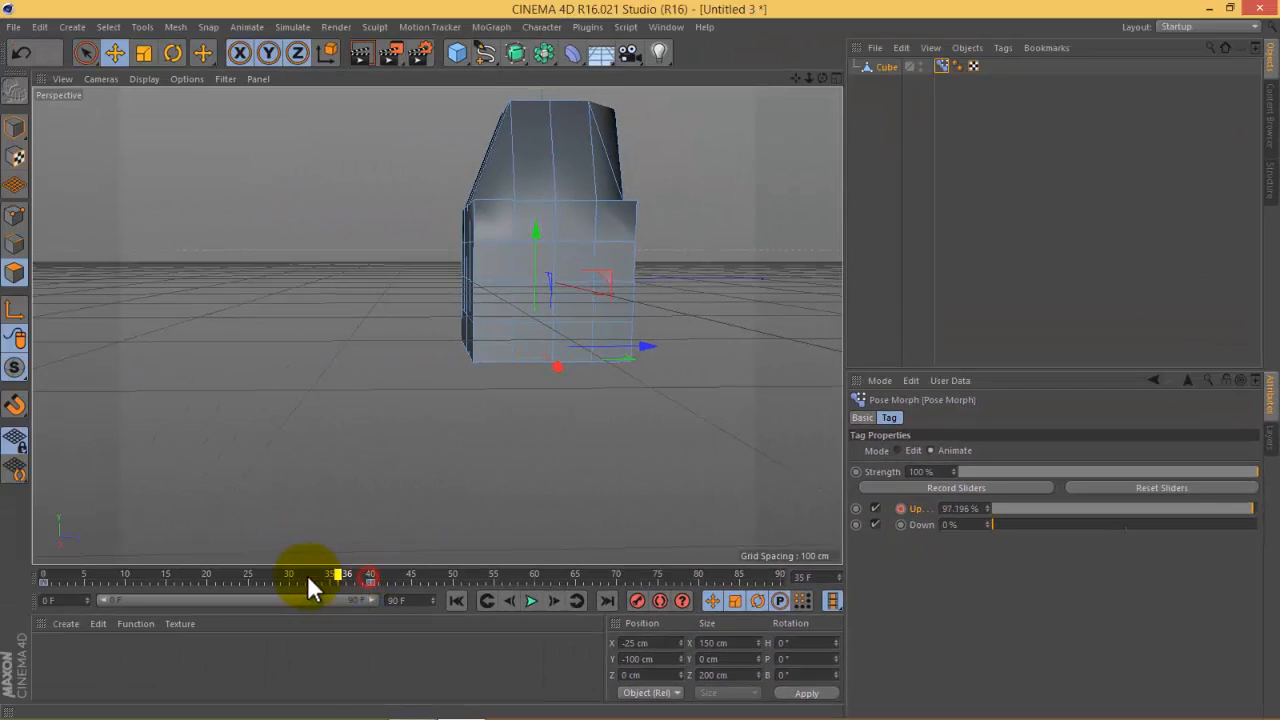
pyautogui.moveTo(344, 572); pyautogui.dragTo(48, 572)
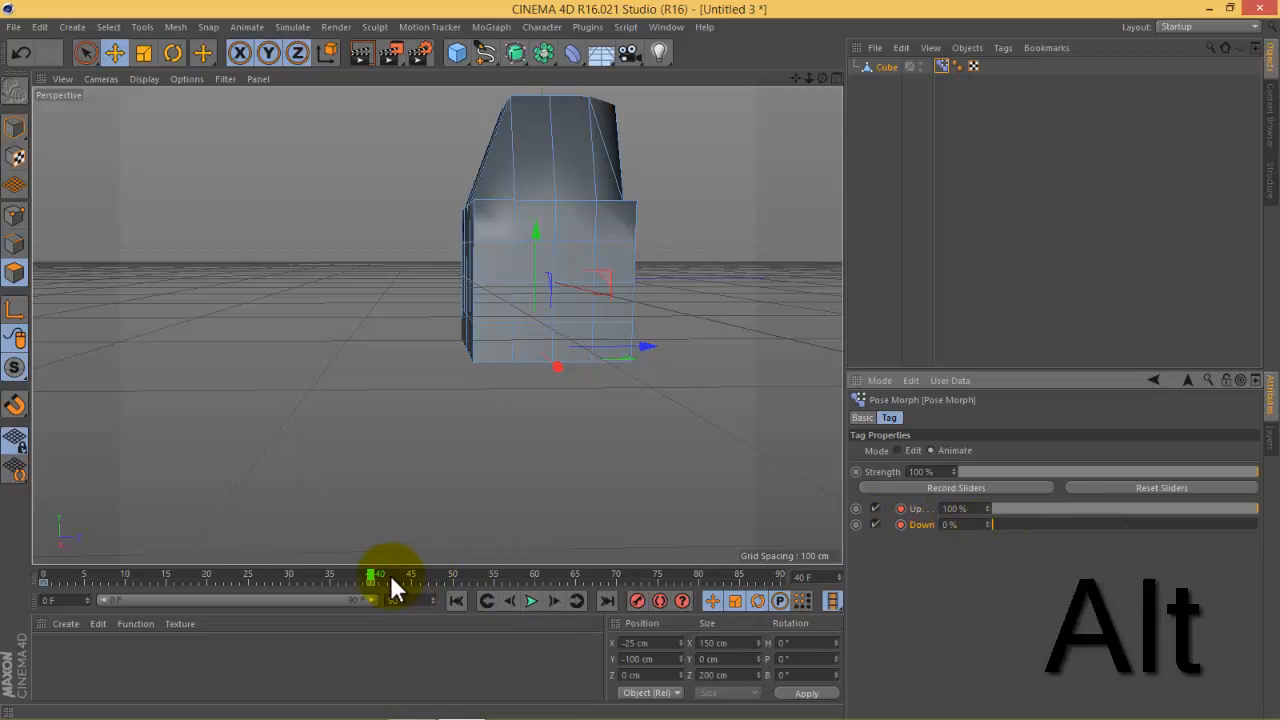
# At a later frame keyframe the Down slider at 100%.
pyautogui.moveTo(378, 572); pyautogui.dragTo(698, 572)
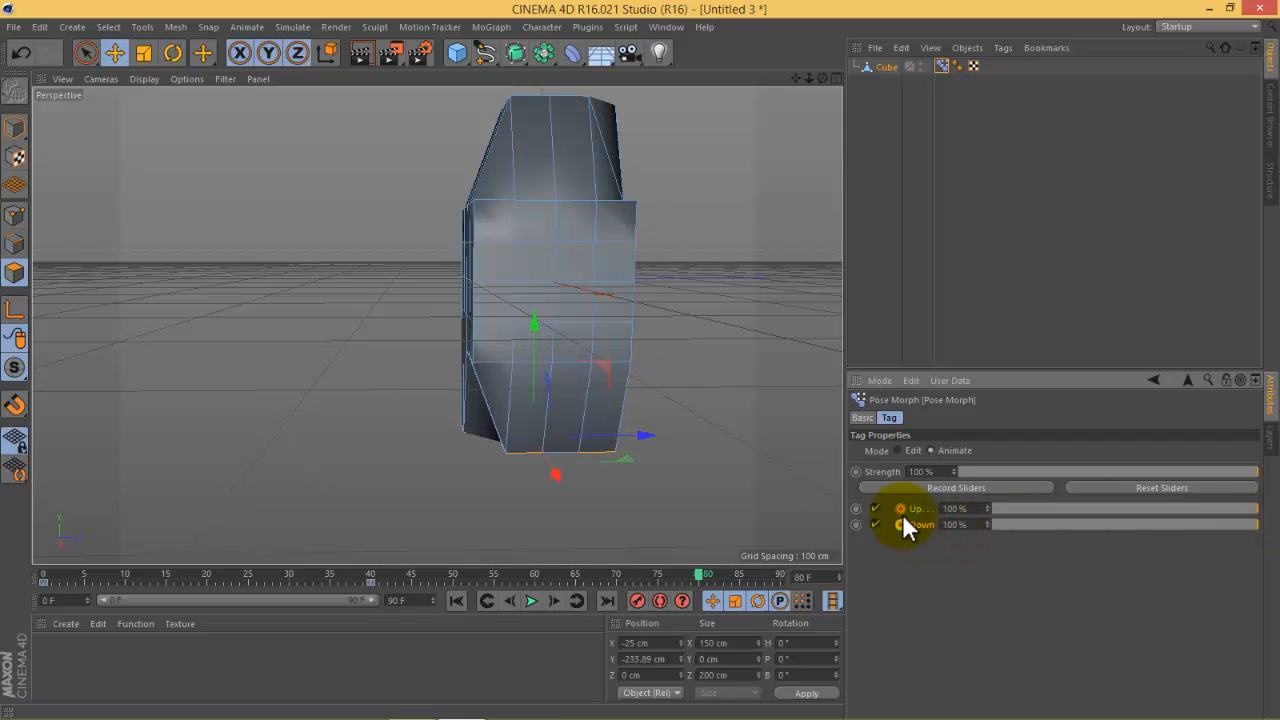
pyautogui.click(920, 524)
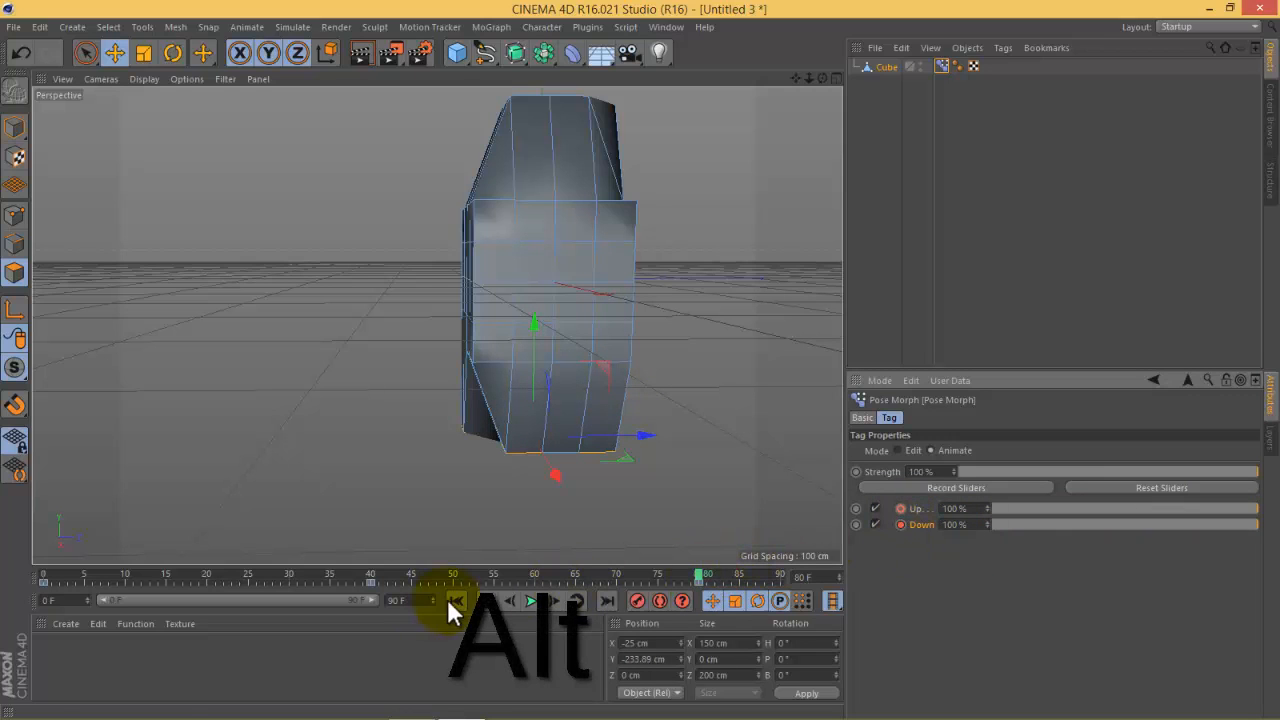
# Rewind to the start and play the morph animation, restarting it once.
pyautogui.click(530, 600)
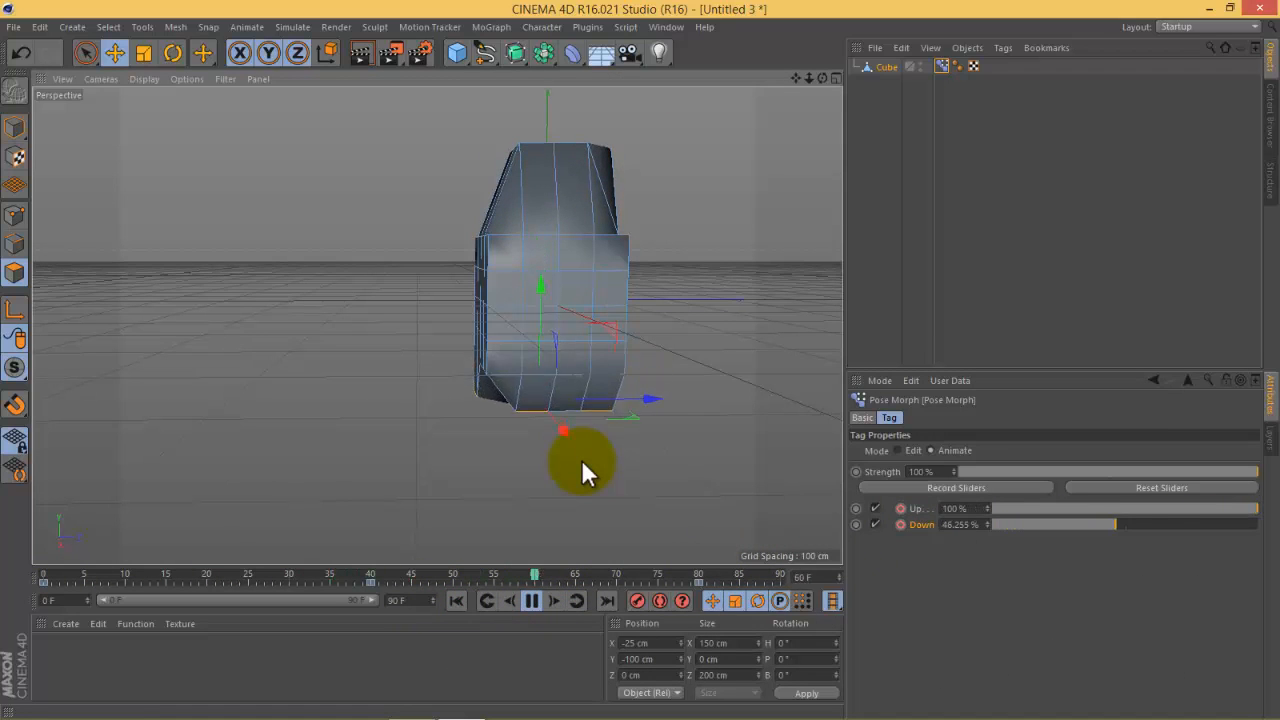
pyautogui.click(532, 600)
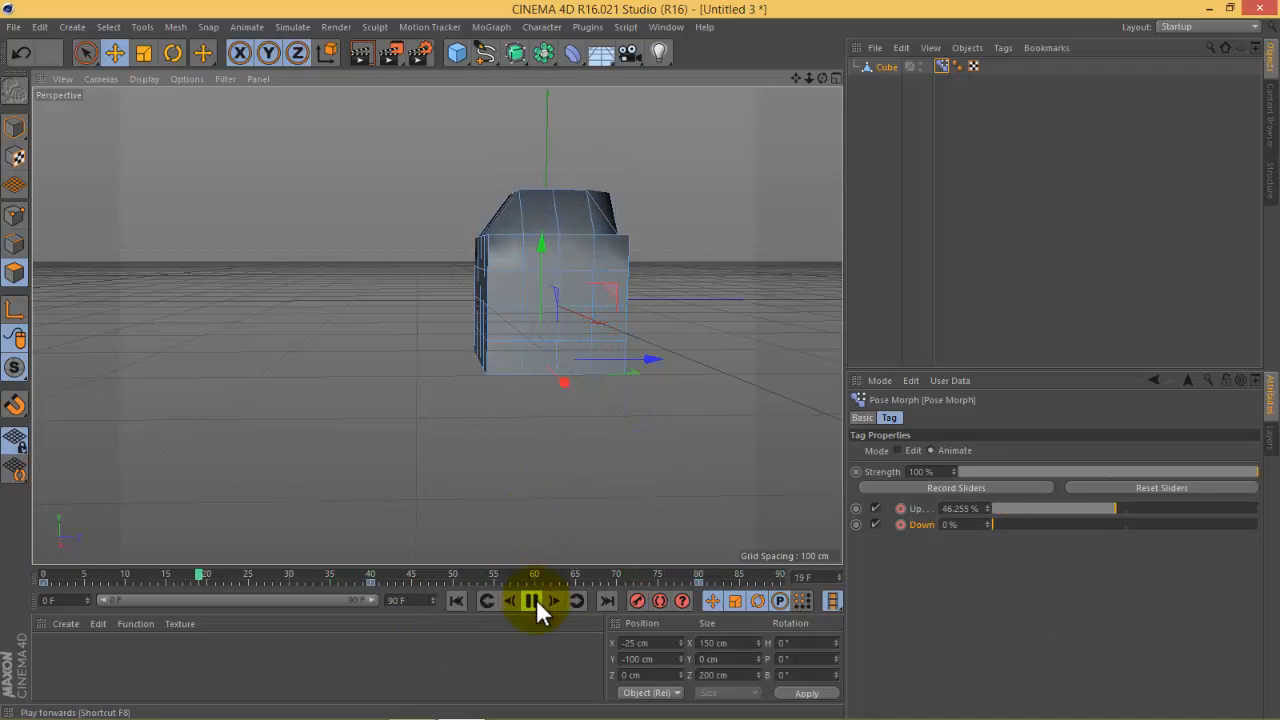
pyautogui.click(532, 600)
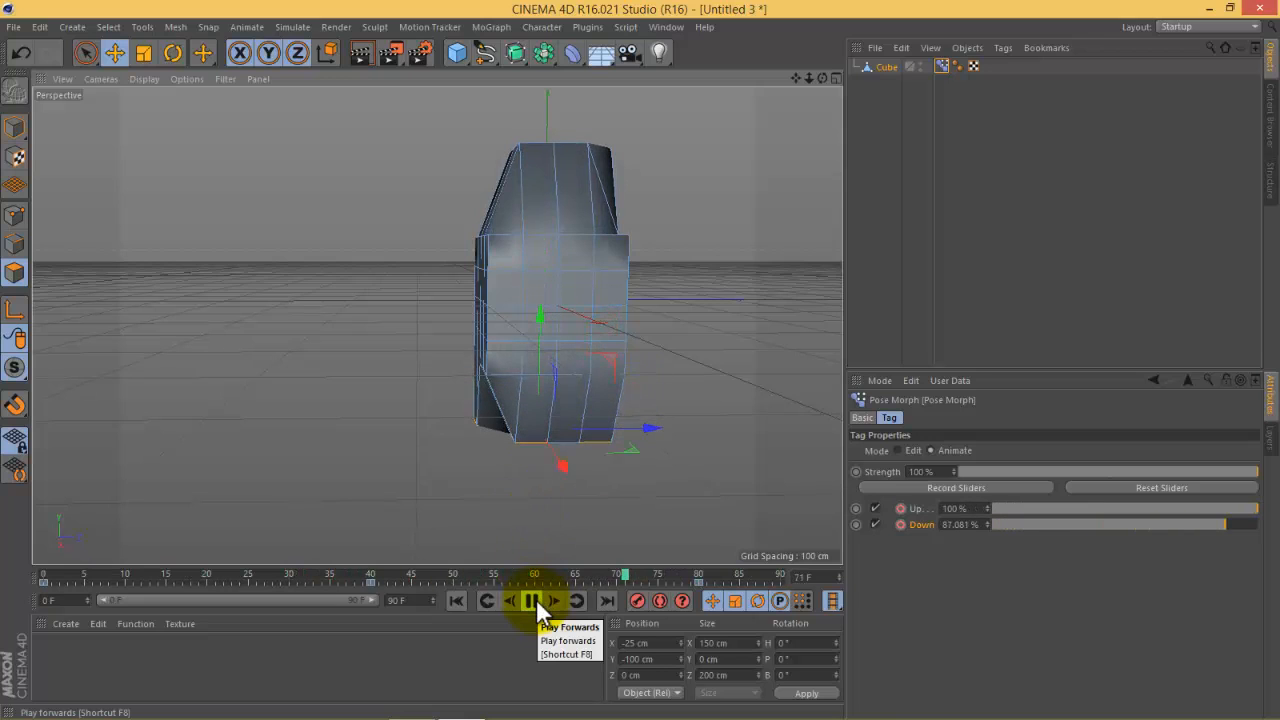